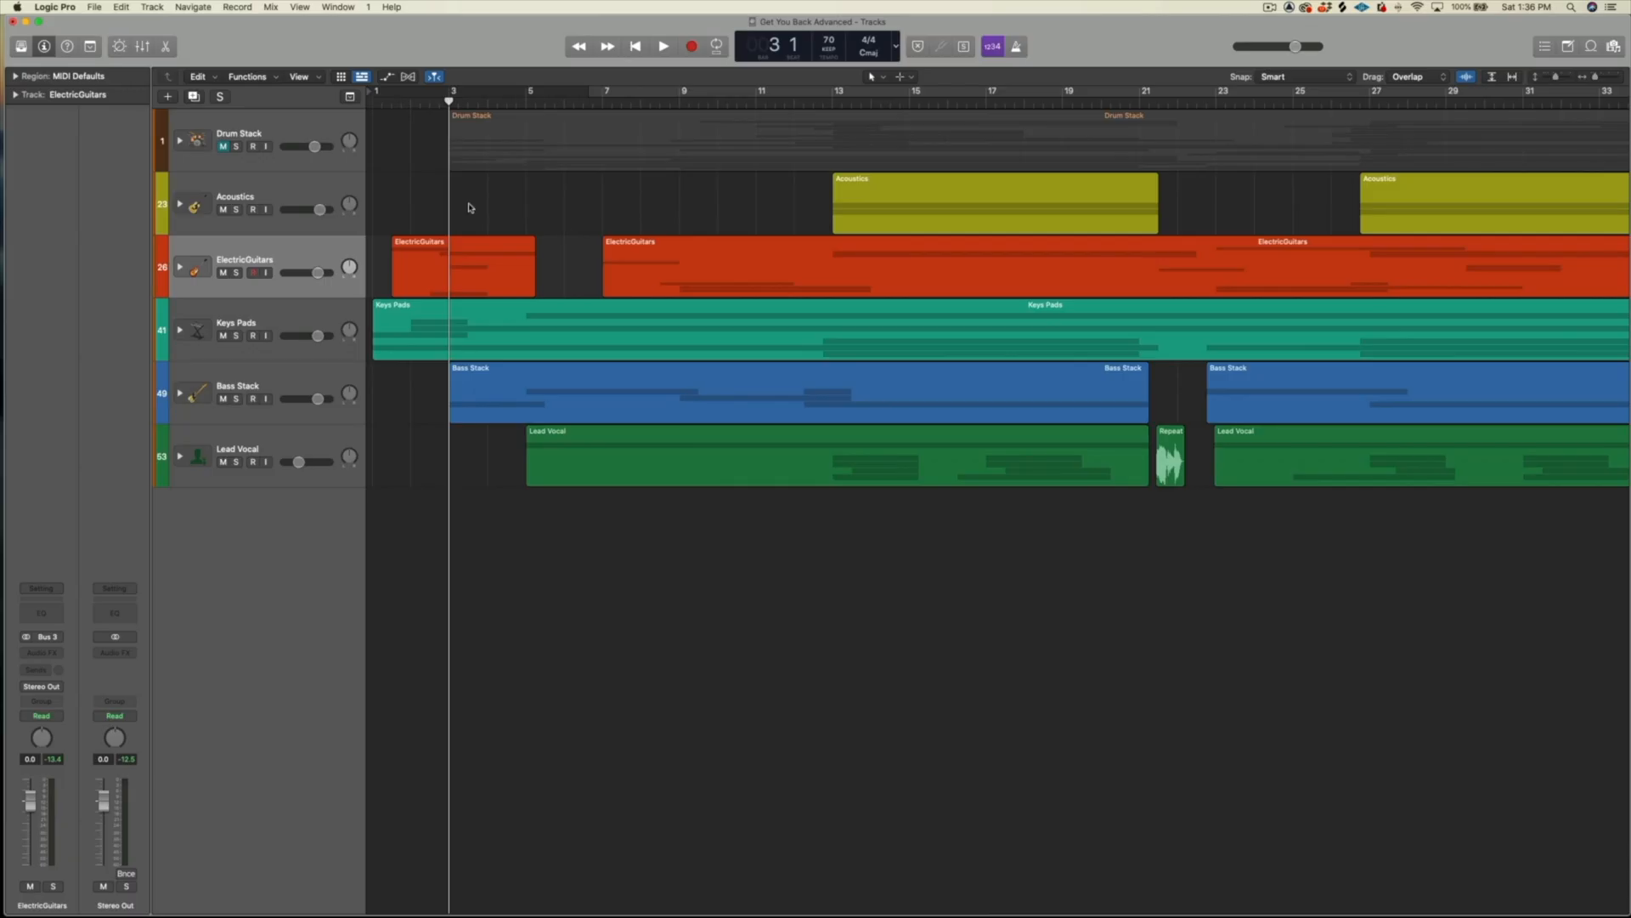
Select the Acoustics stack and expand it, collapsing and re-expanding once to show both strum tracks
click(235, 197)
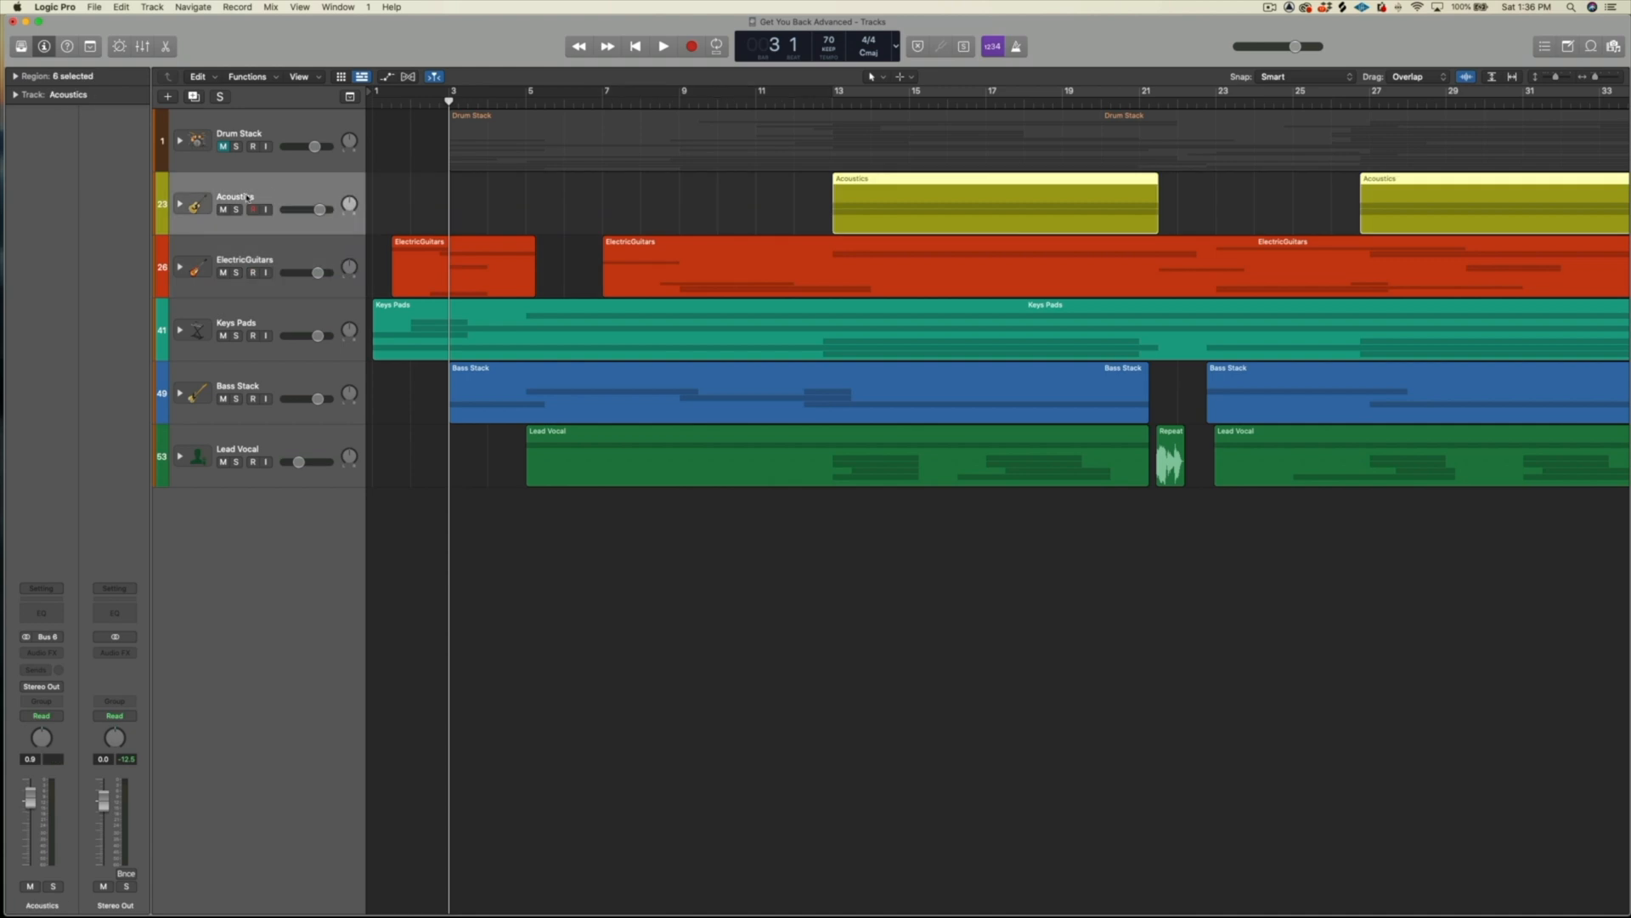
click(181, 203)
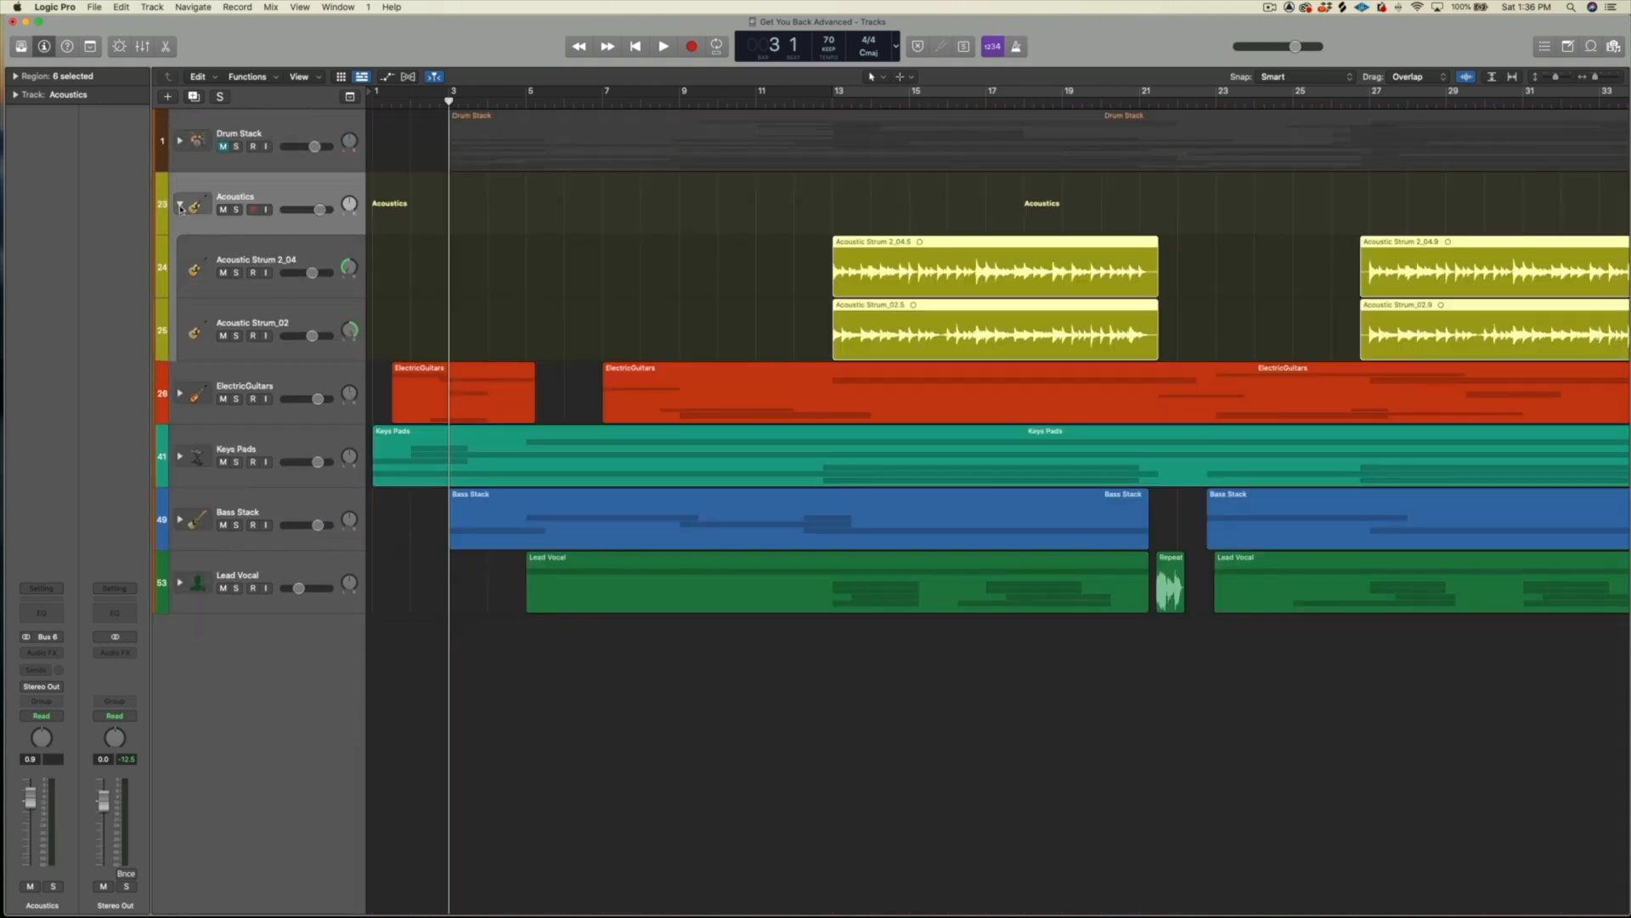
click(179, 203)
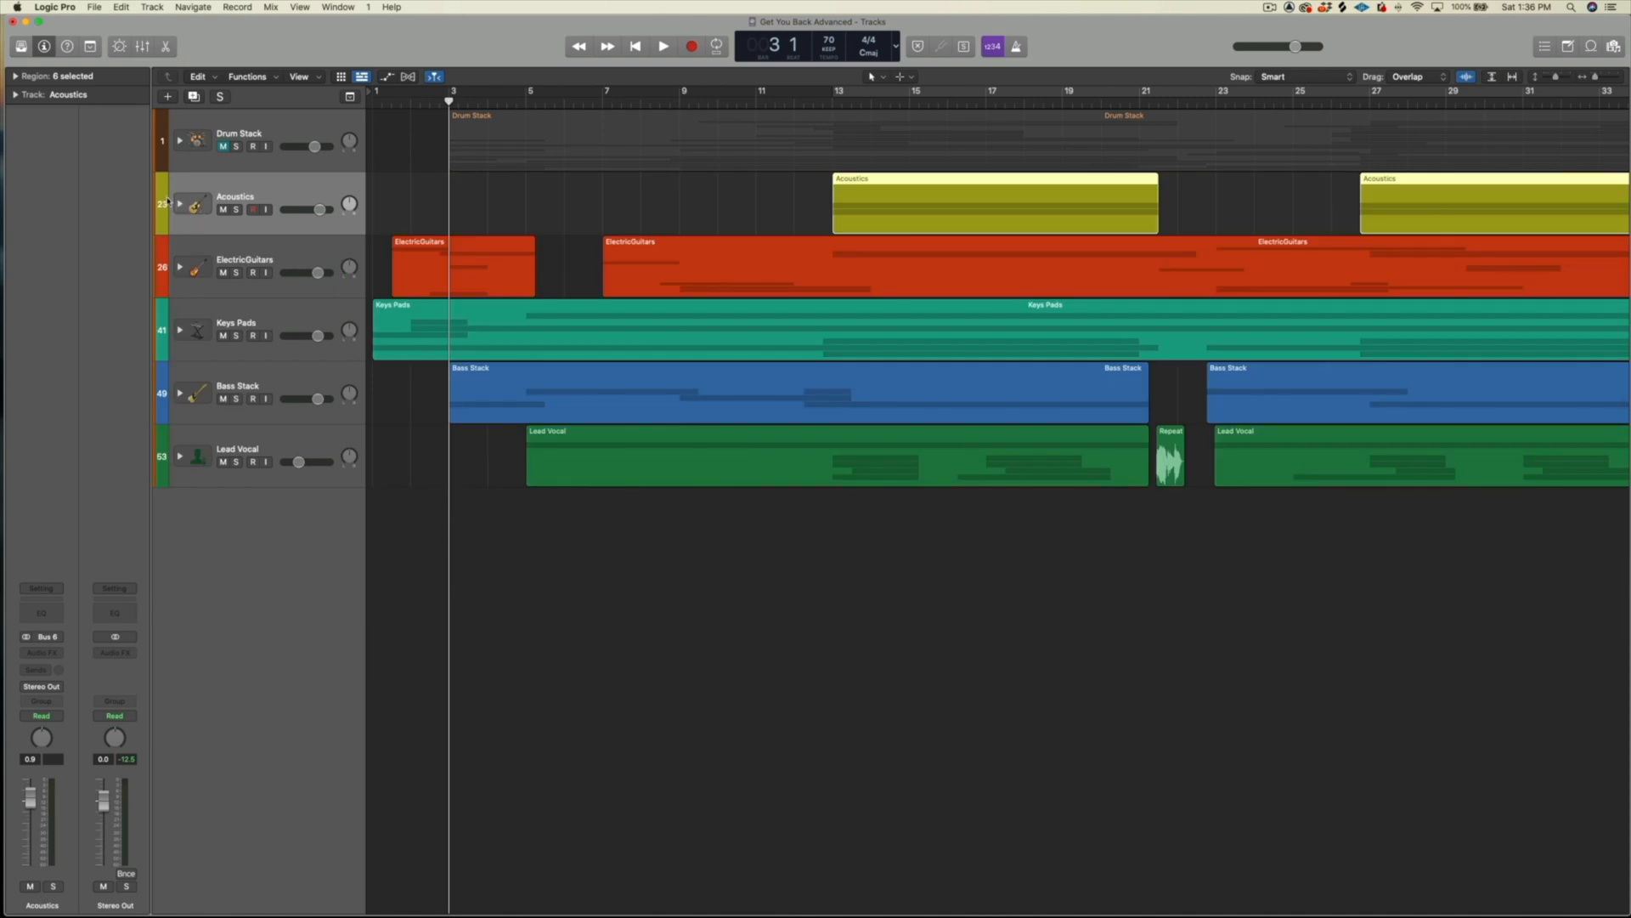
click(180, 205)
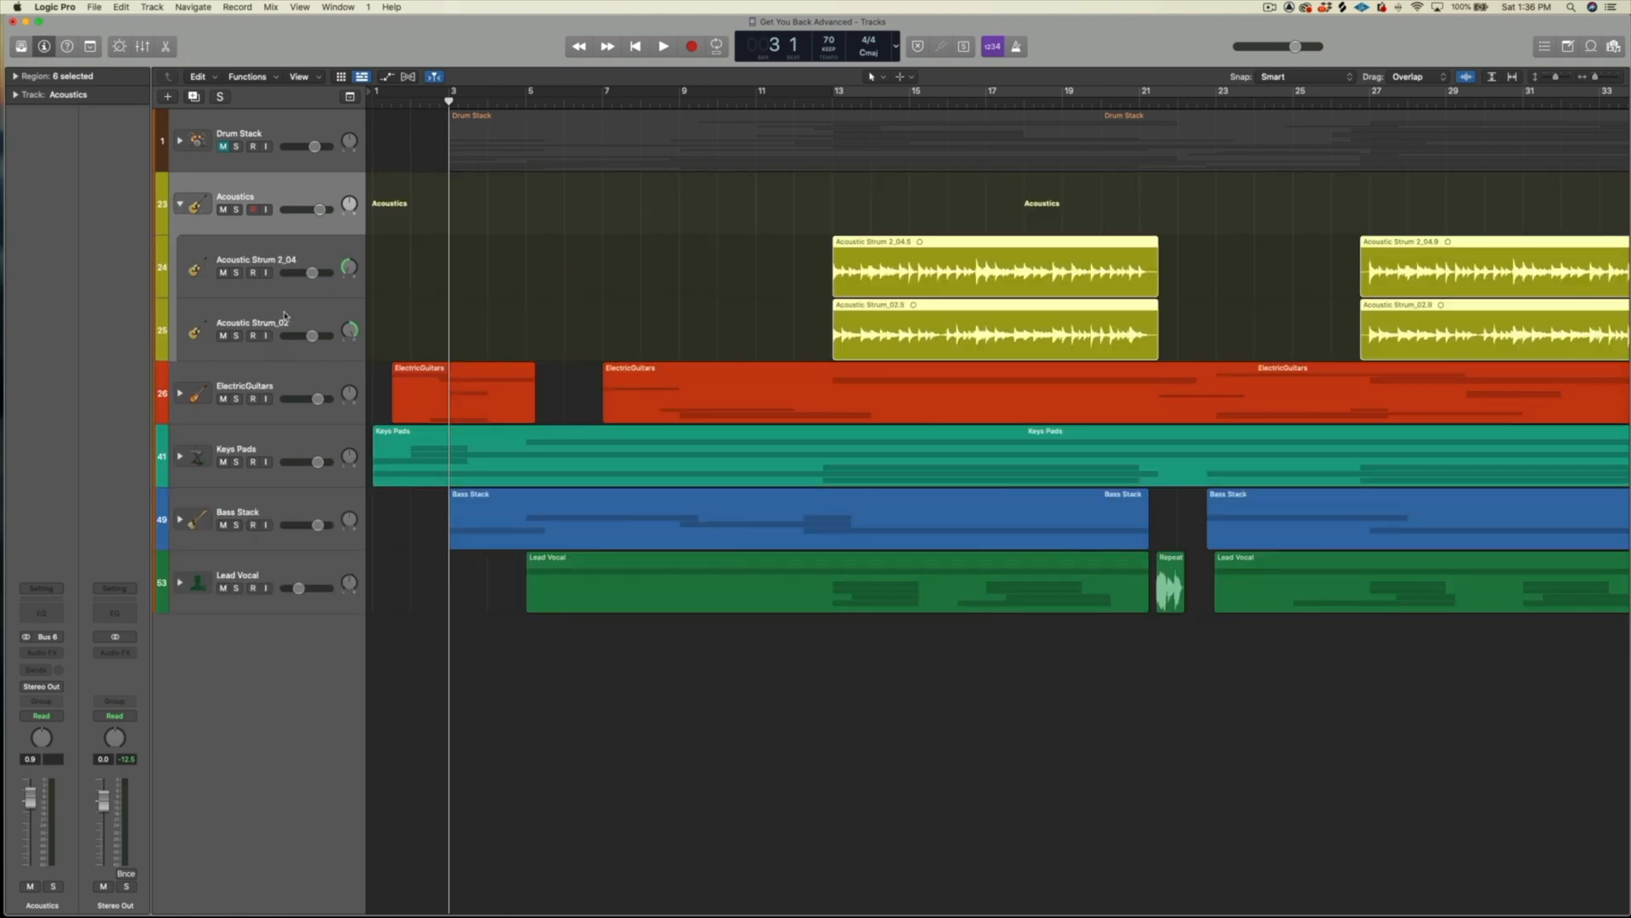
Flatten the Acoustics stack into two separate strum tracks and open the track colour palette
right_click(270, 204)
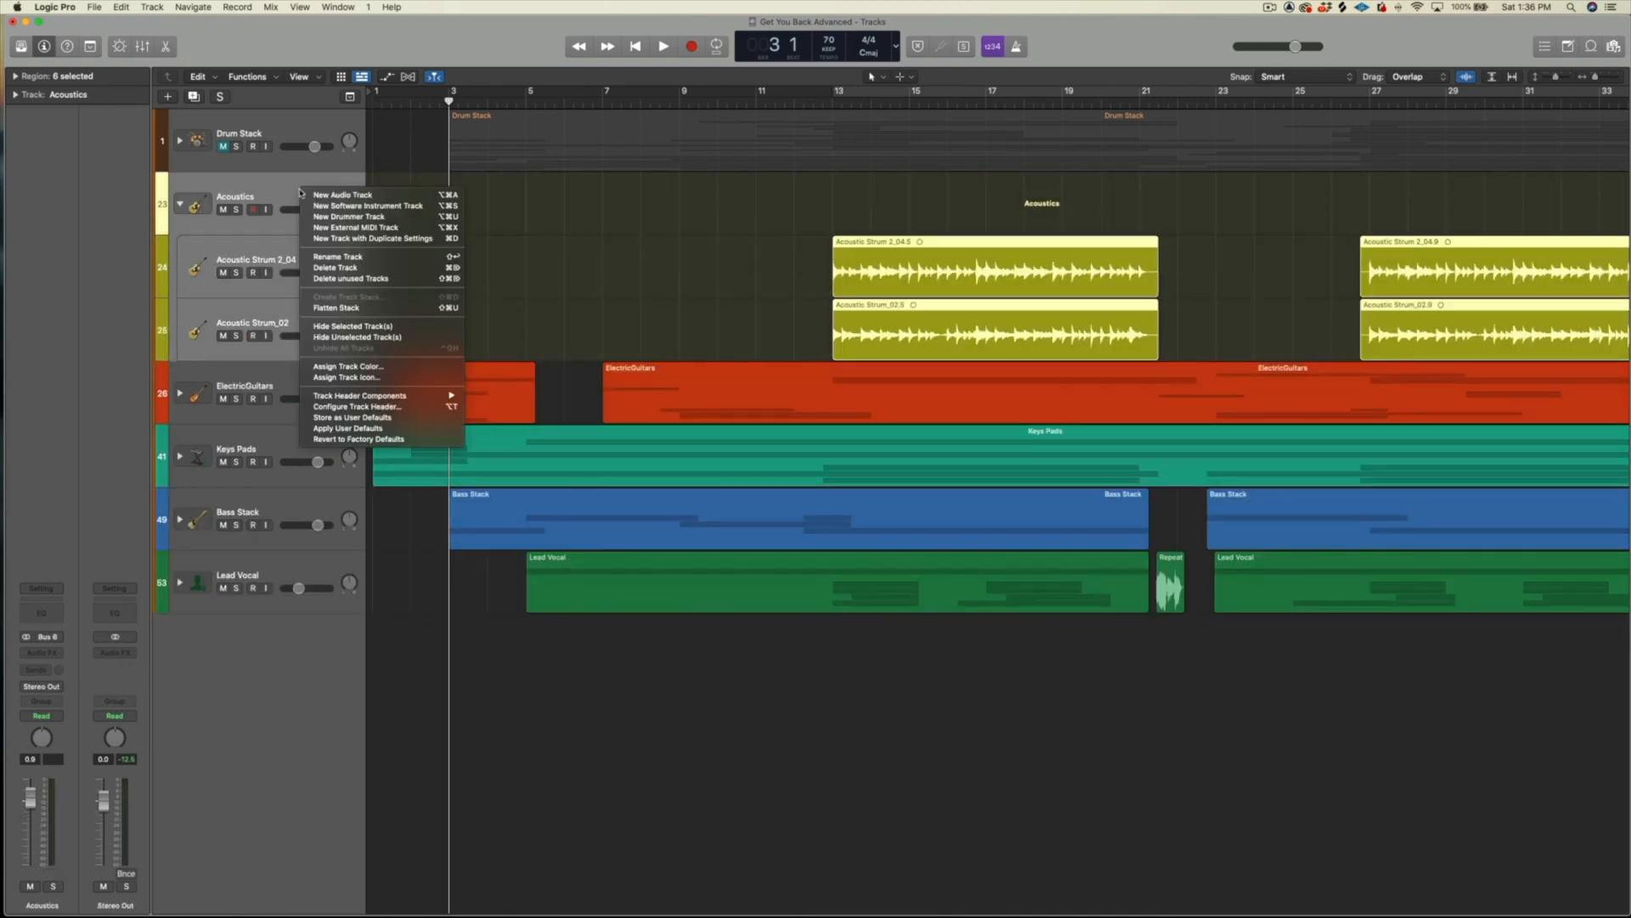
mouse_move(375, 307)
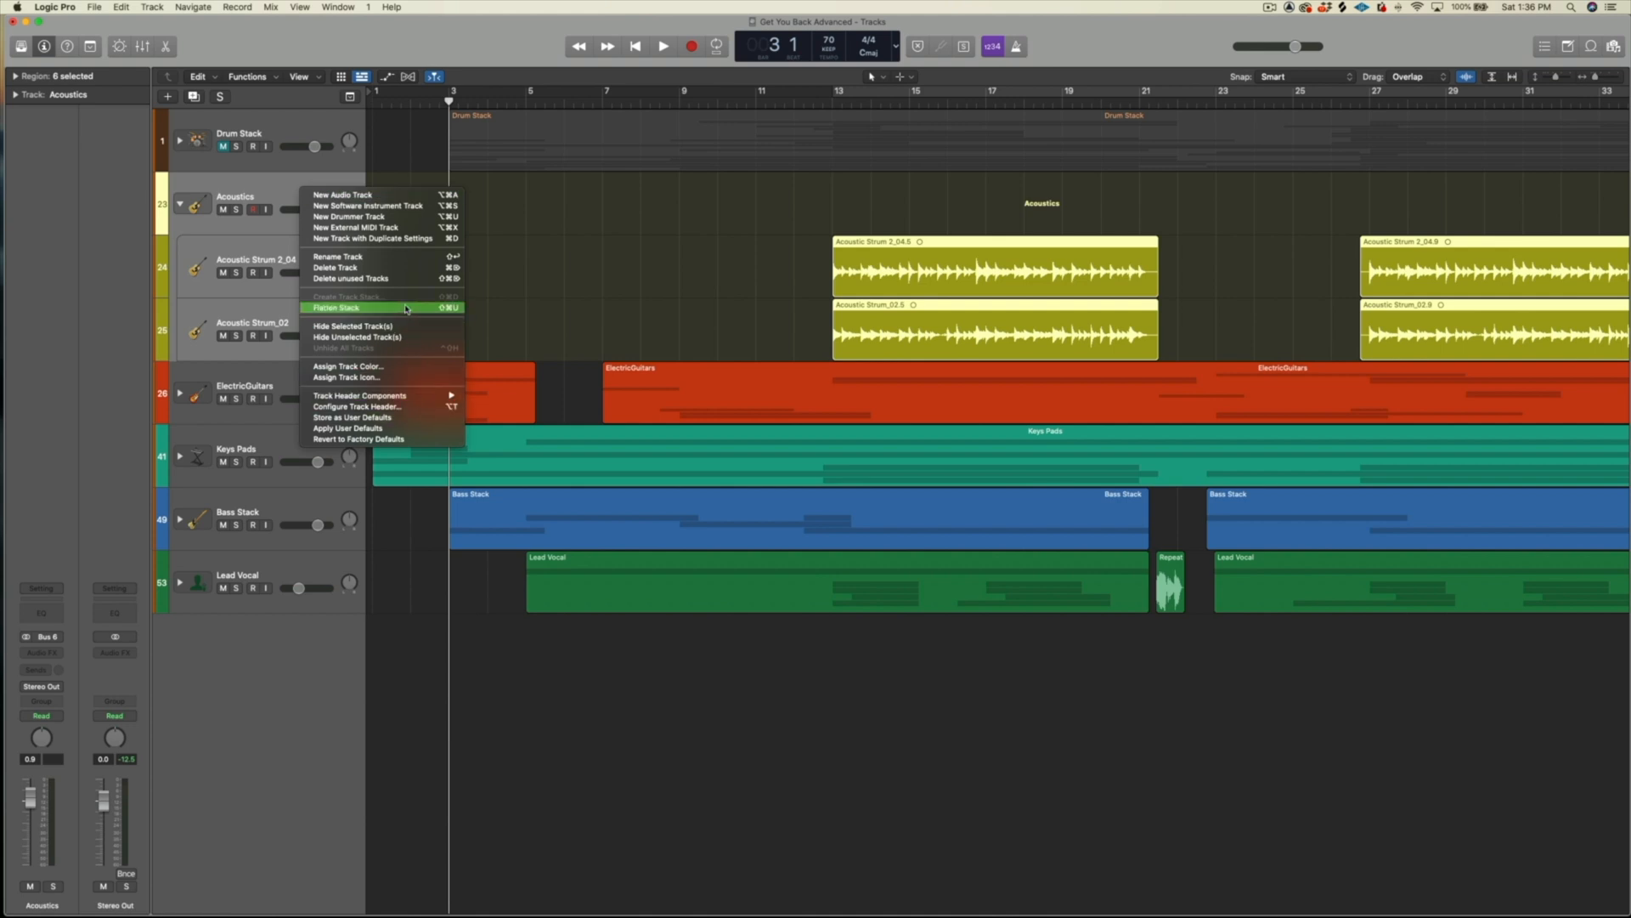
click(337, 310)
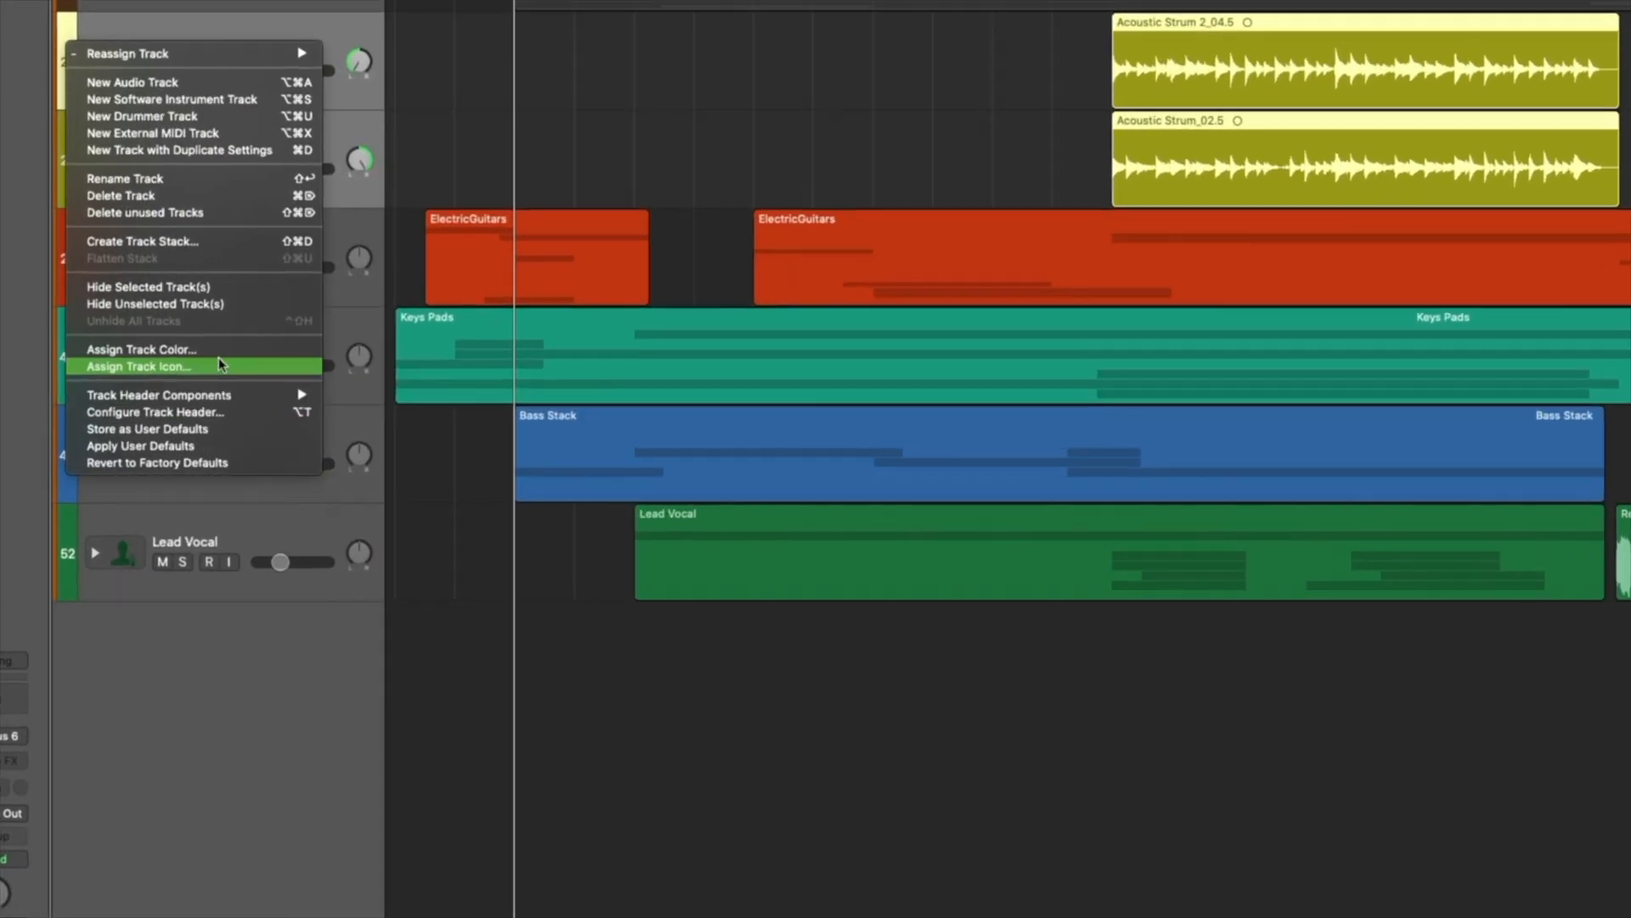
click(142, 348)
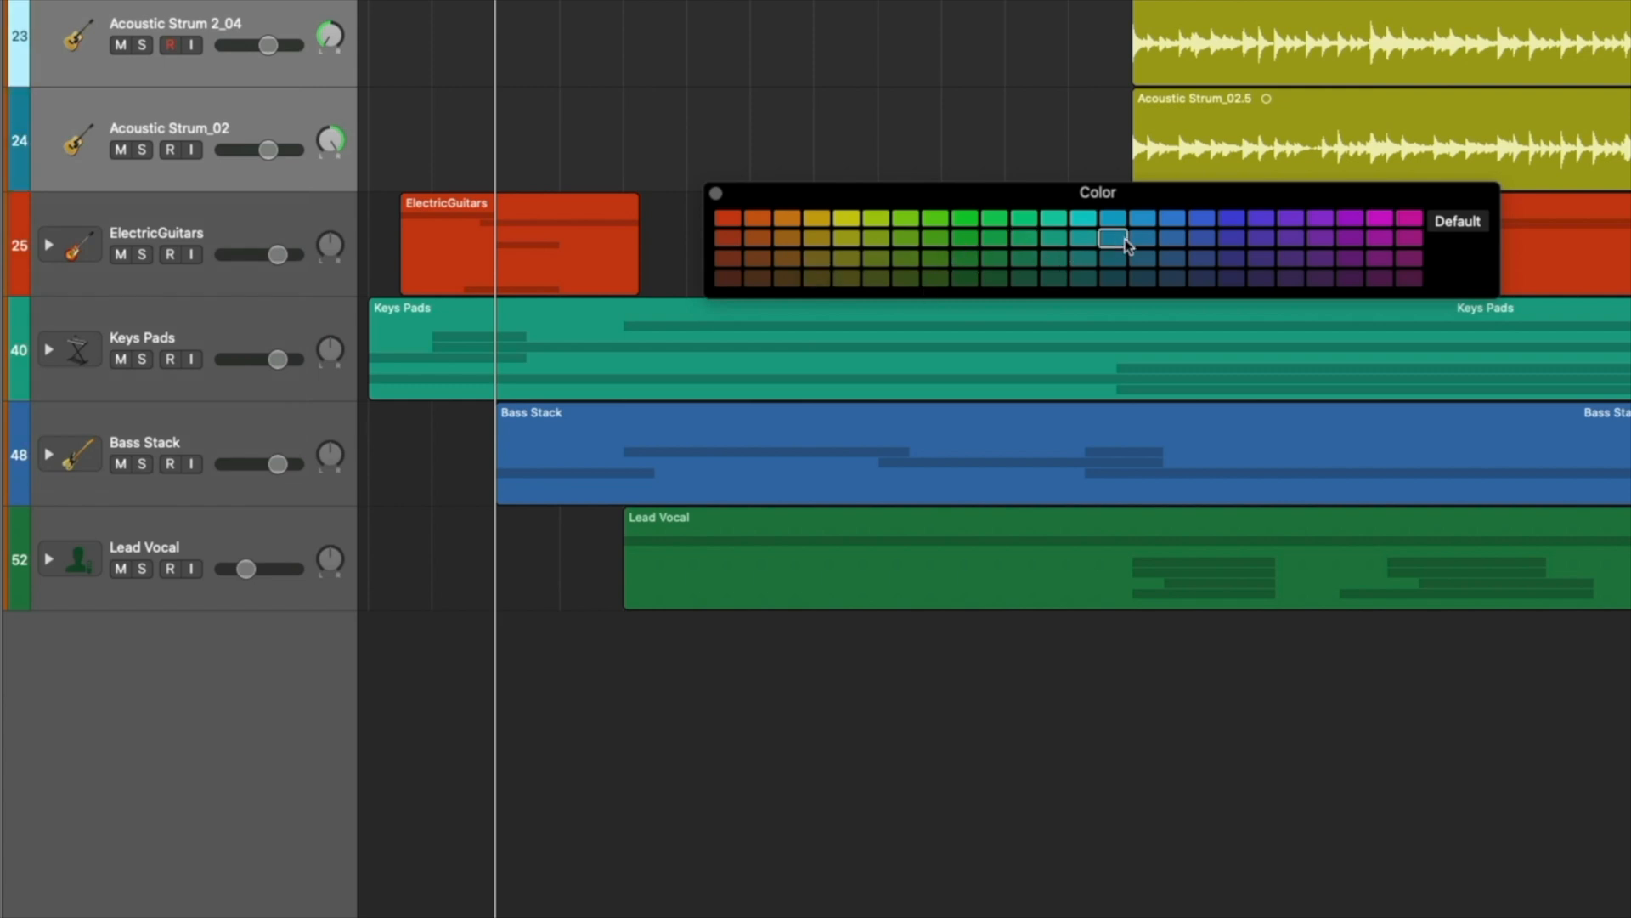
mouse_move(716, 198)
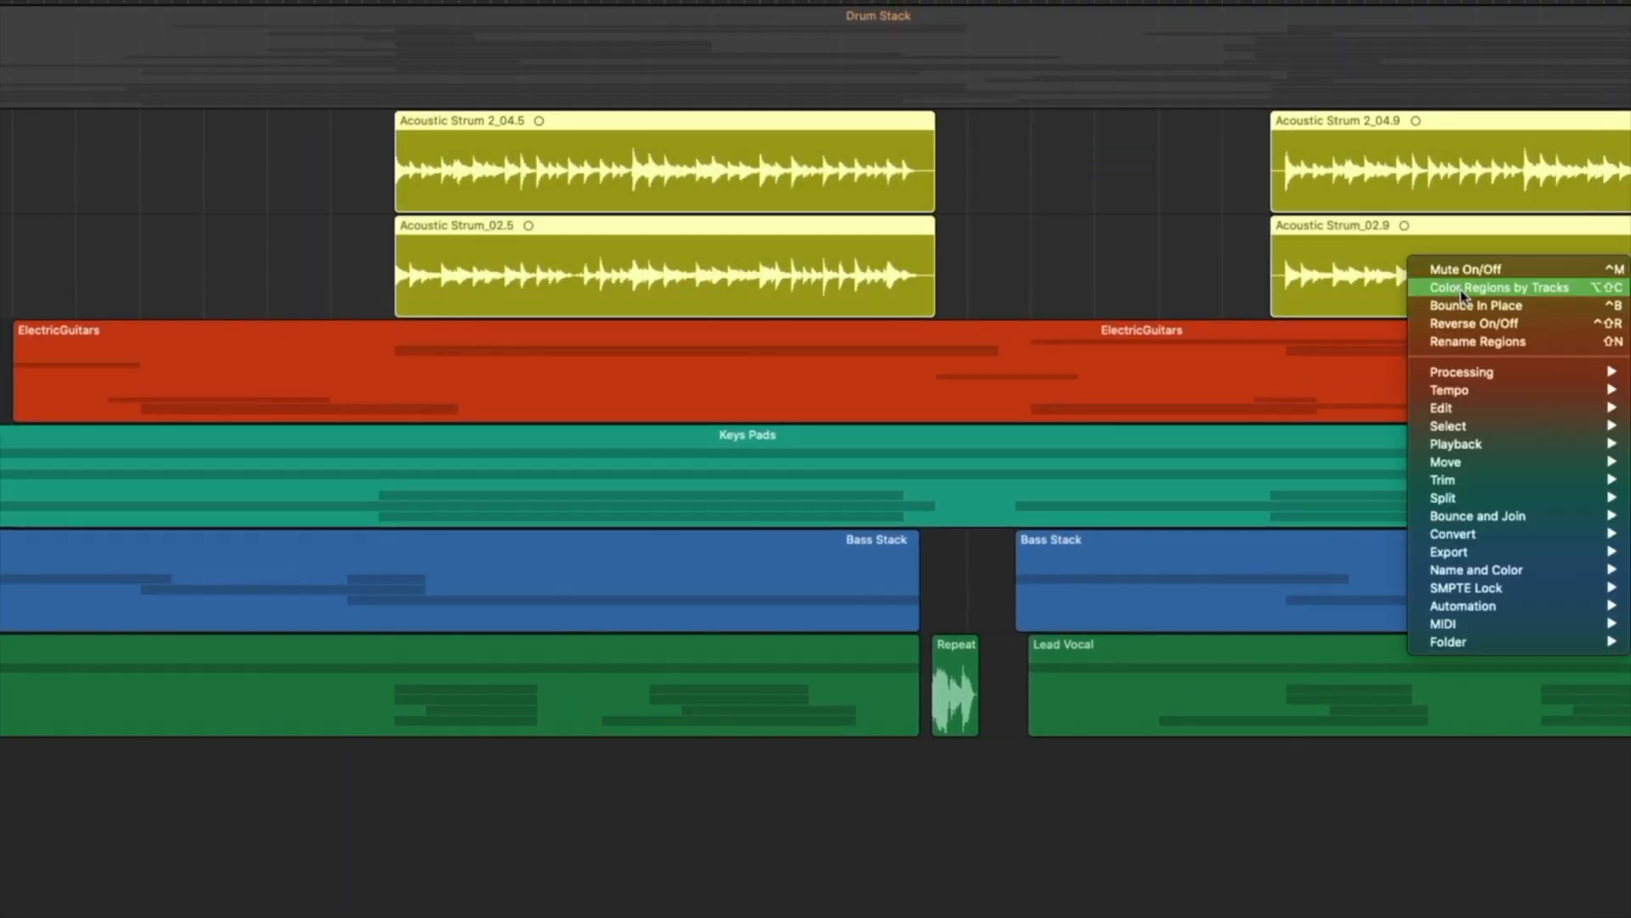
Colour the strum regions by track, group them into an Acoustics summing stack, and collapse it
click(1501, 287)
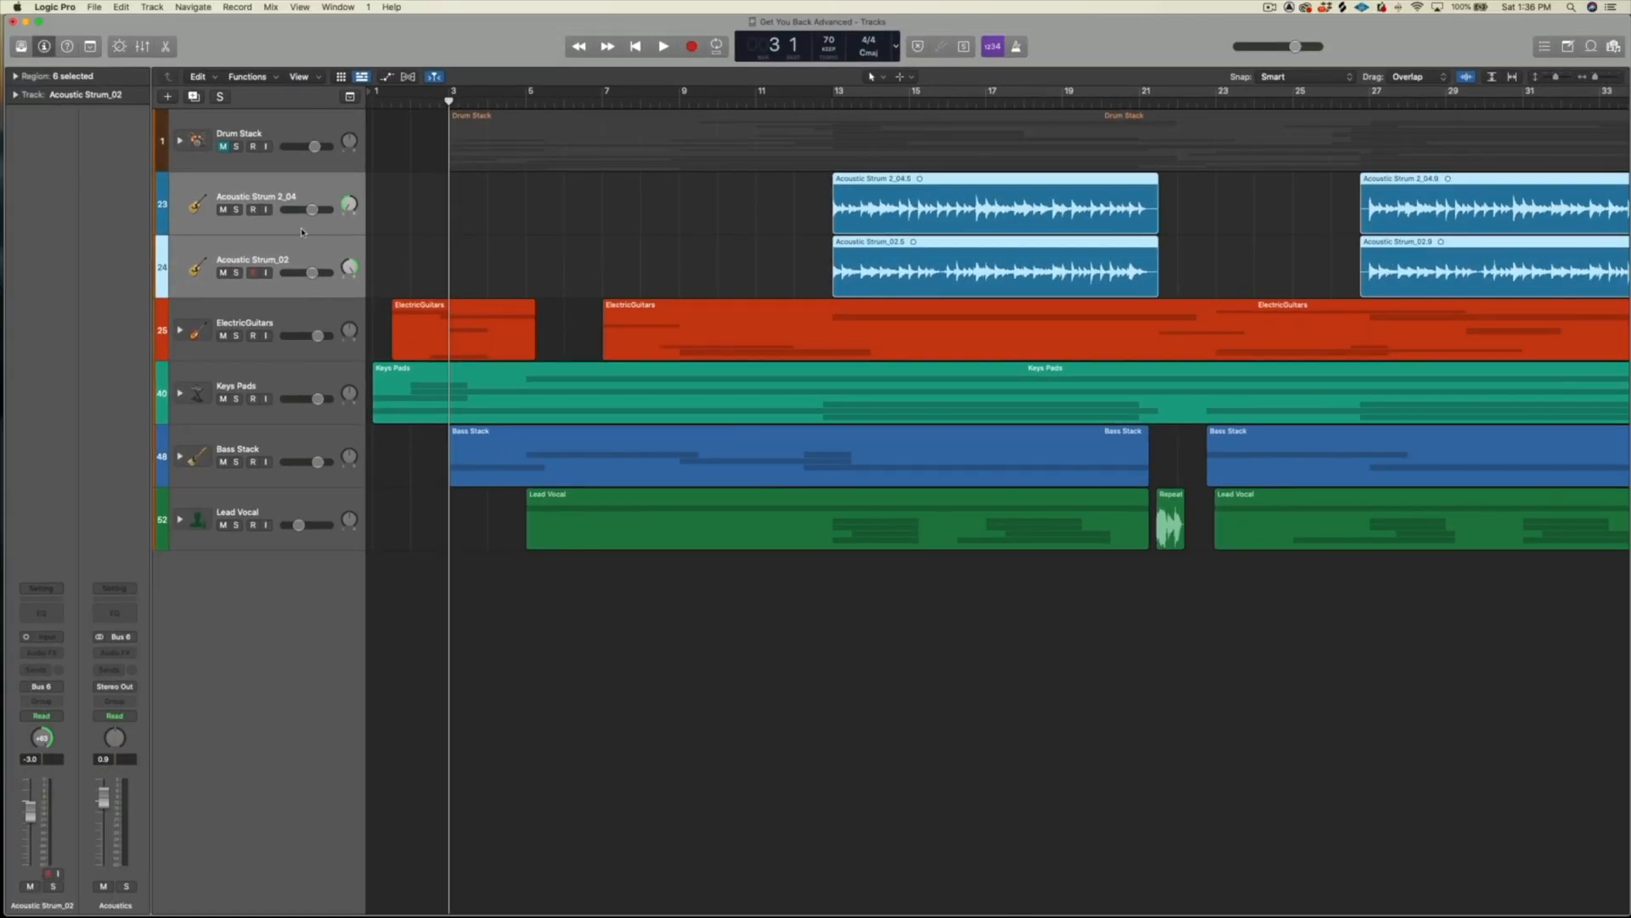
right_click(255, 203)
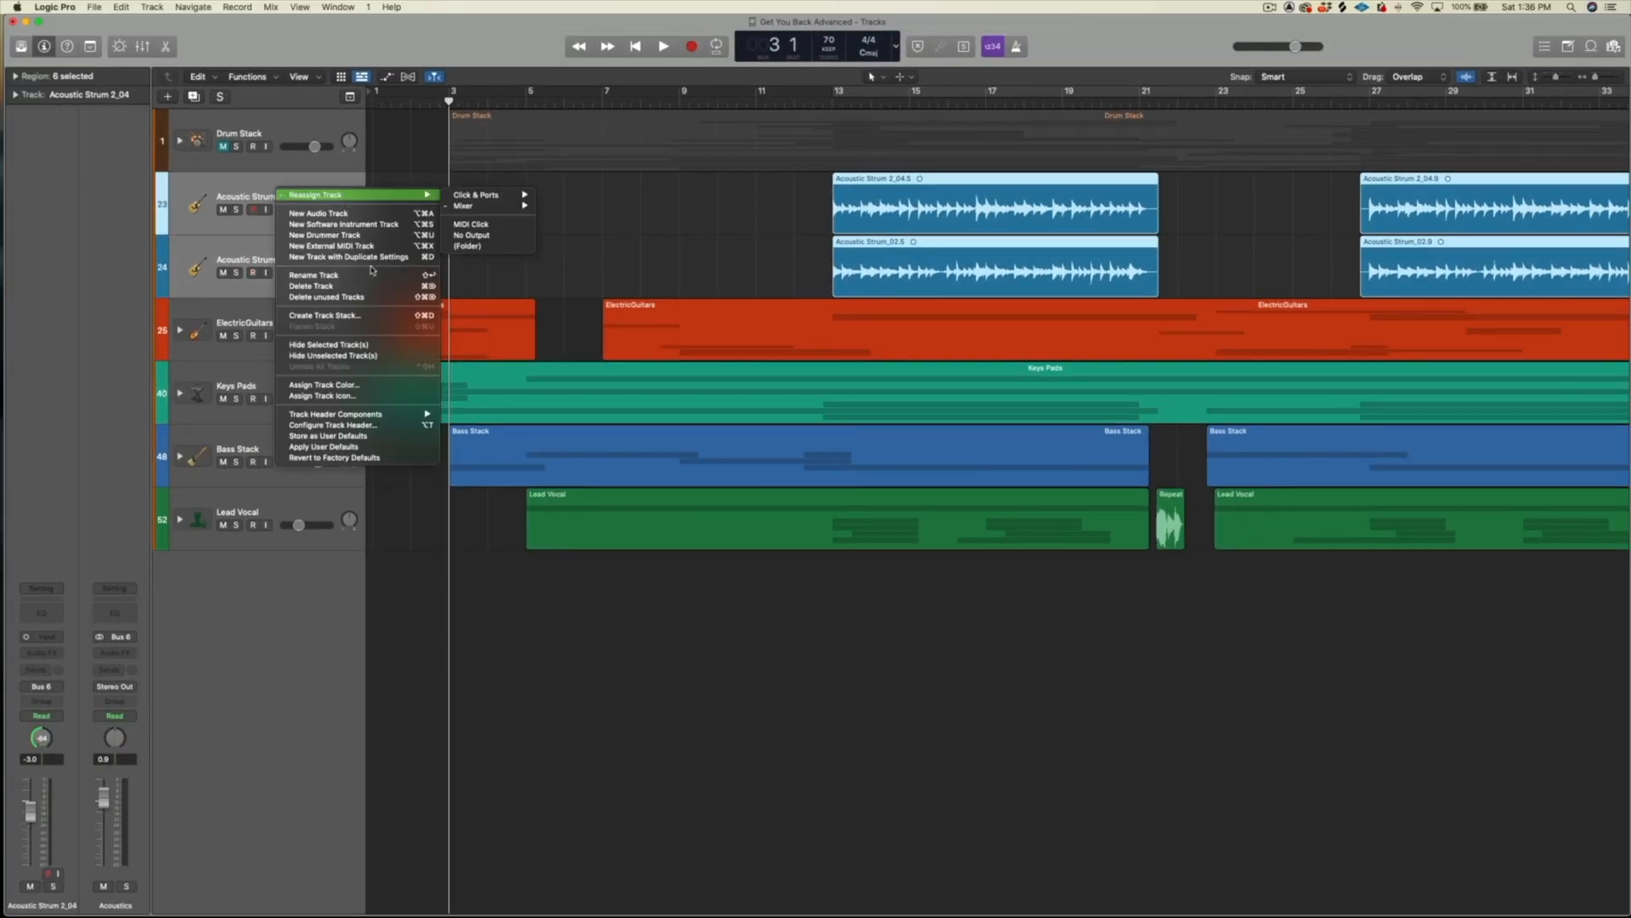
mouse_move(353, 355)
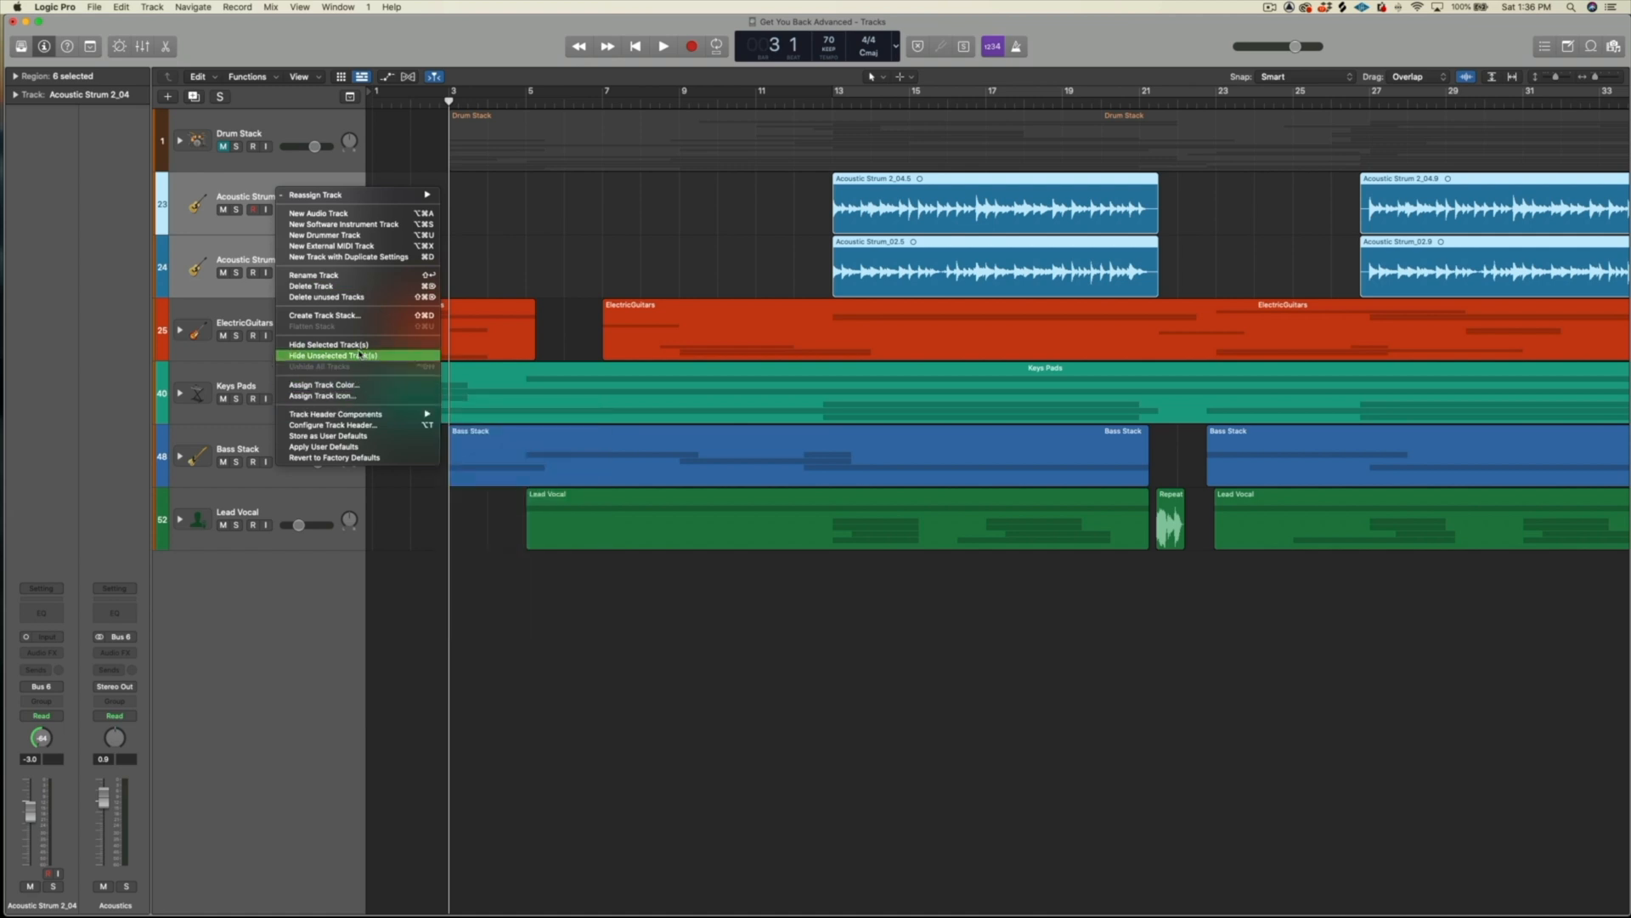
click(323, 315)
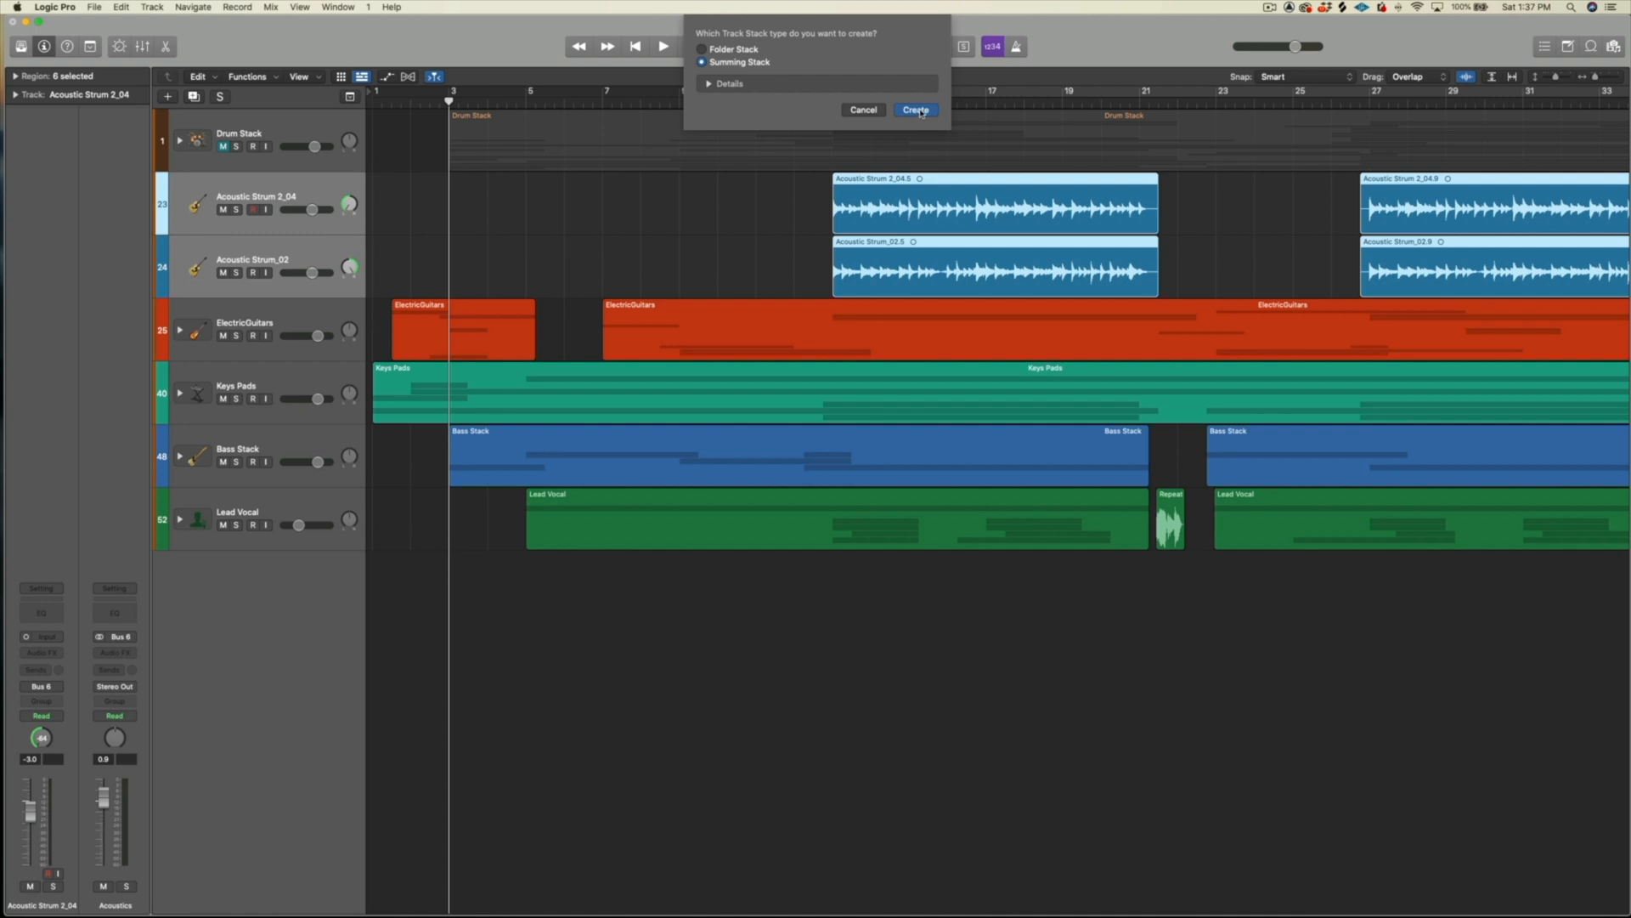
click(913, 110)
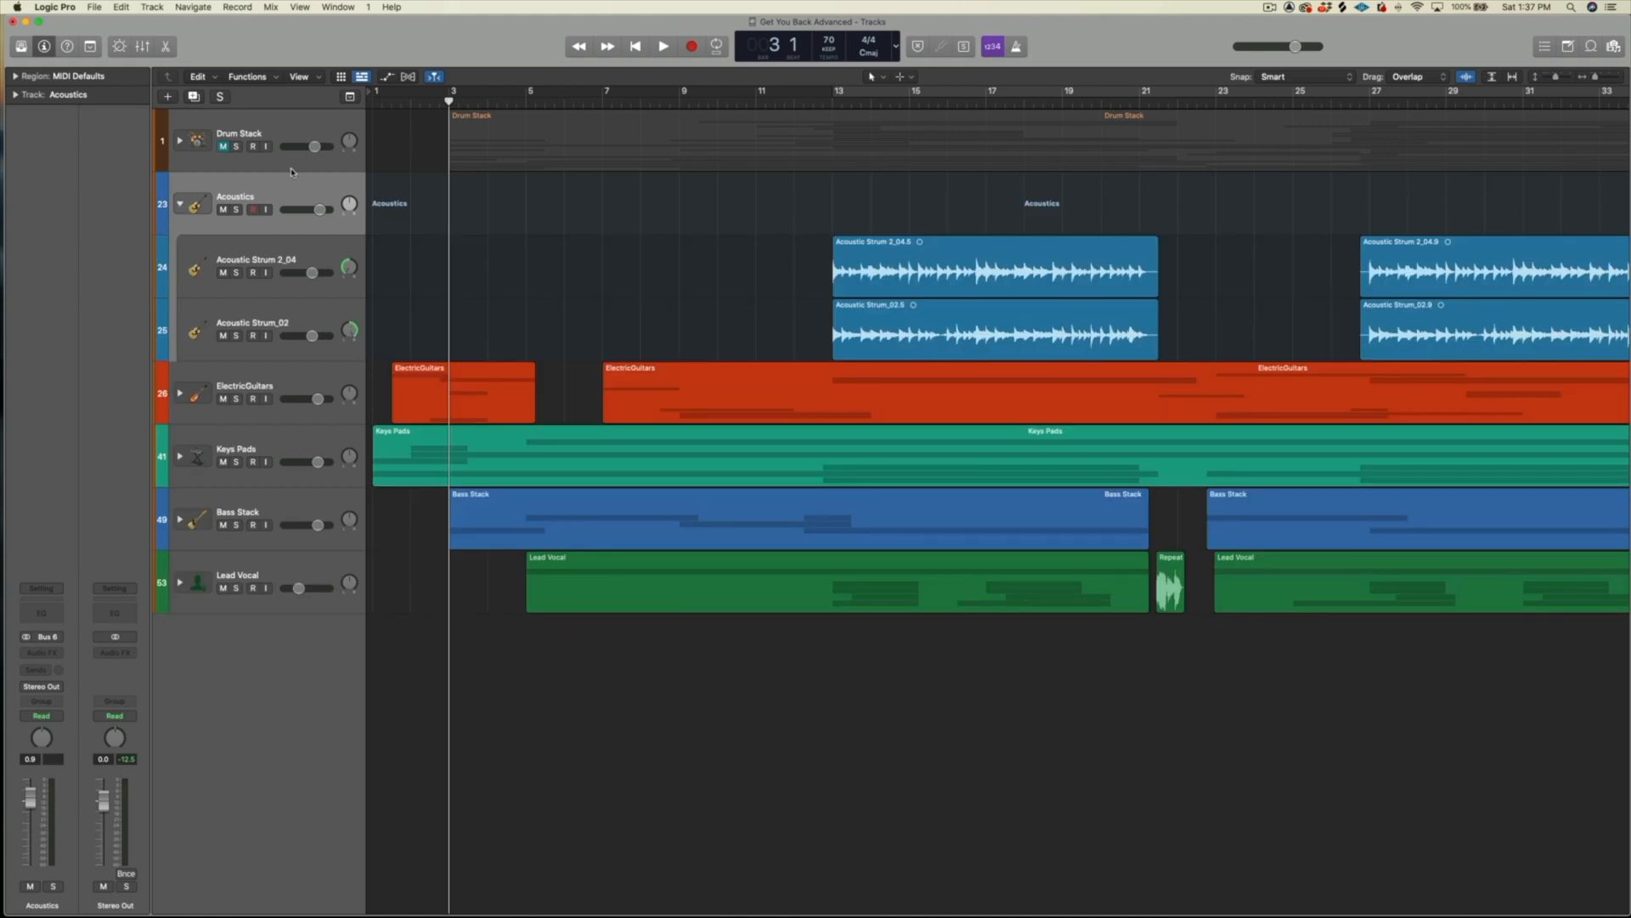
click(179, 204)
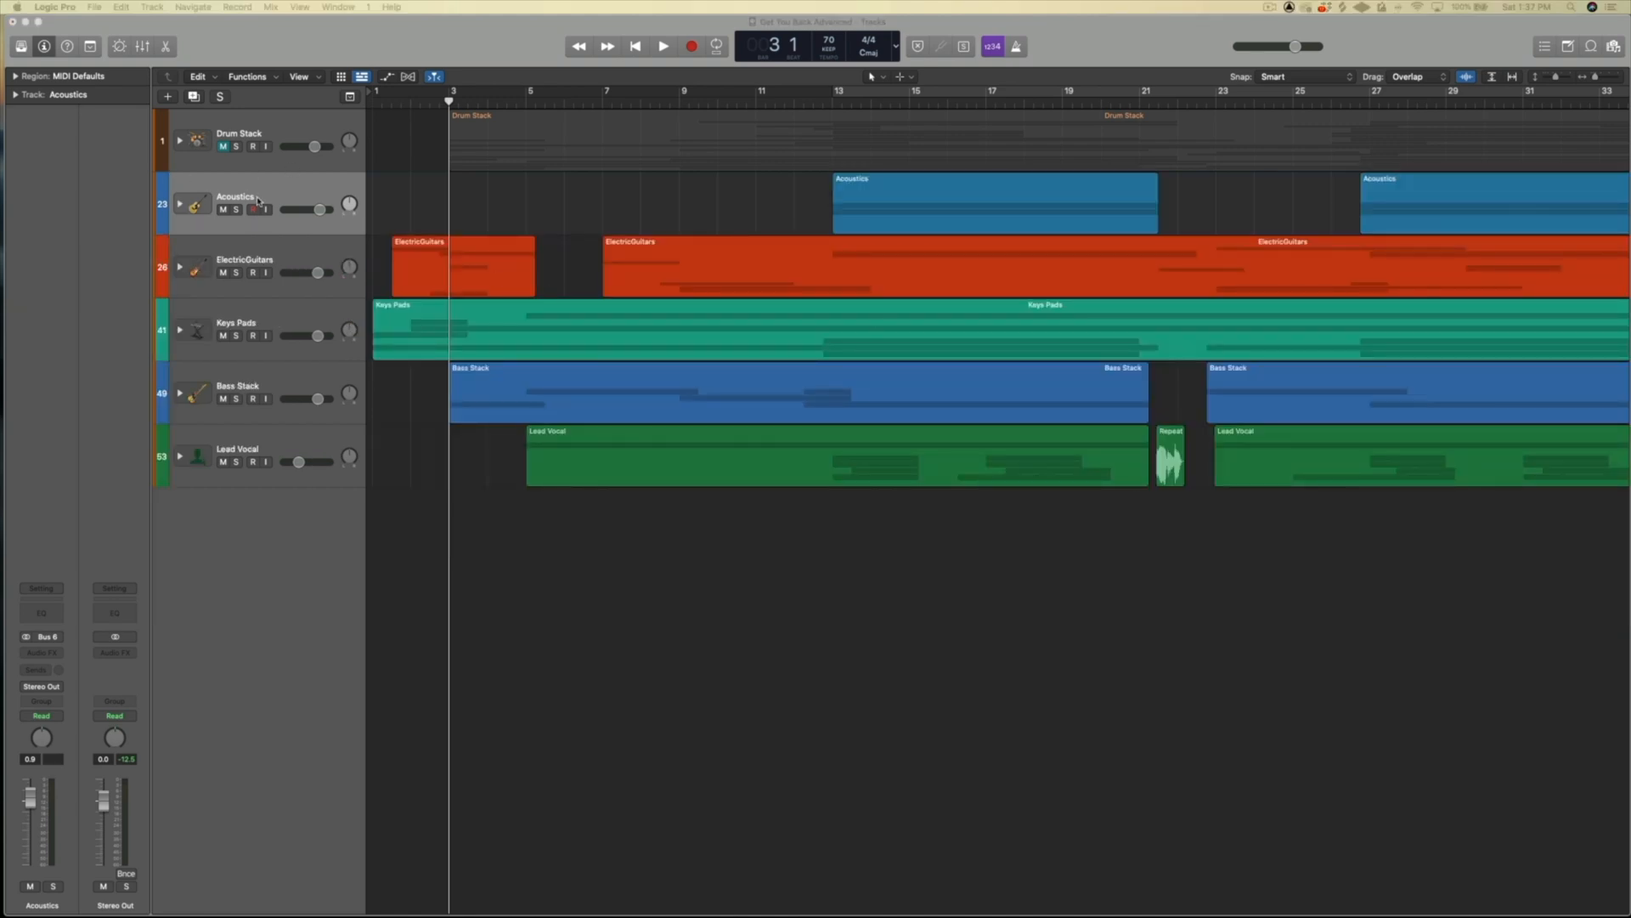
click(993, 203)
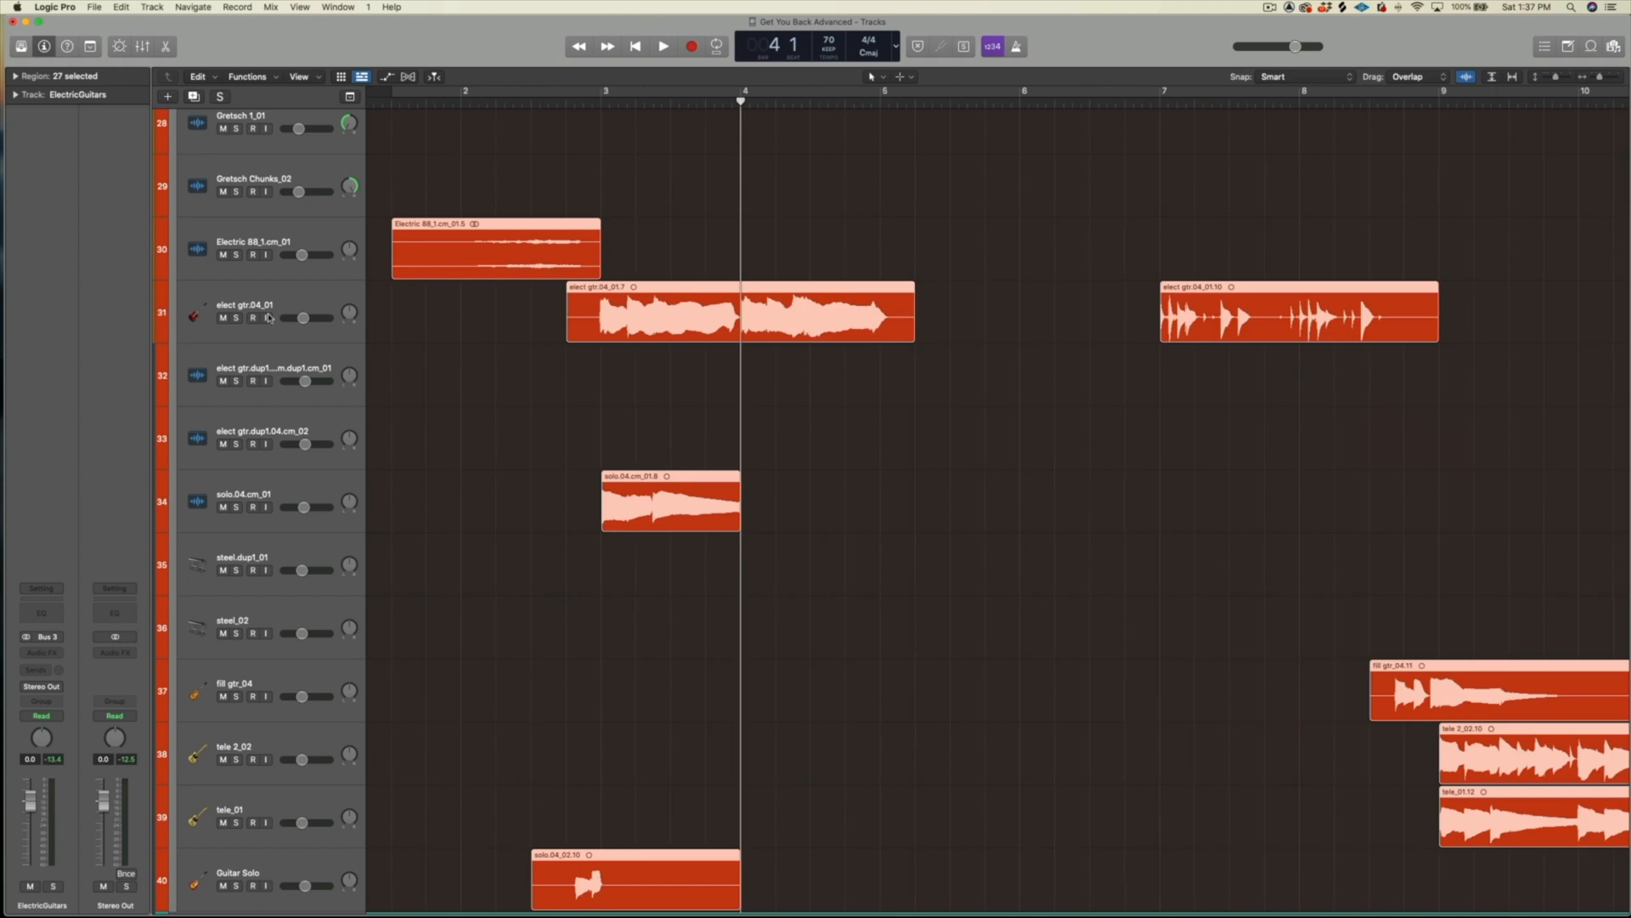
Solo elect gtr.04_01 and give its first region's end a Slow Down fade with the Fade Tool
click(236, 317)
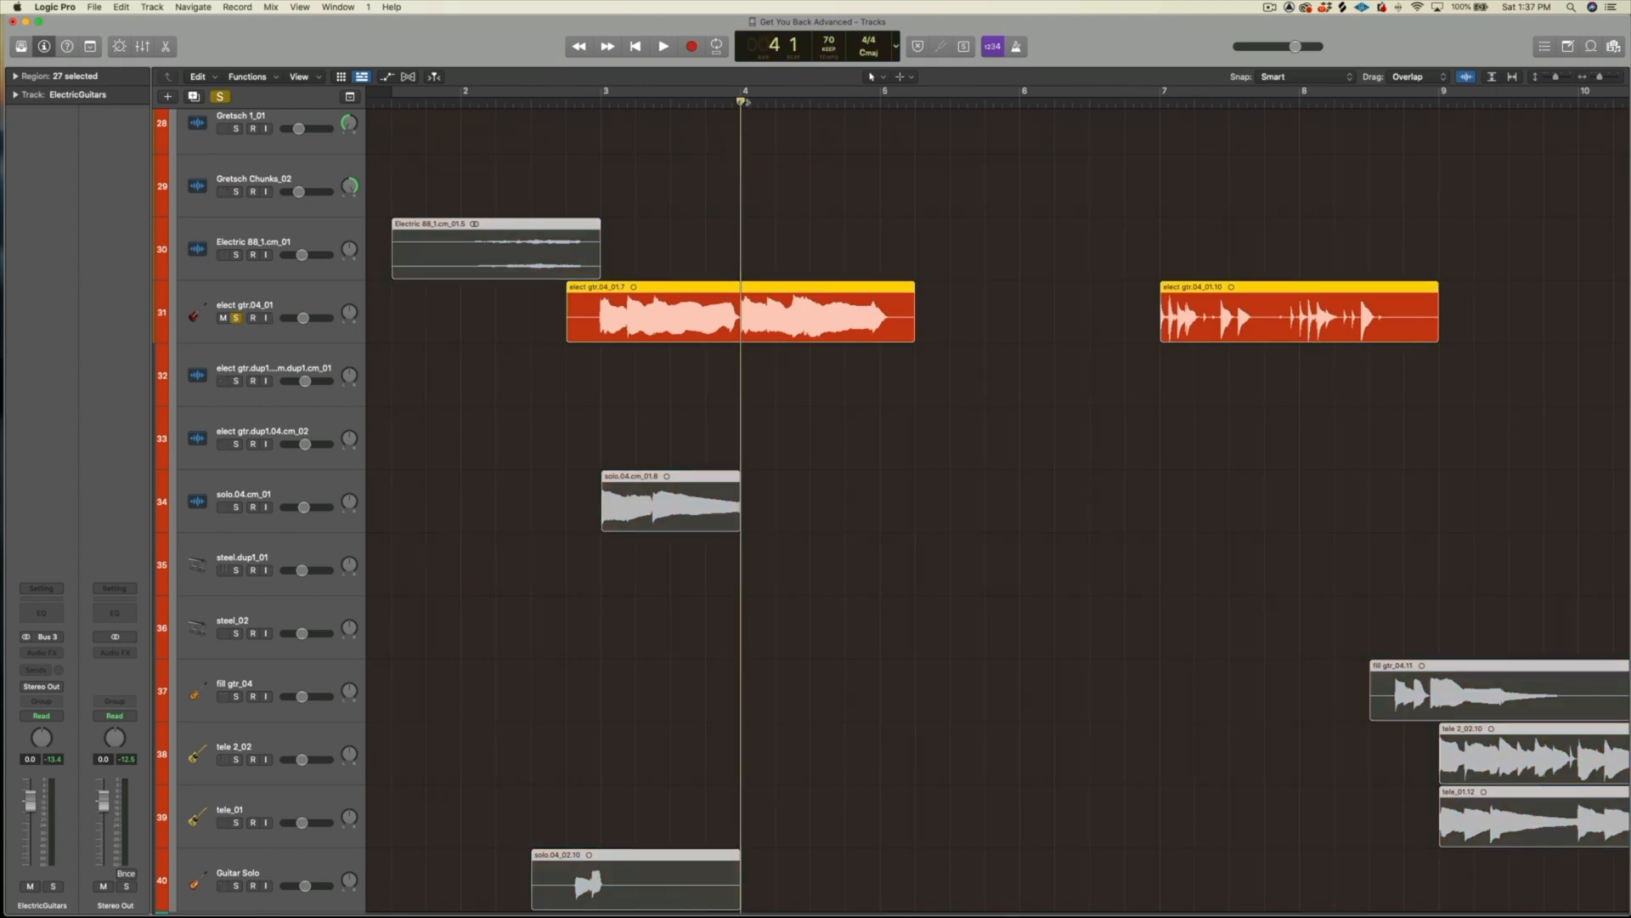
click(663, 46)
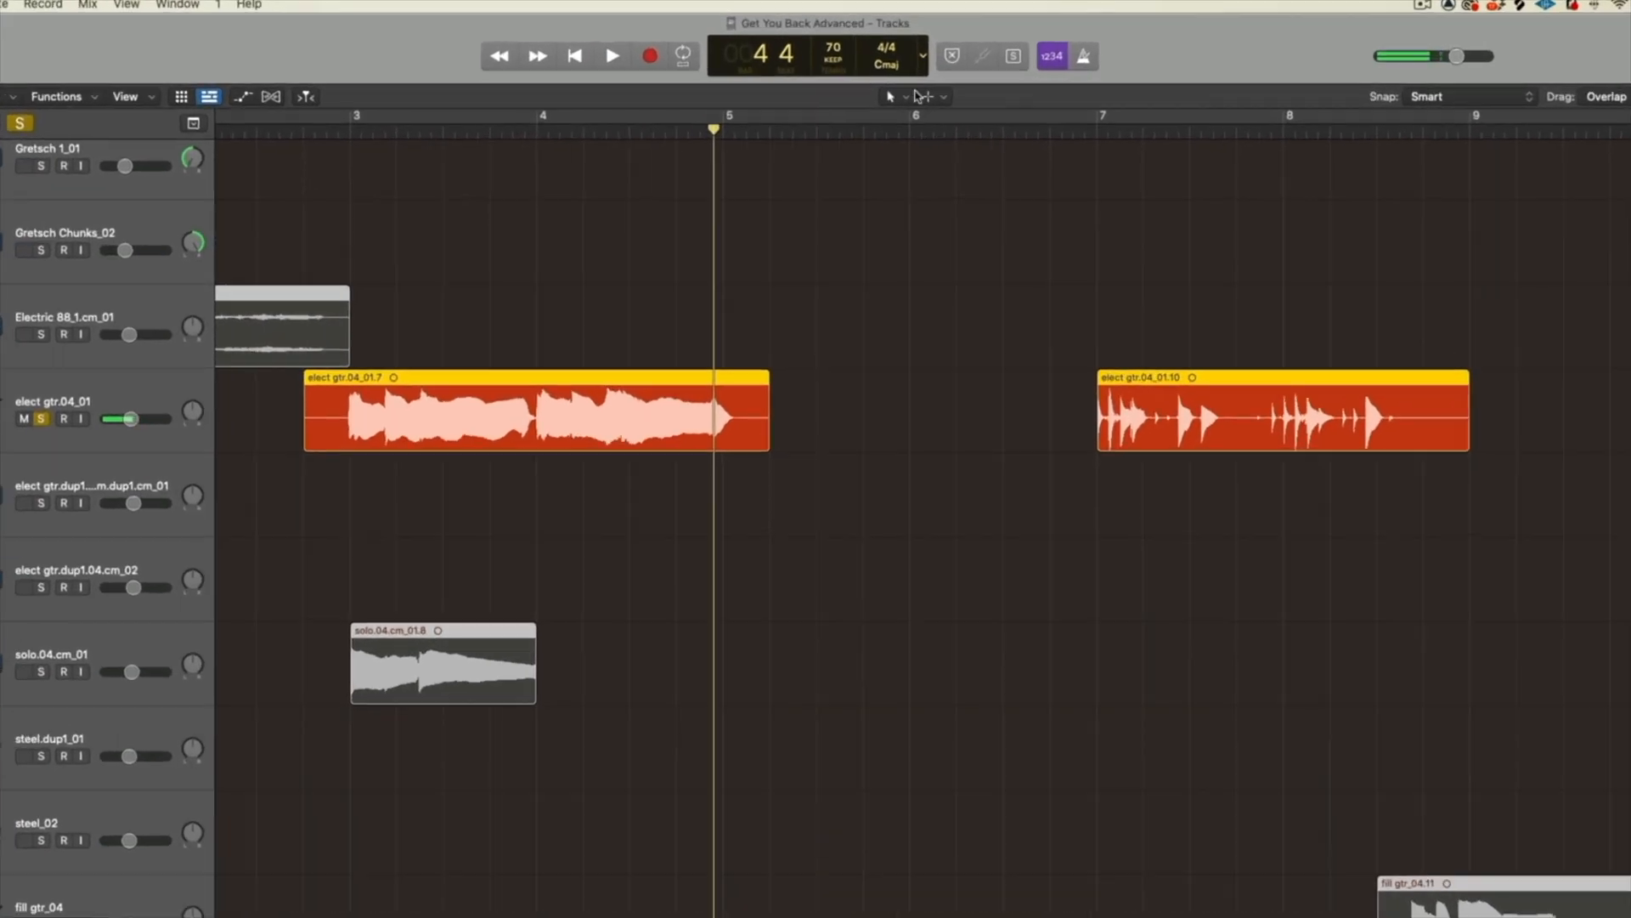
click(944, 96)
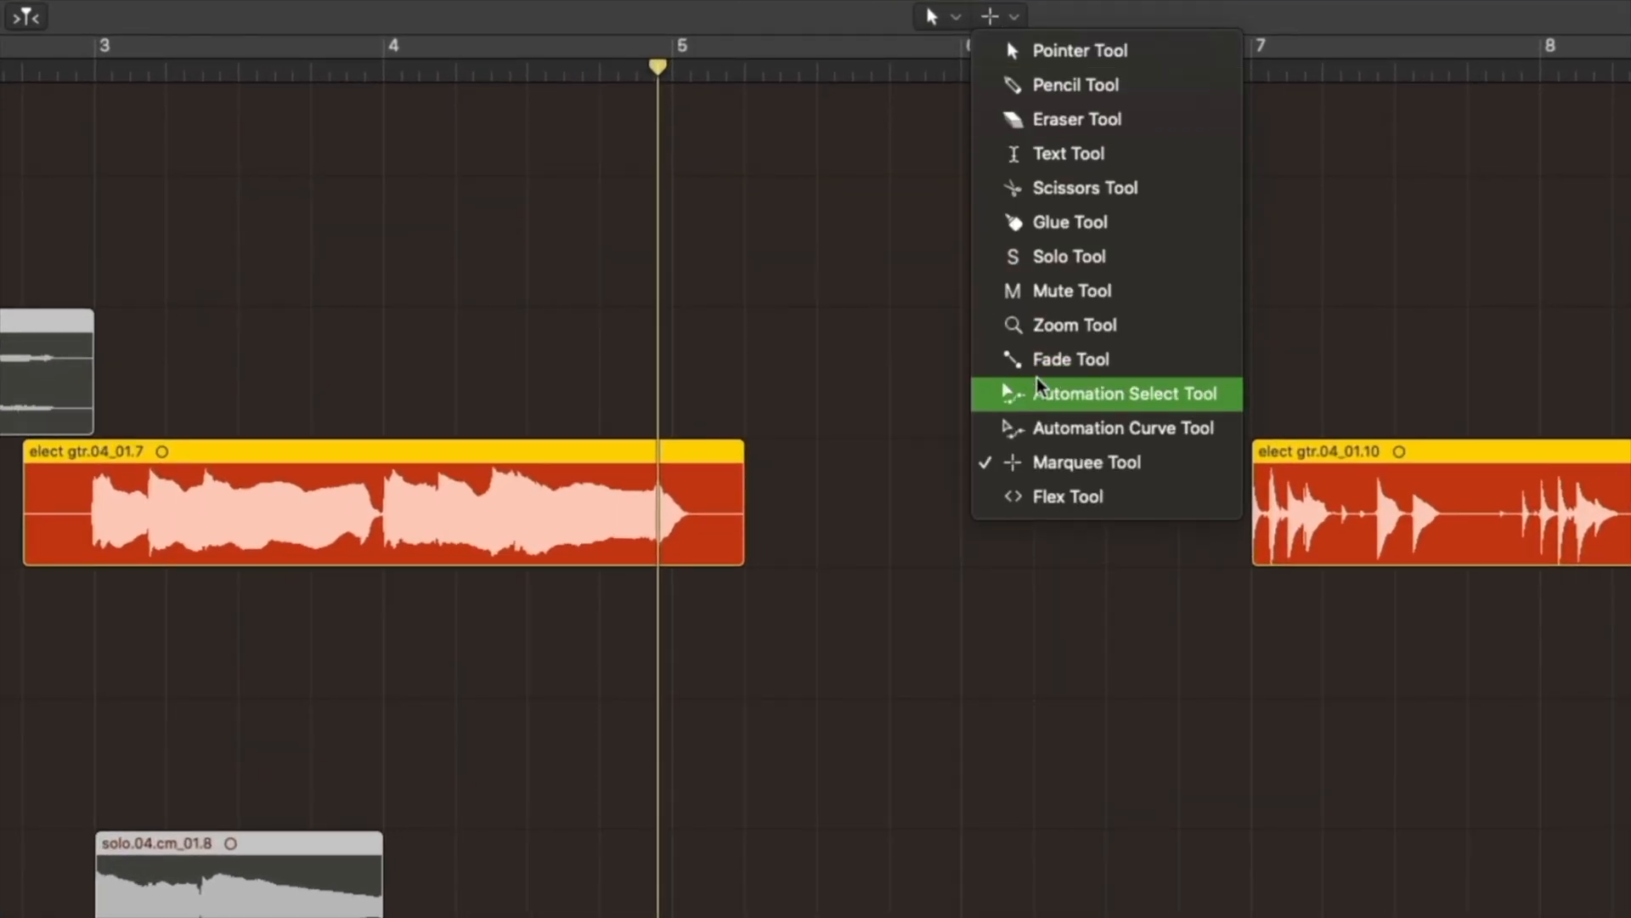
click(1071, 359)
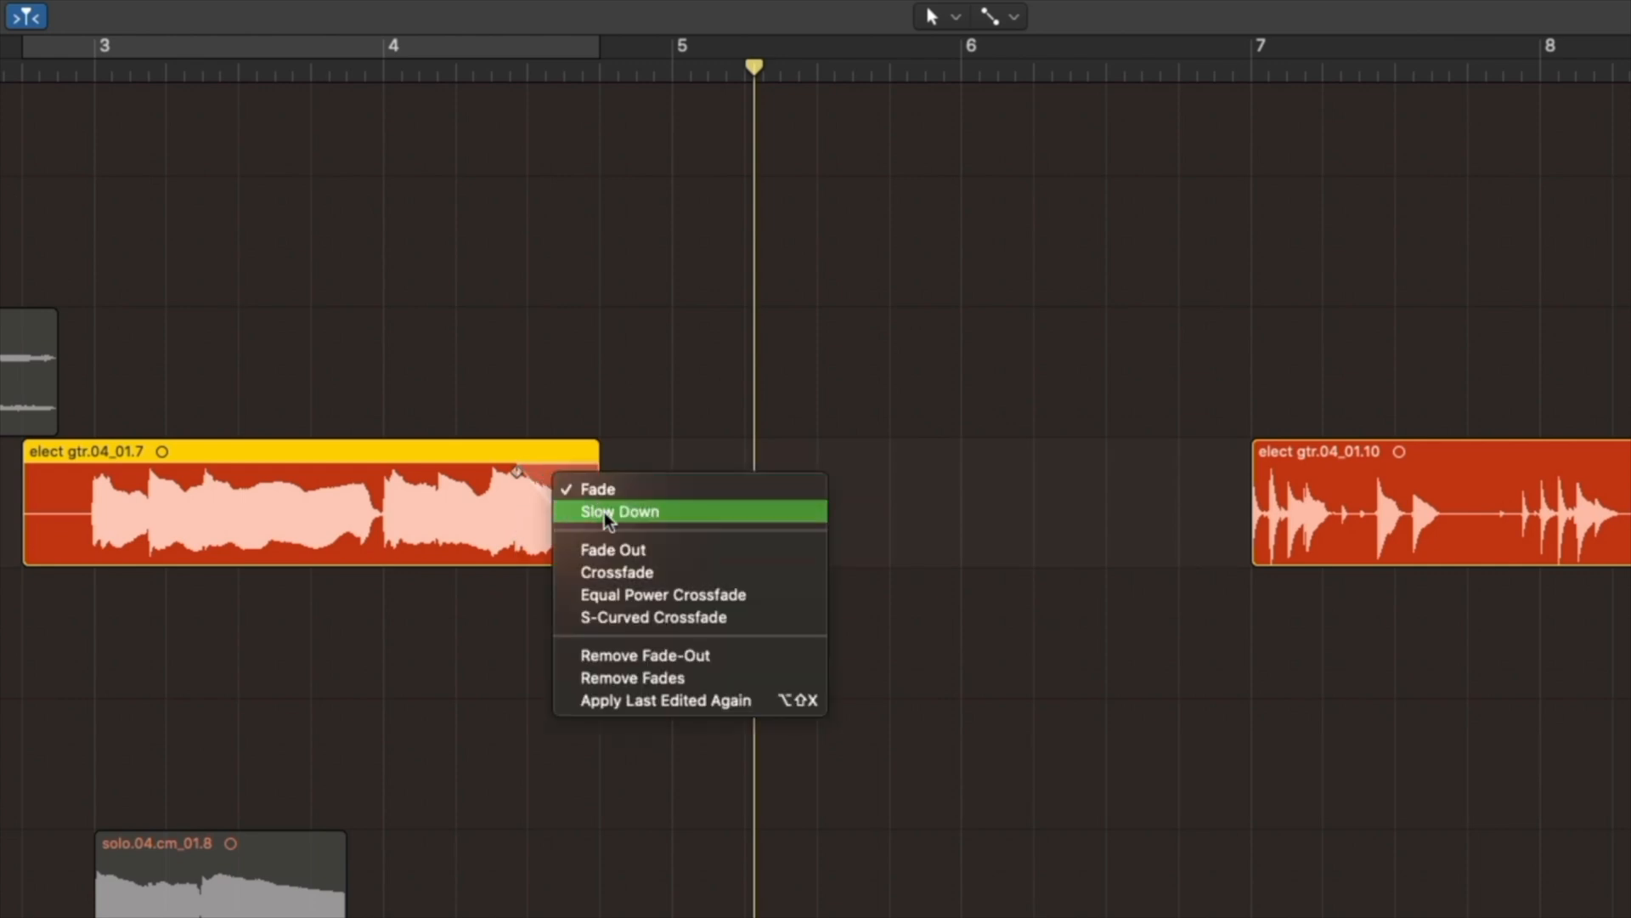
click(617, 511)
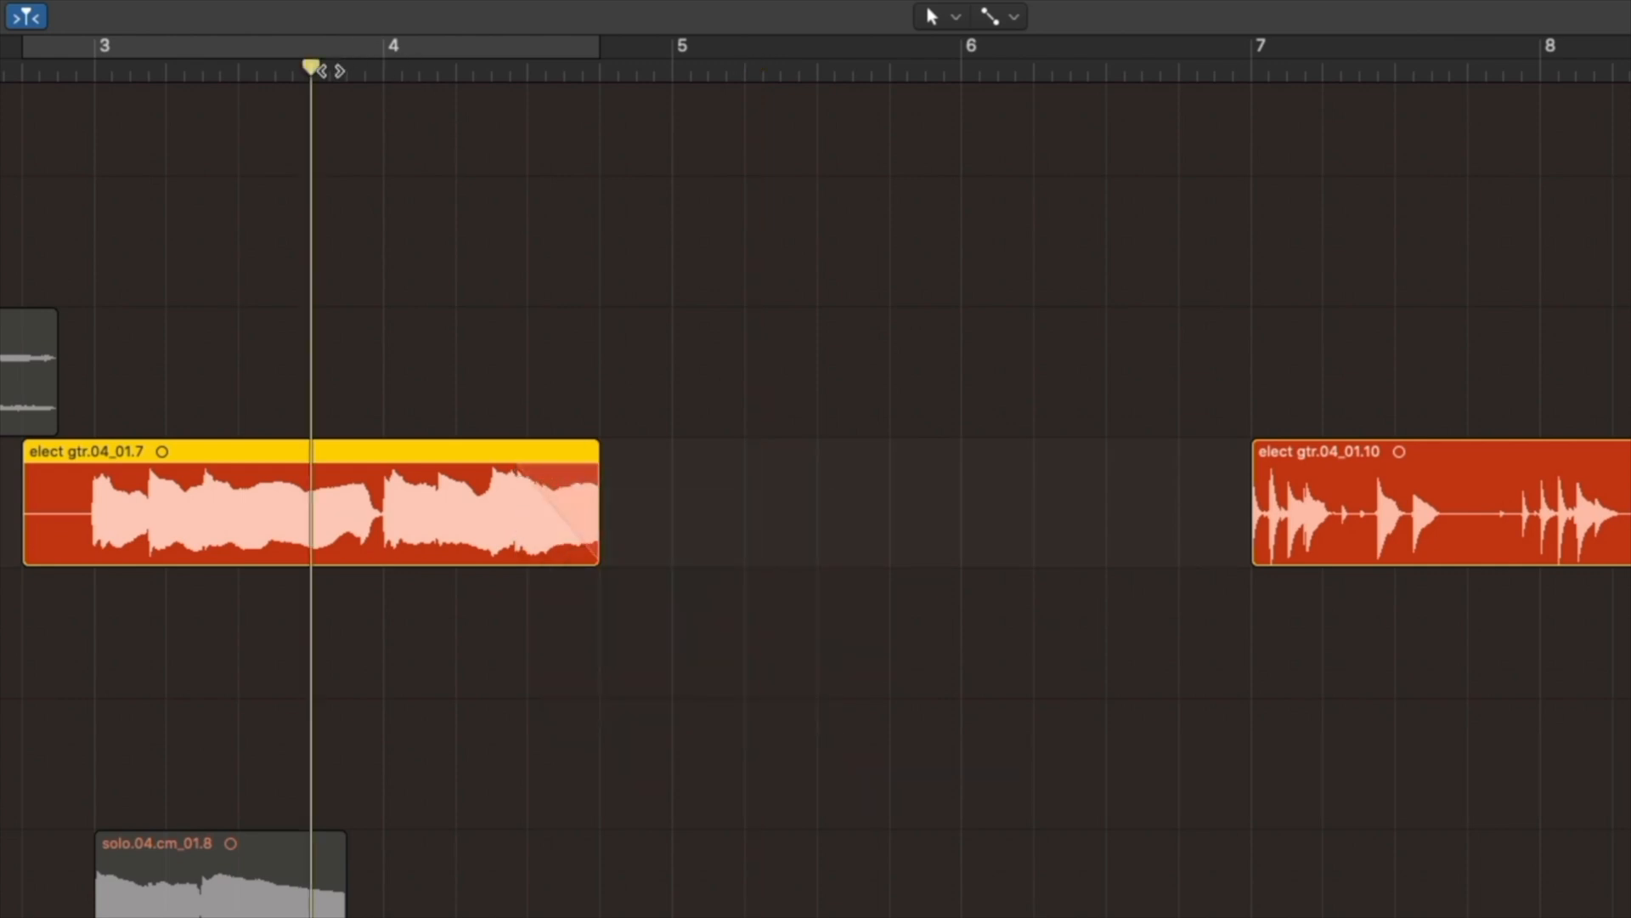
click(482, 71)
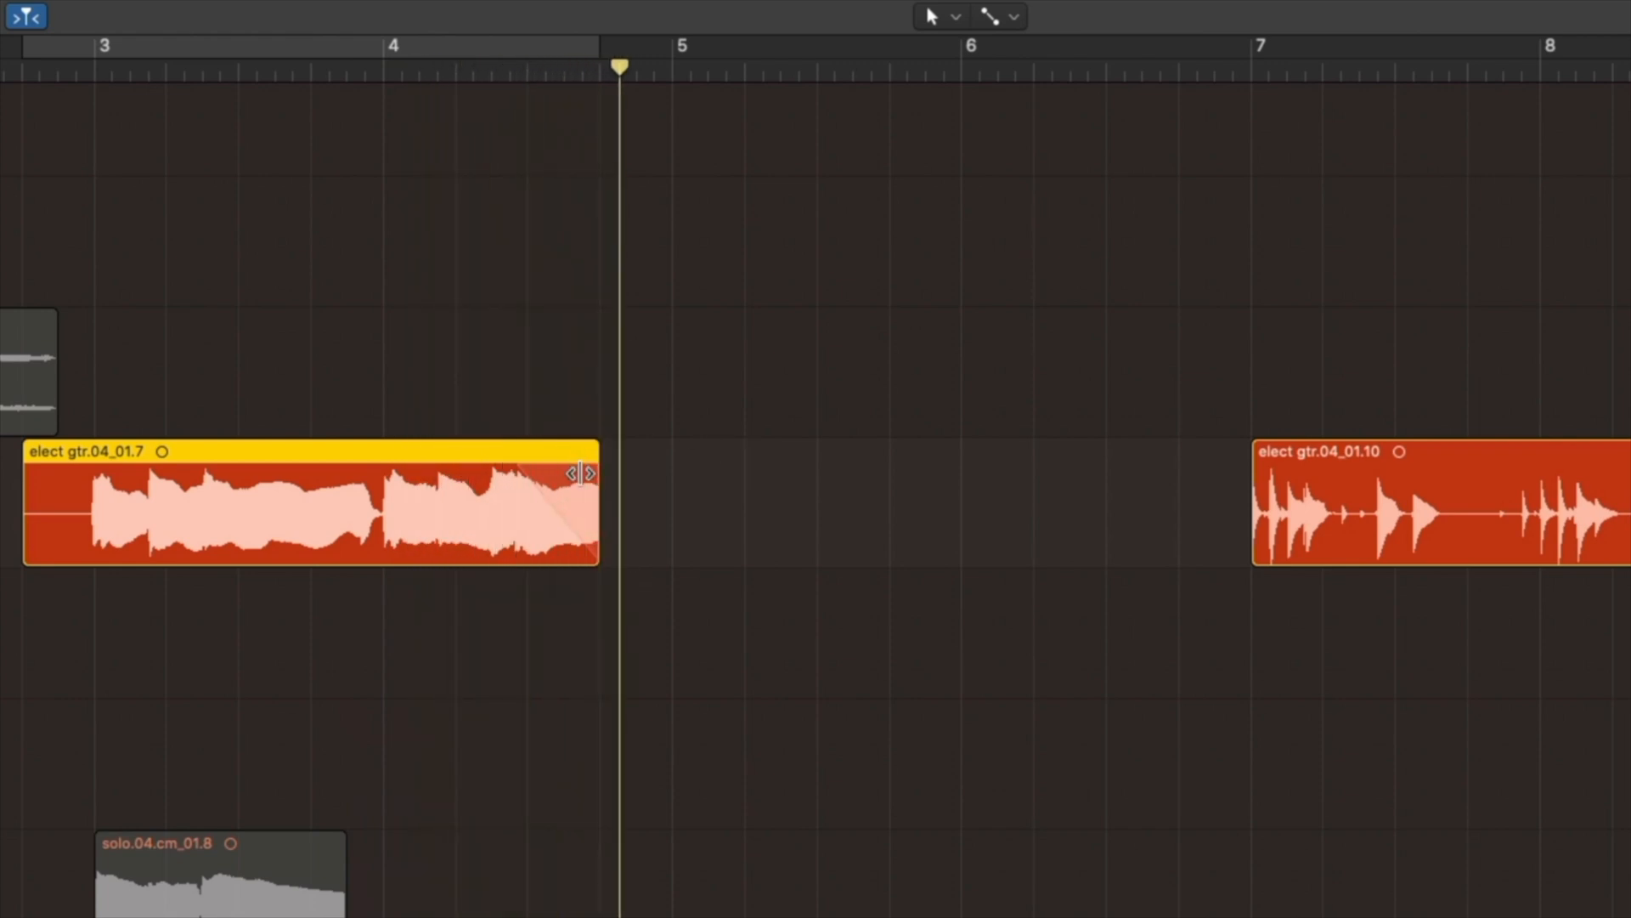
mouse_move(1016, 681)
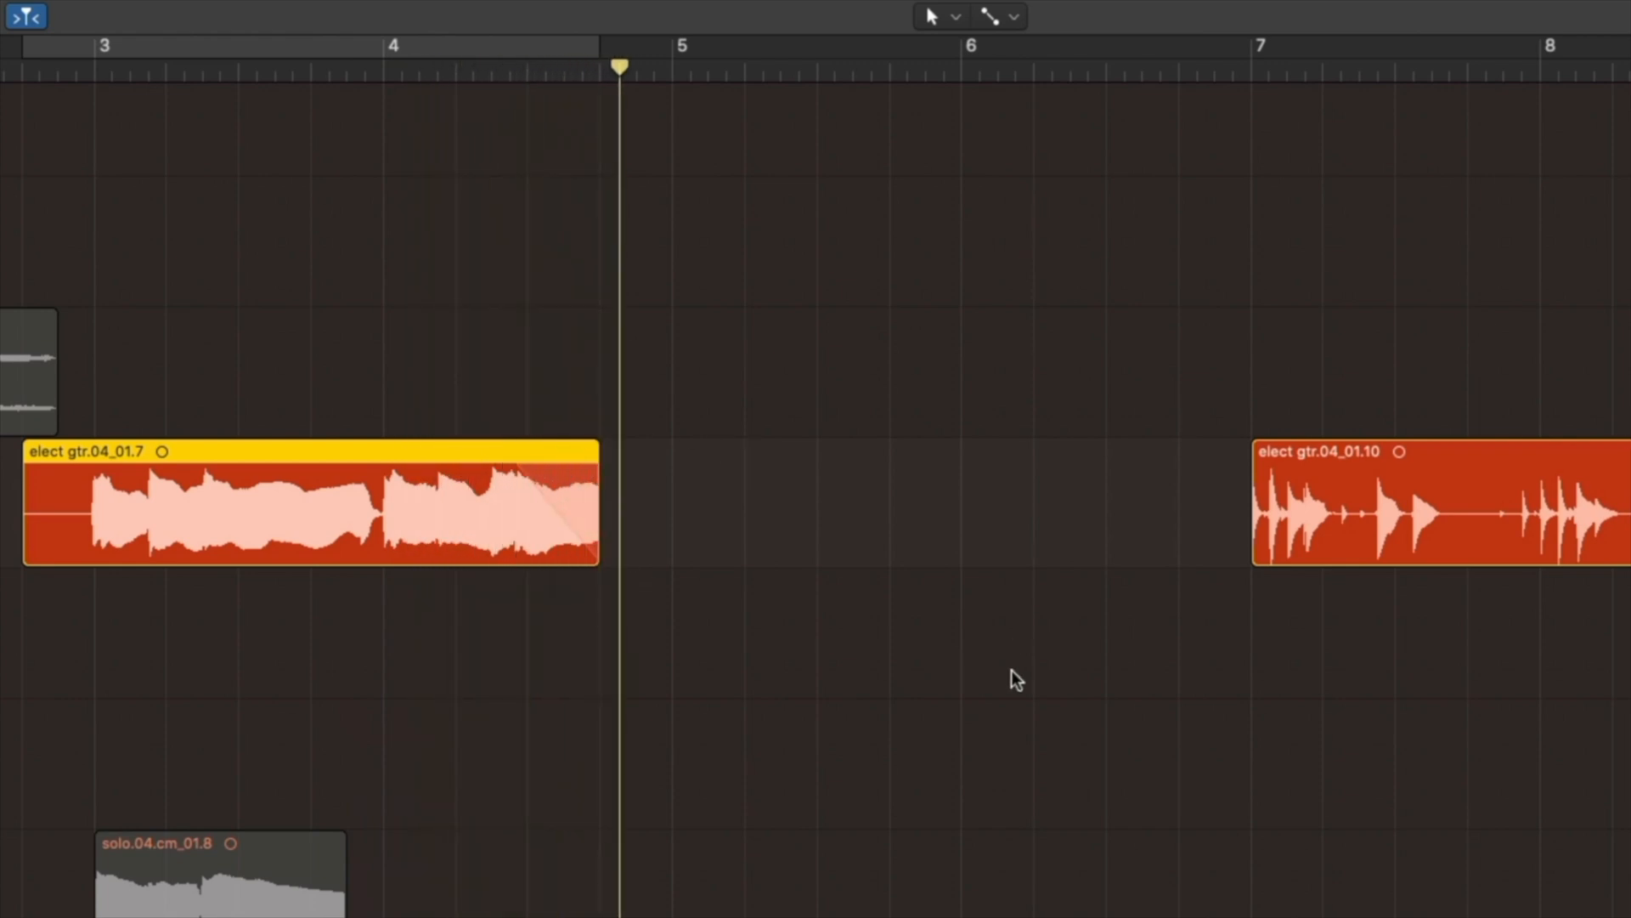
mouse_move(899, 520)
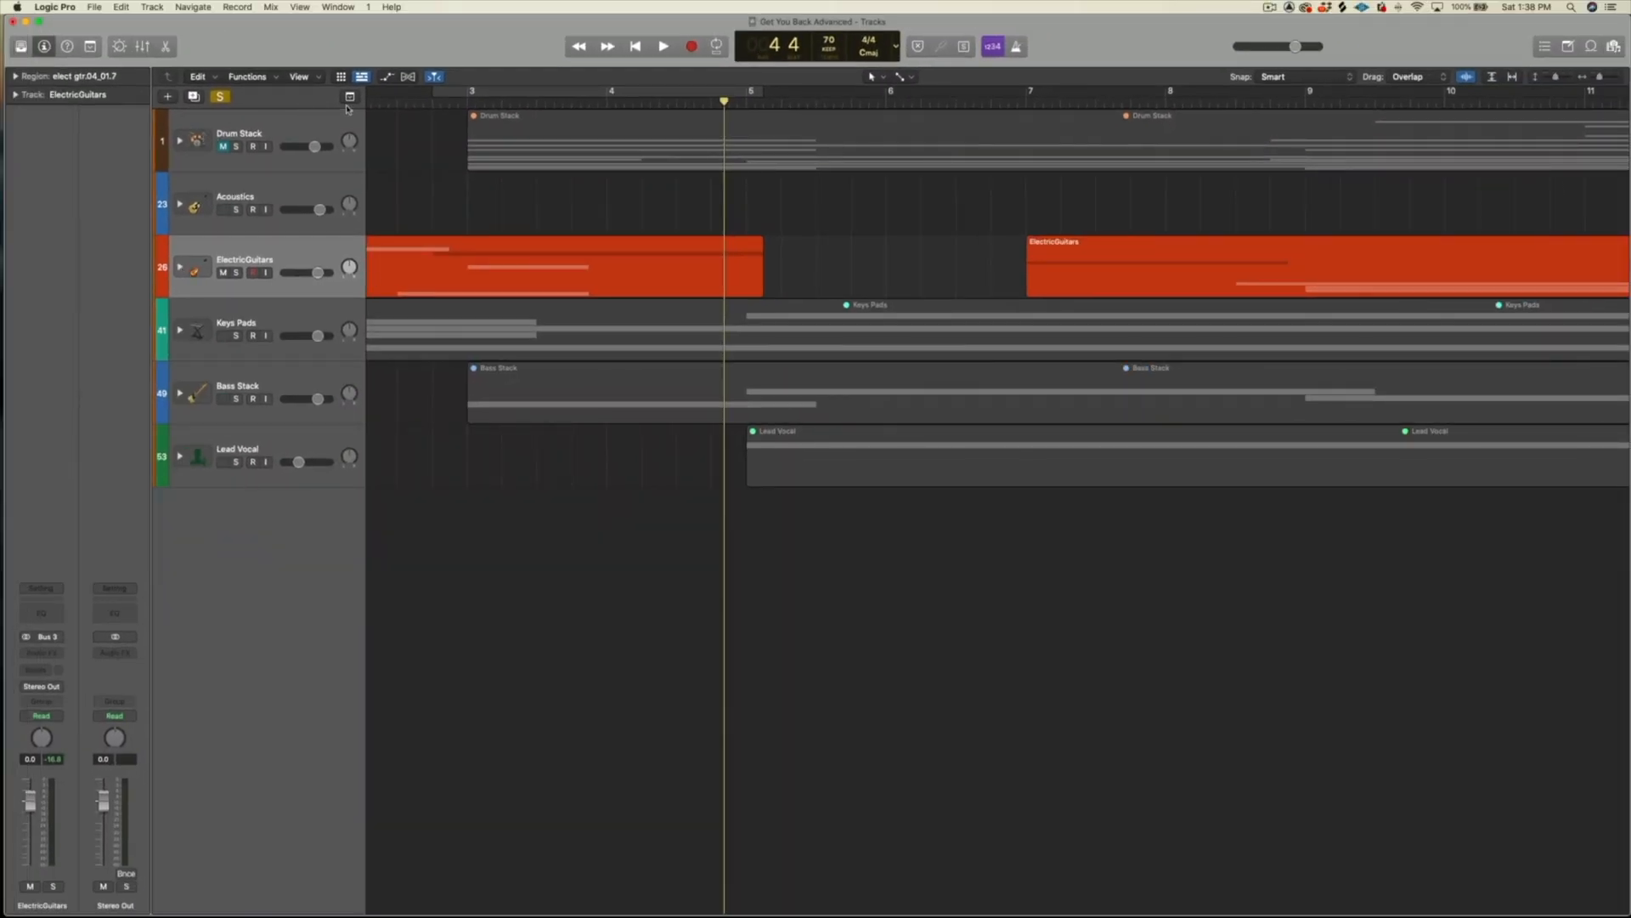
Show the global tracks and select everything in the Chorus arrangement section
click(351, 96)
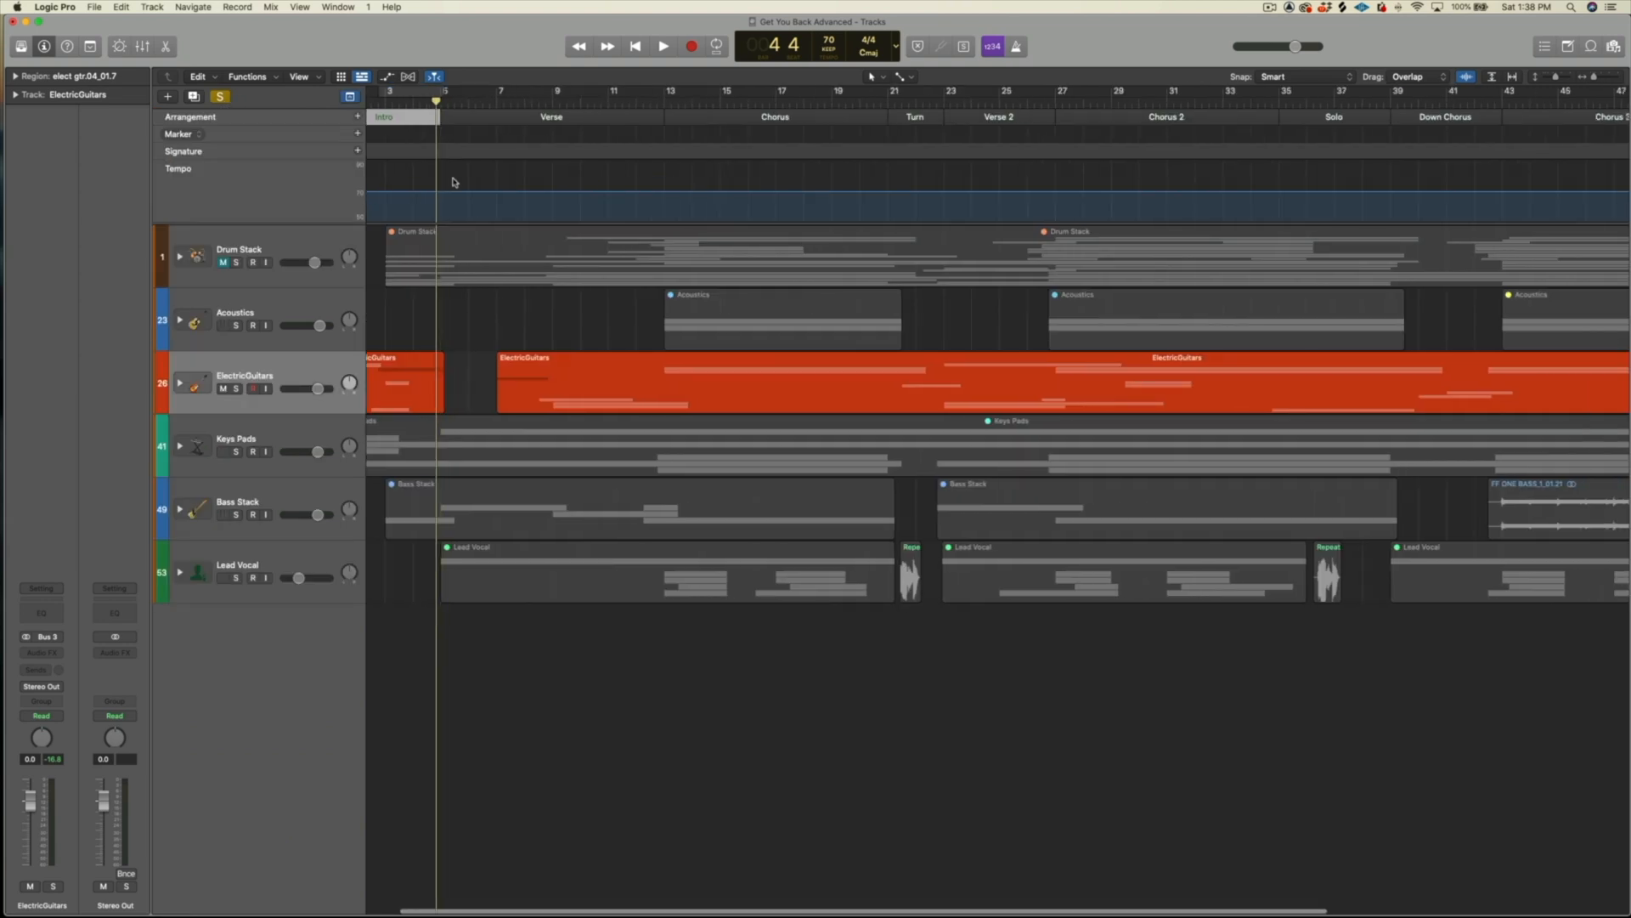
click(218, 96)
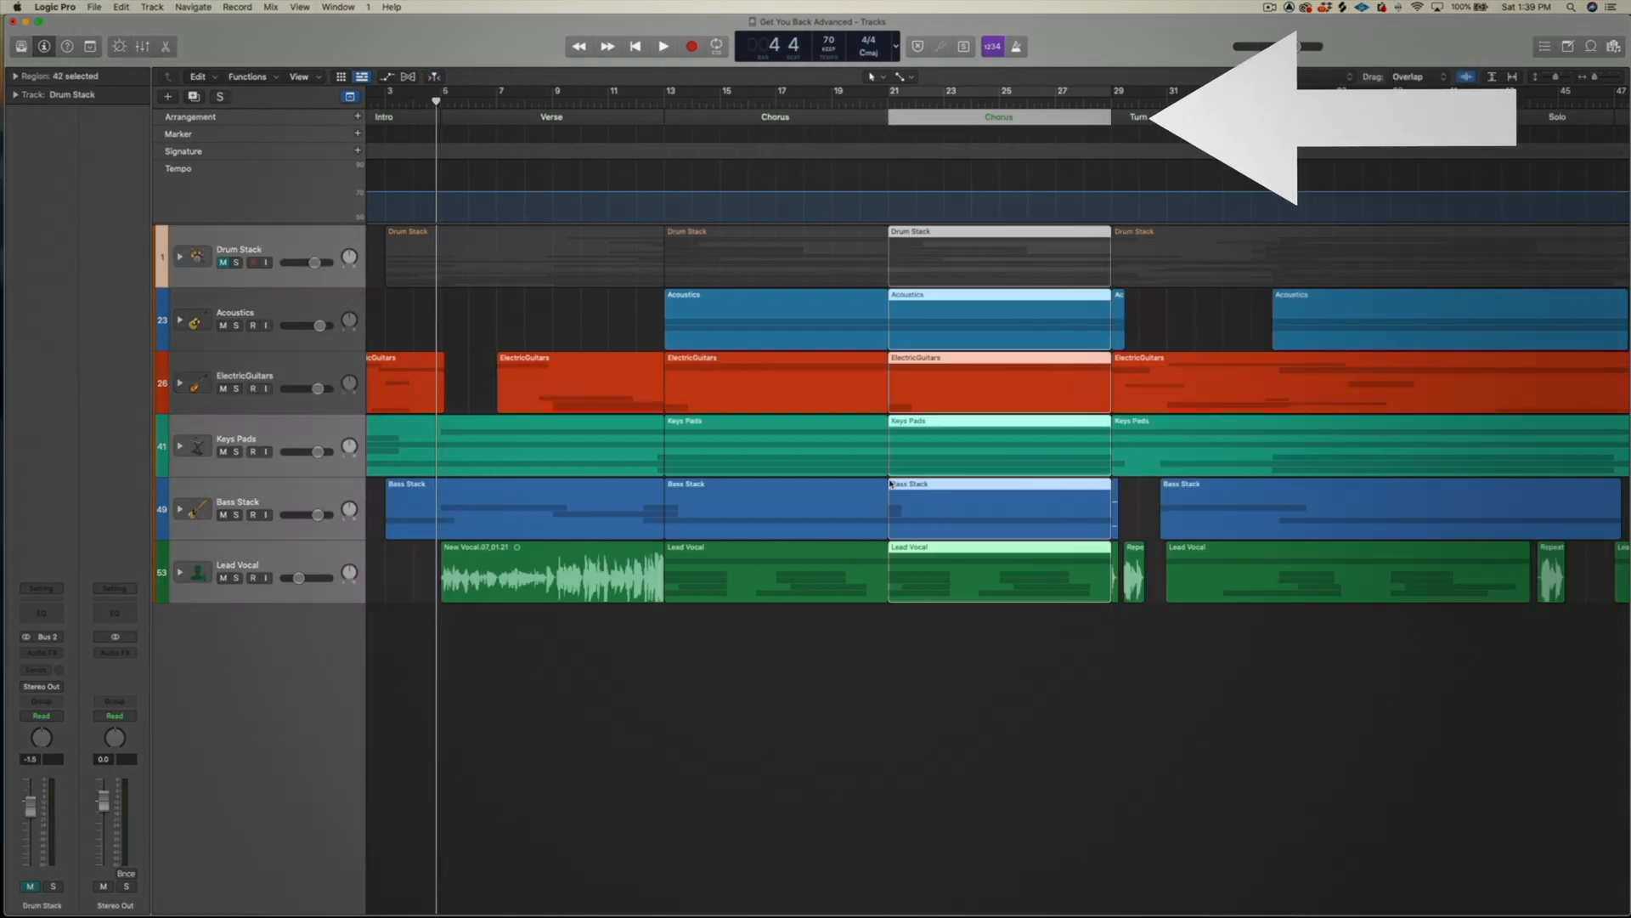
scroll(right, 3)
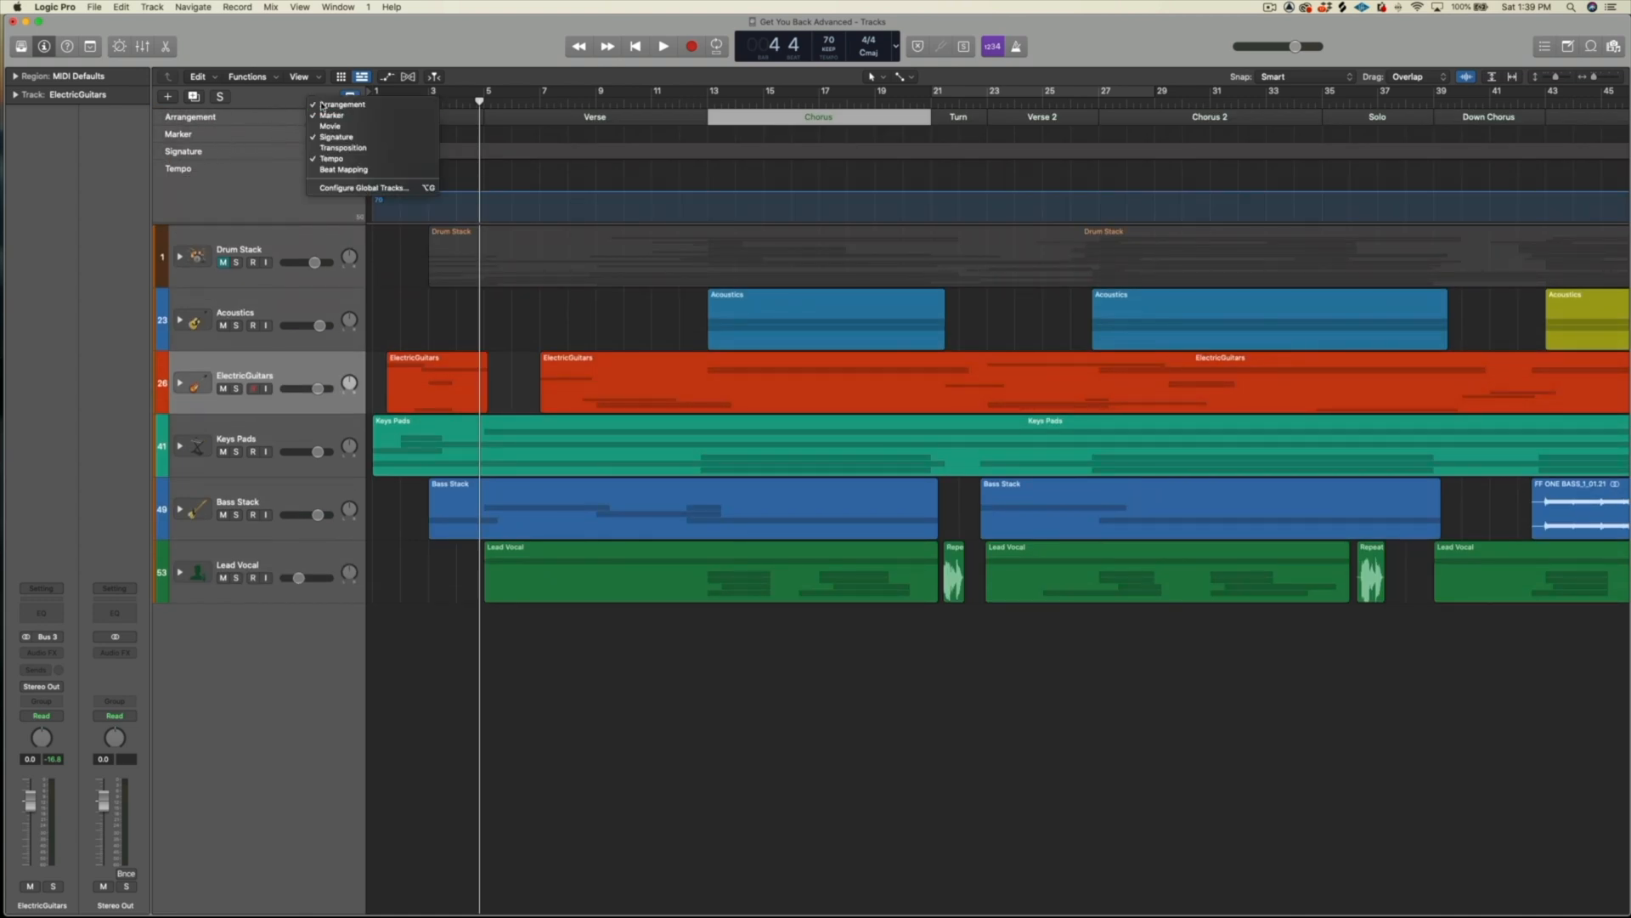
Hide every global track except Marker and add a new marker named Verse
click(341, 104)
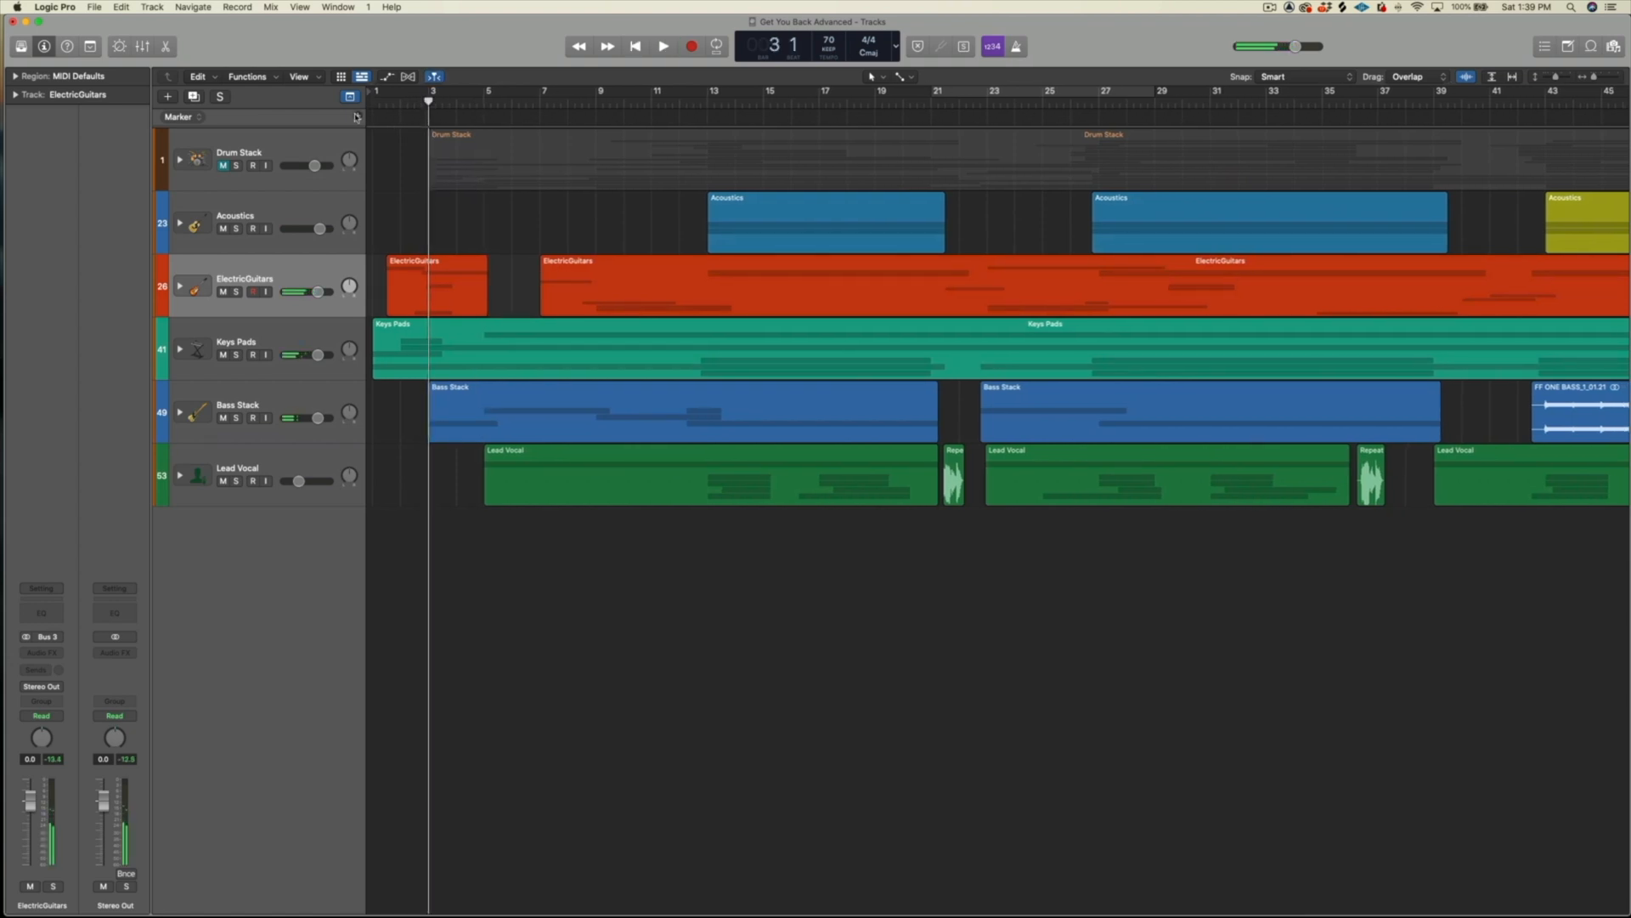
click(357, 116)
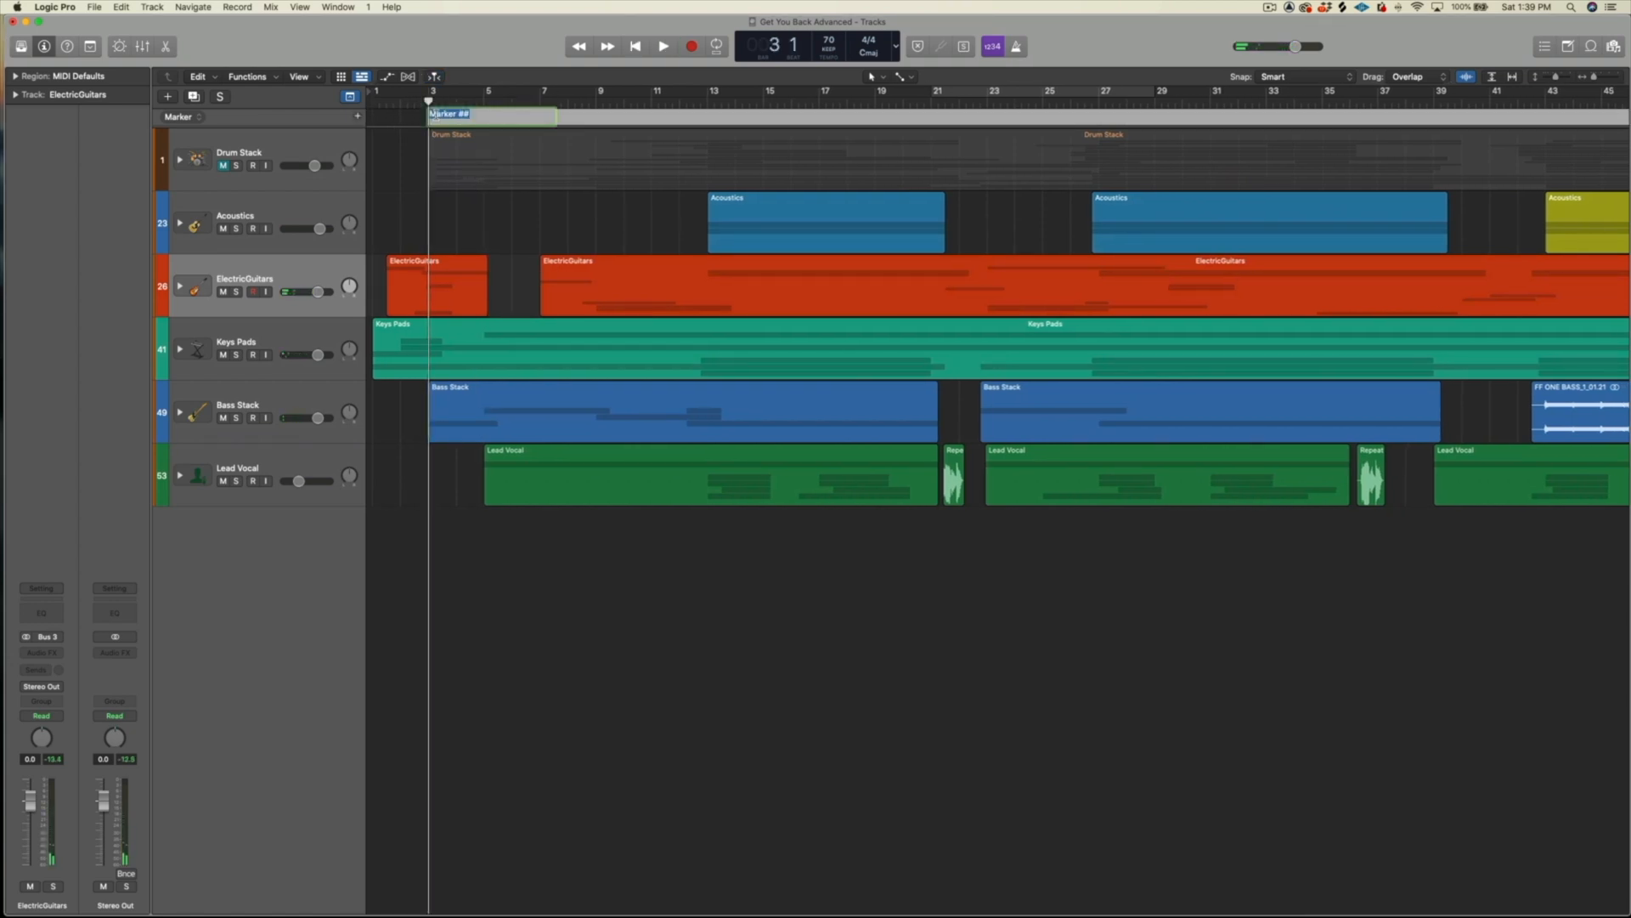
text(Verse)
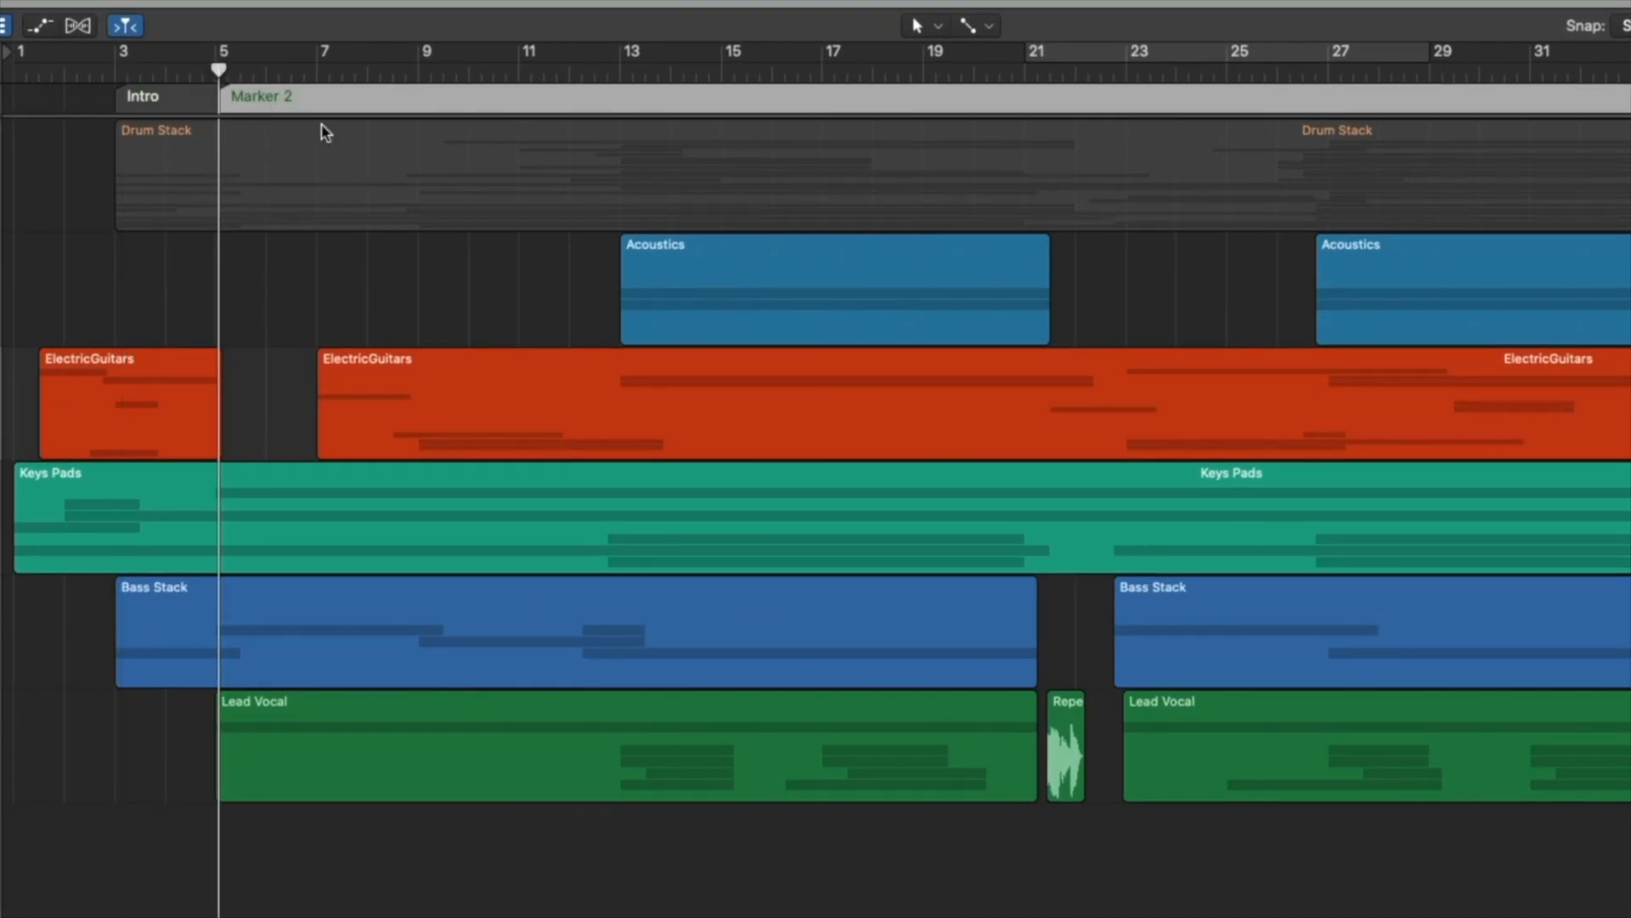
text(Verse)
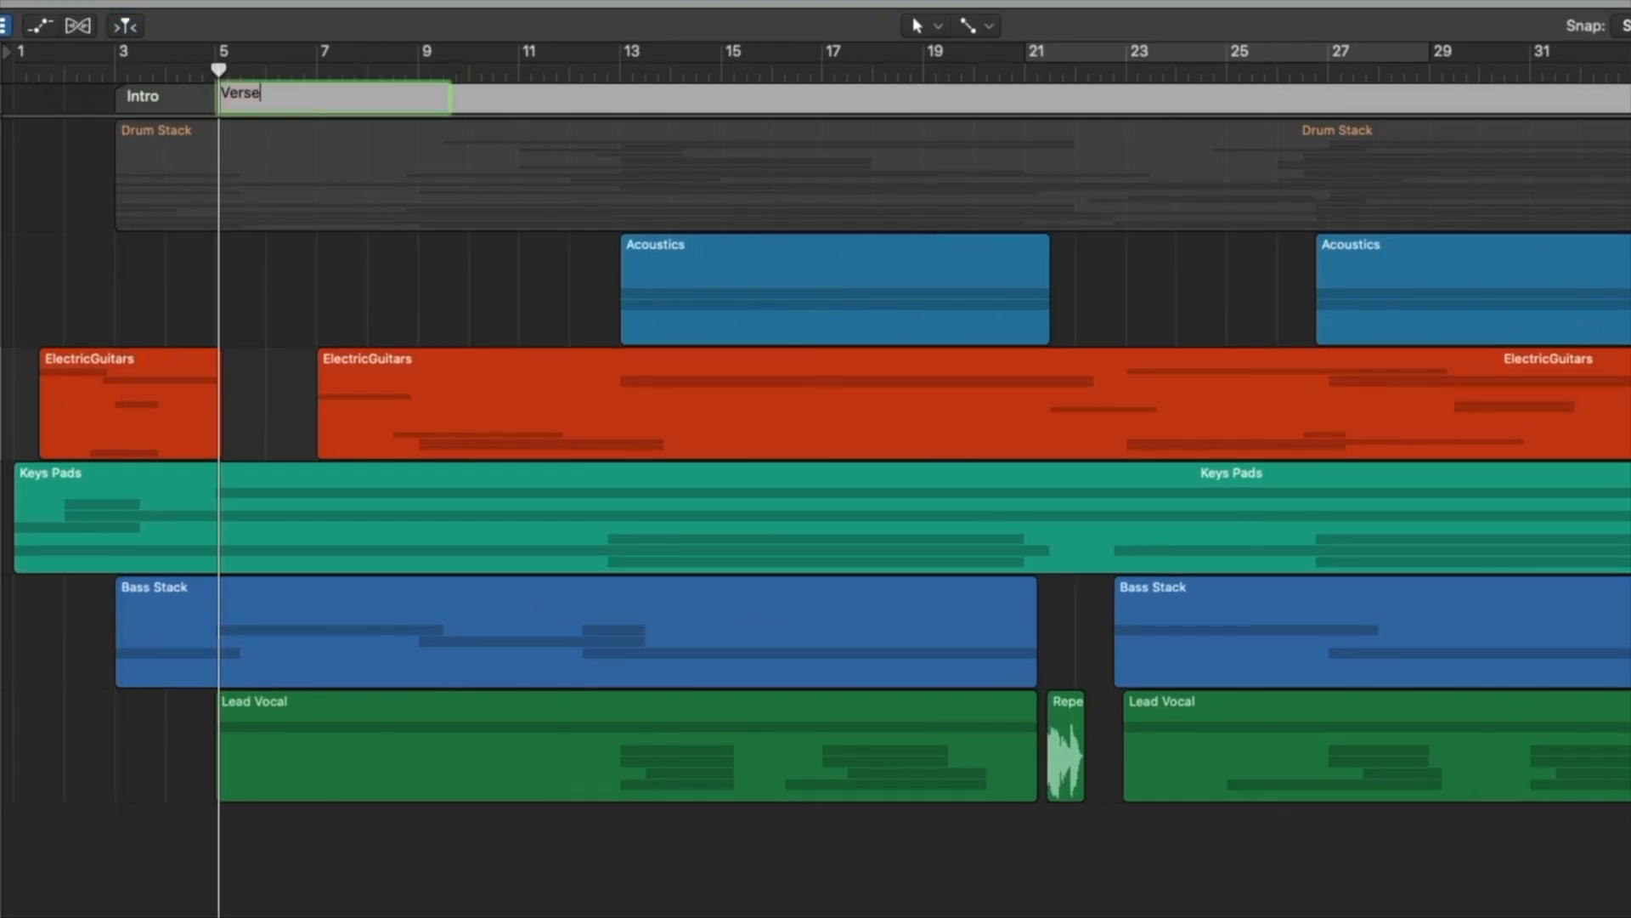
key(Return)
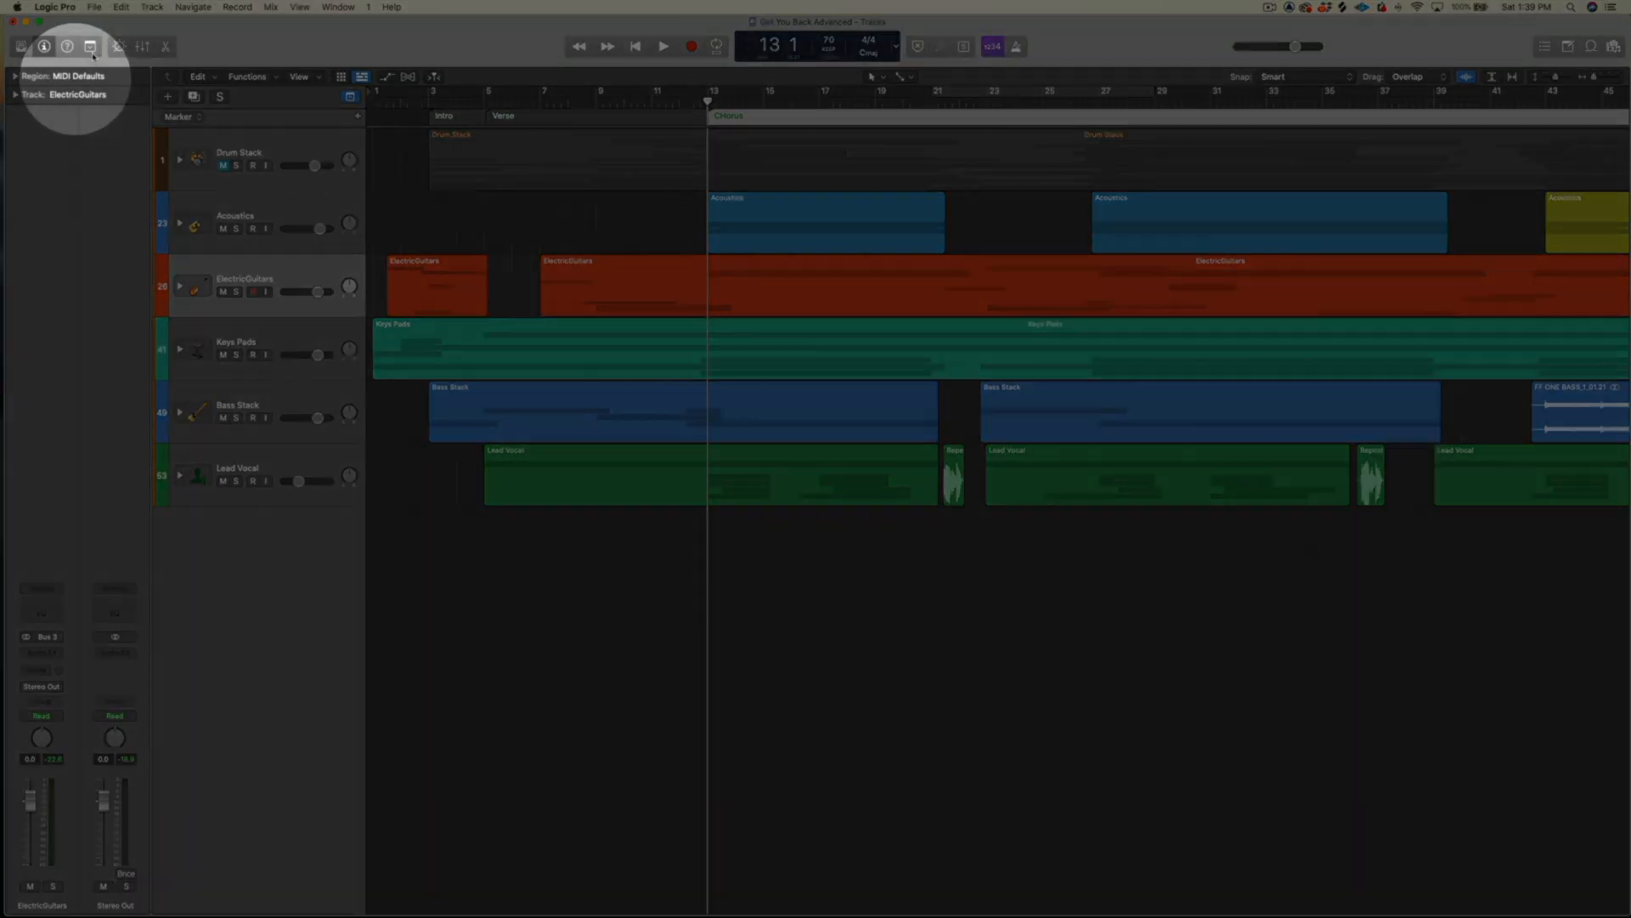
Show the editing toolbar and select the solo.04.cm_01 guitar solo region
click(89, 46)
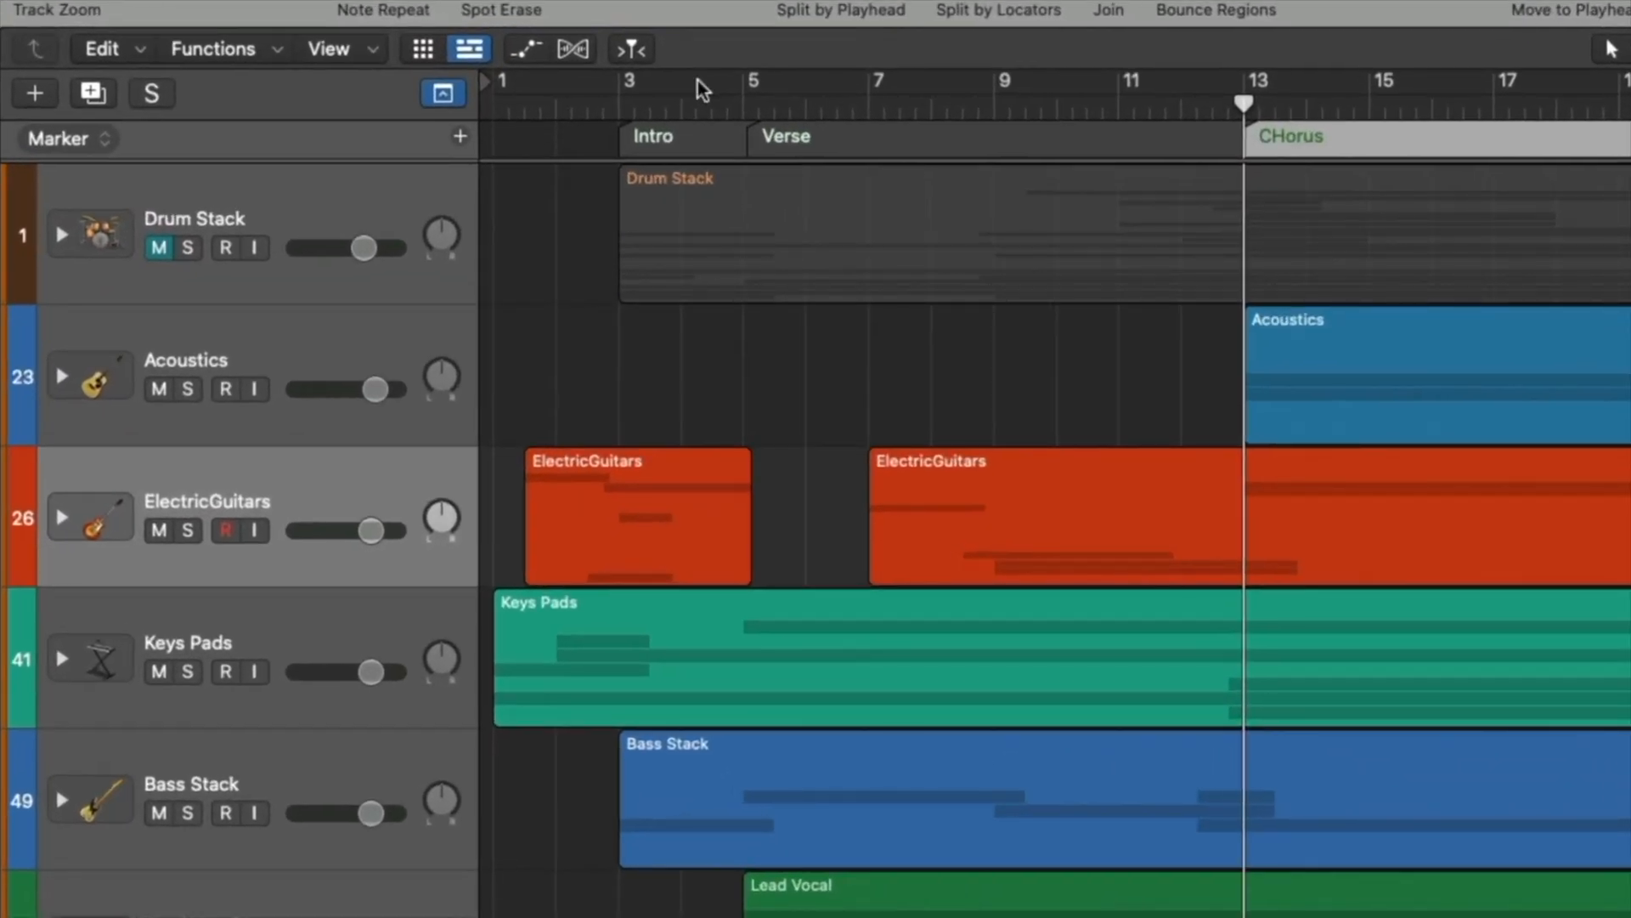
mouse_move(785, 96)
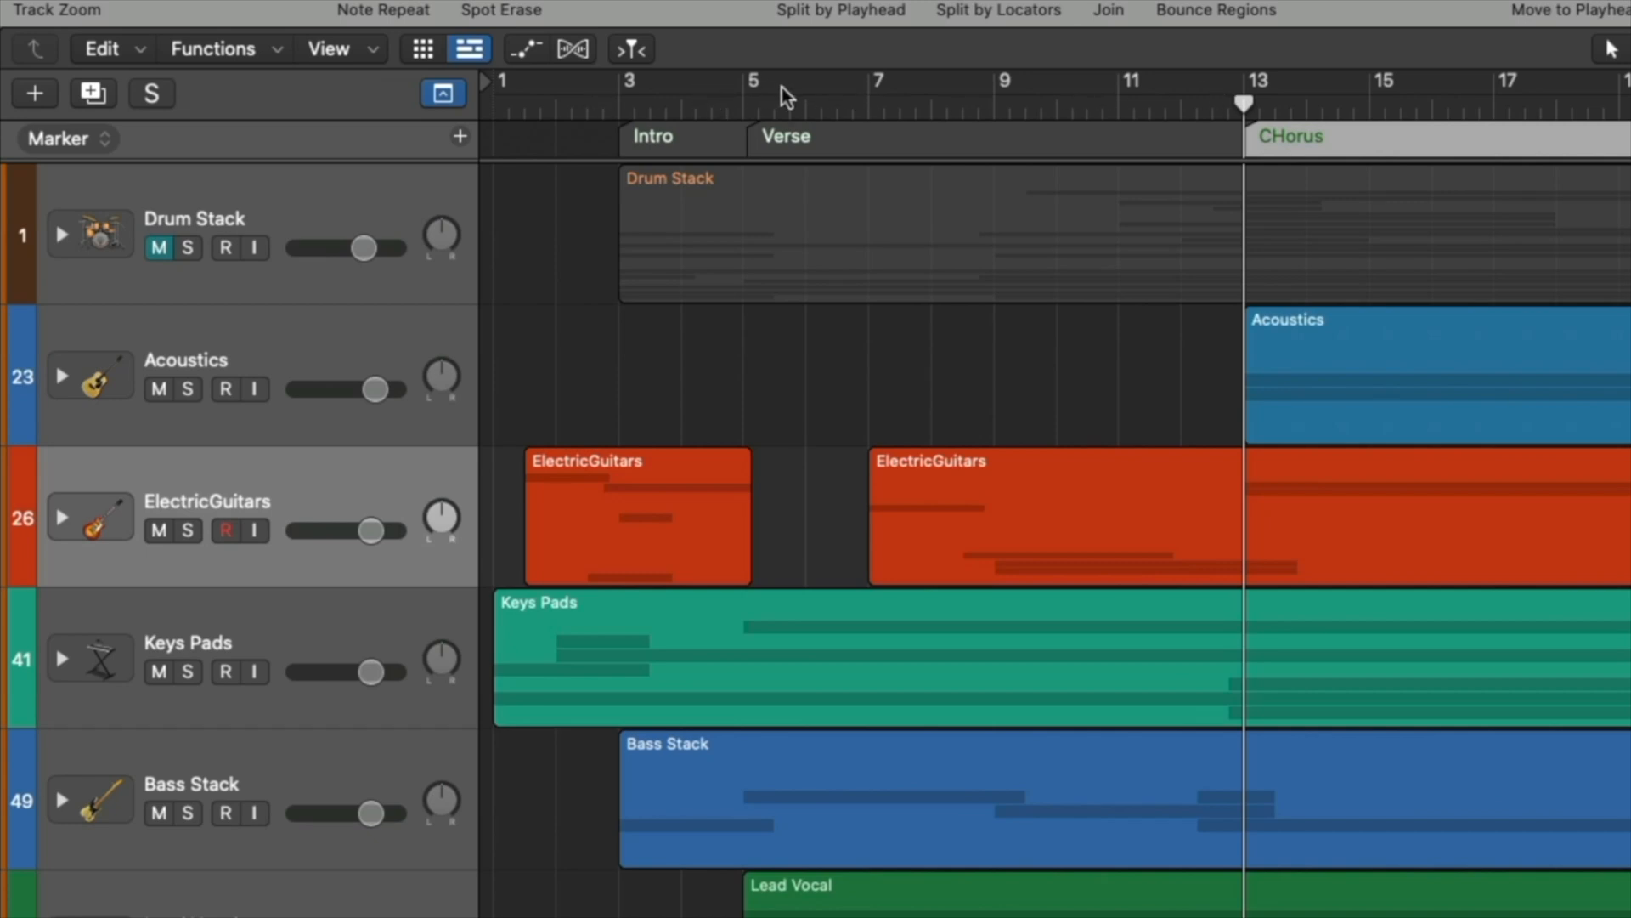
mouse_move(620, 100)
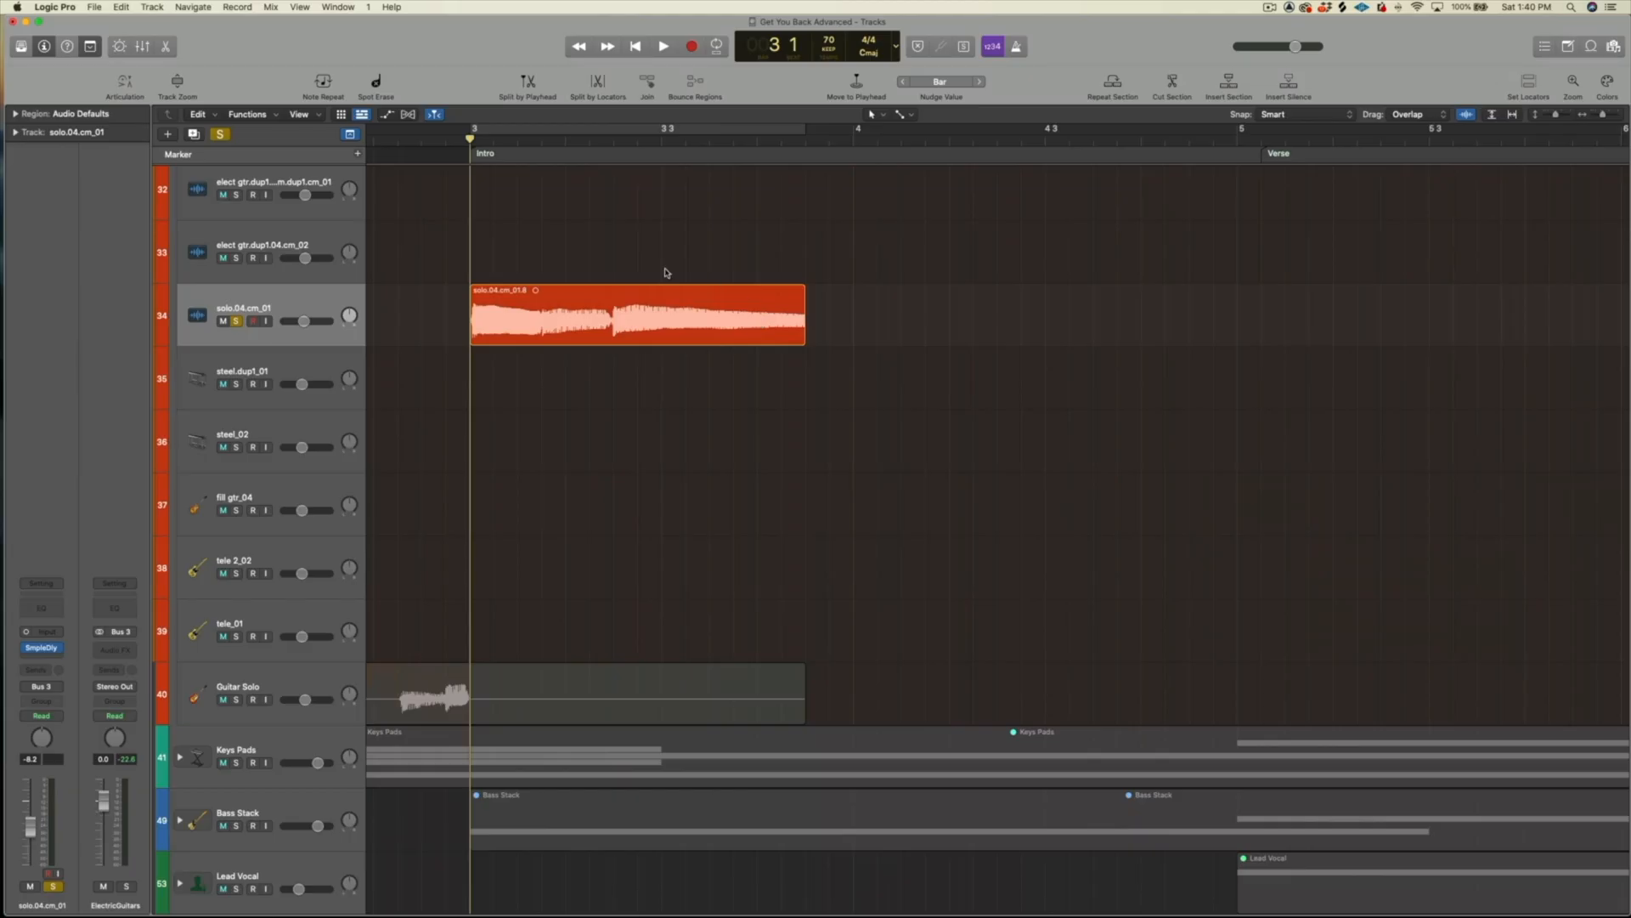
click(635, 315)
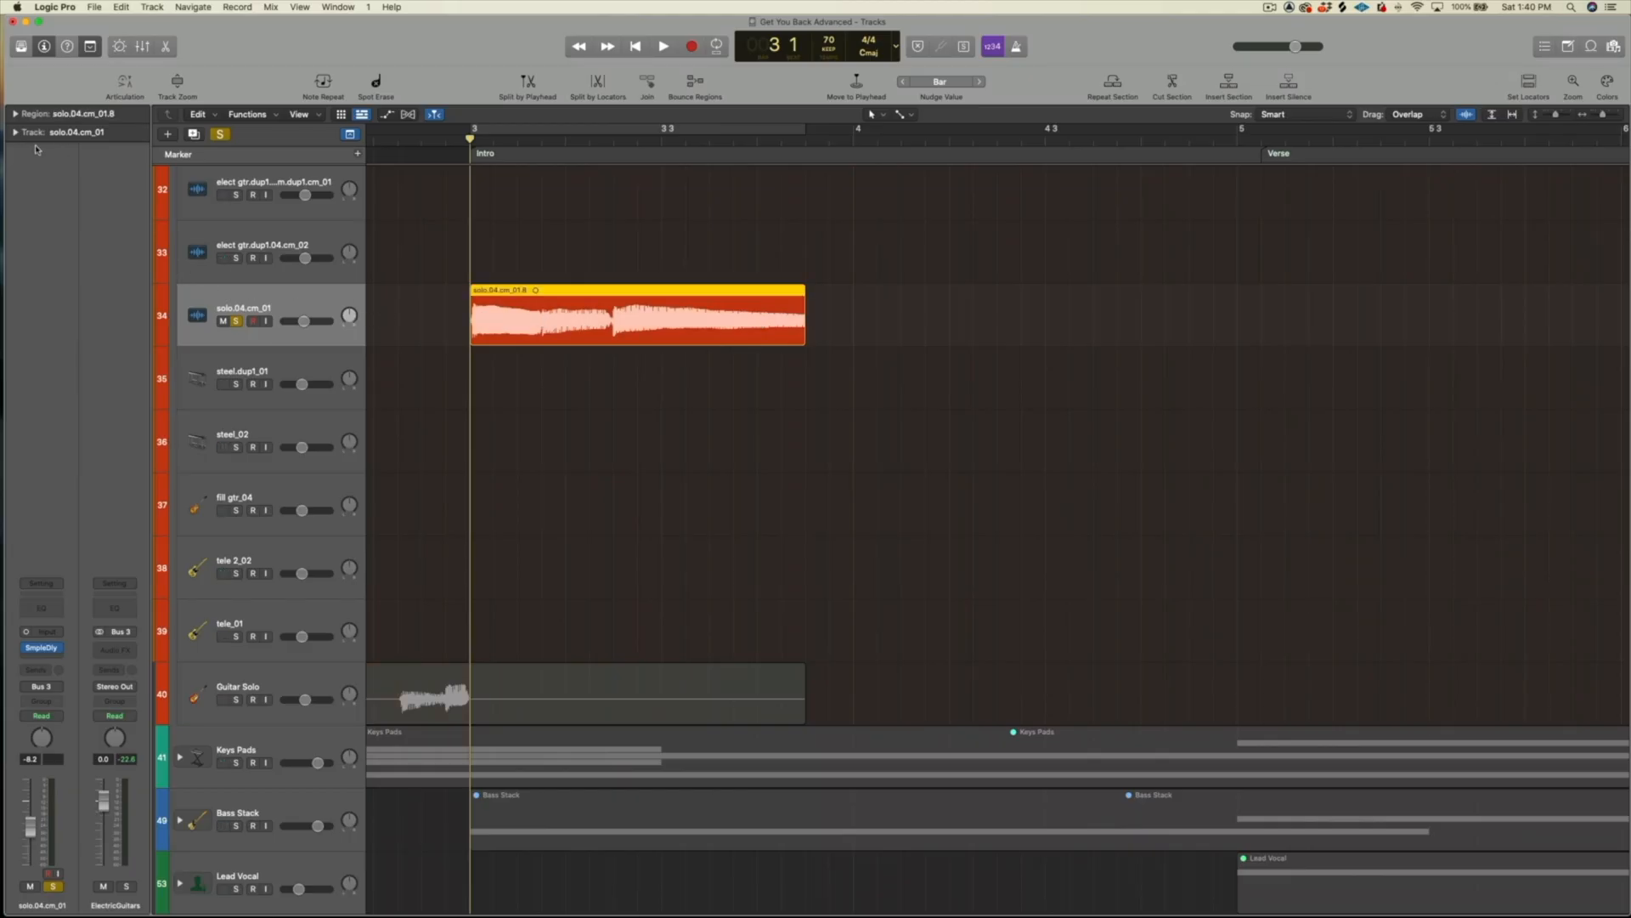
Expand the More section of the Region inspector
click(16, 112)
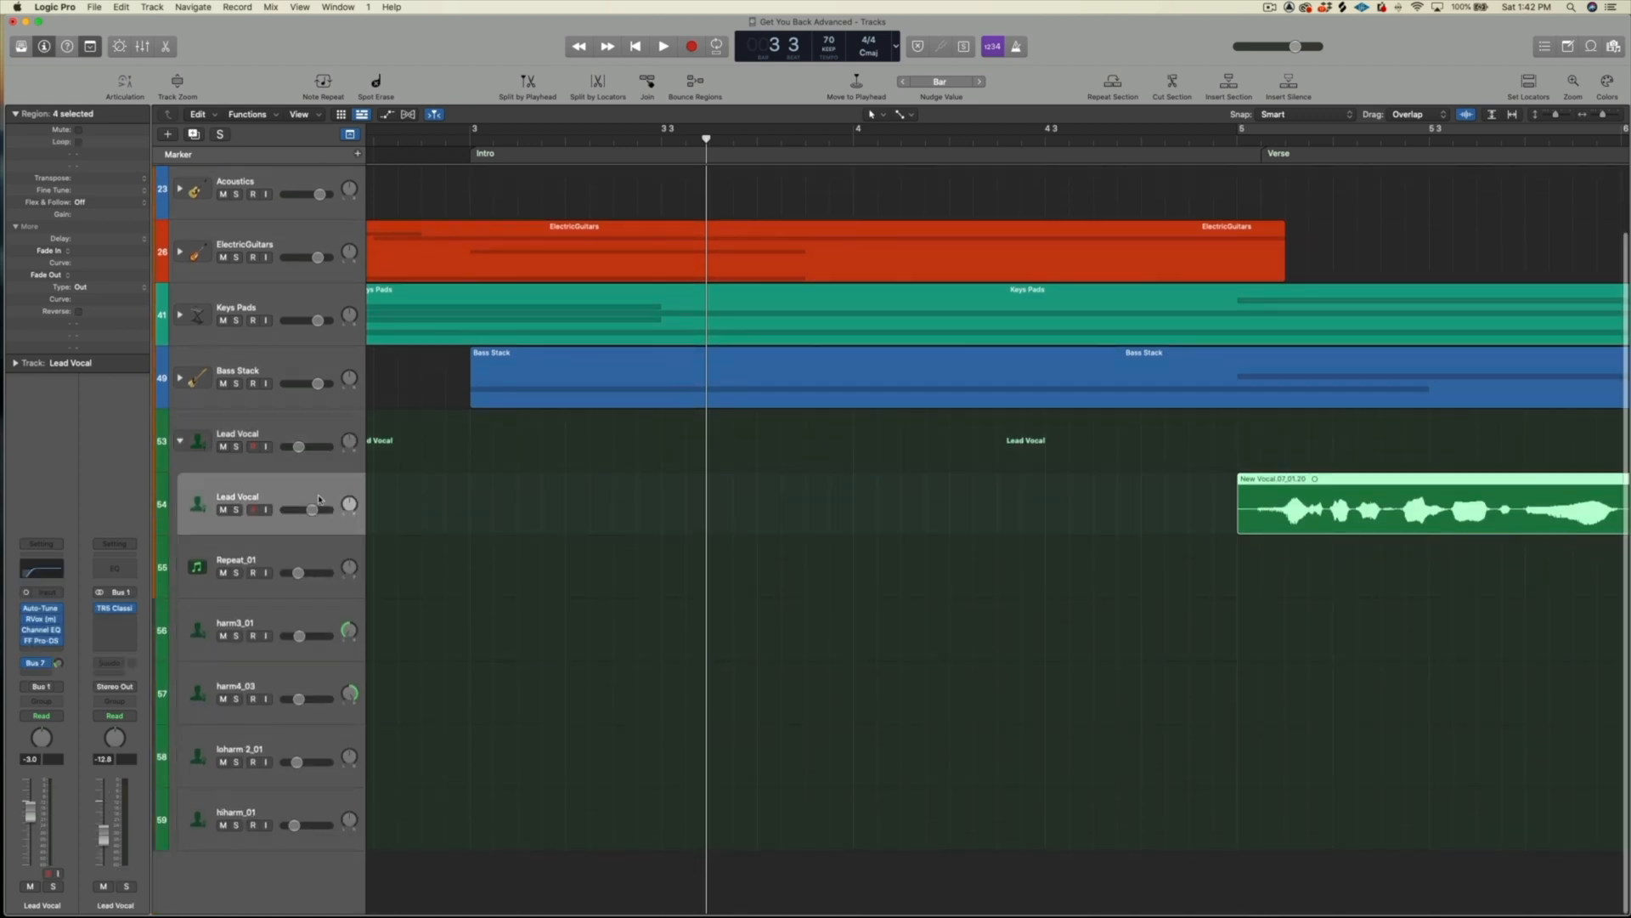
Turn on Track Alternatives in the track header configuration from the Lead Vocal track
scroll(right, 3)
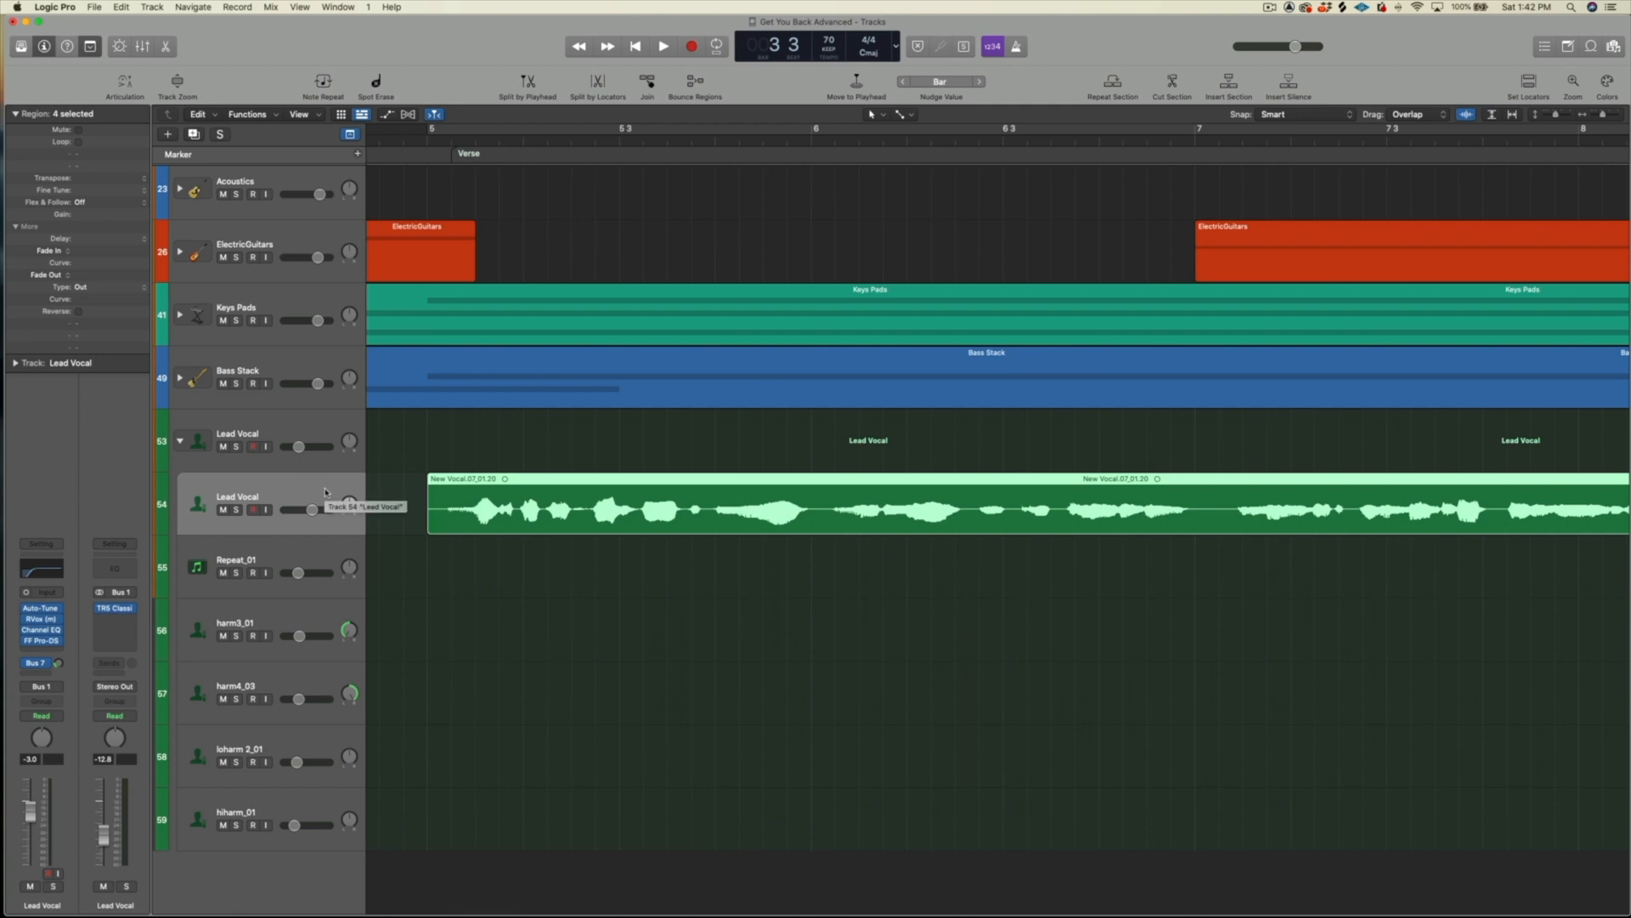
mouse_move(317, 495)
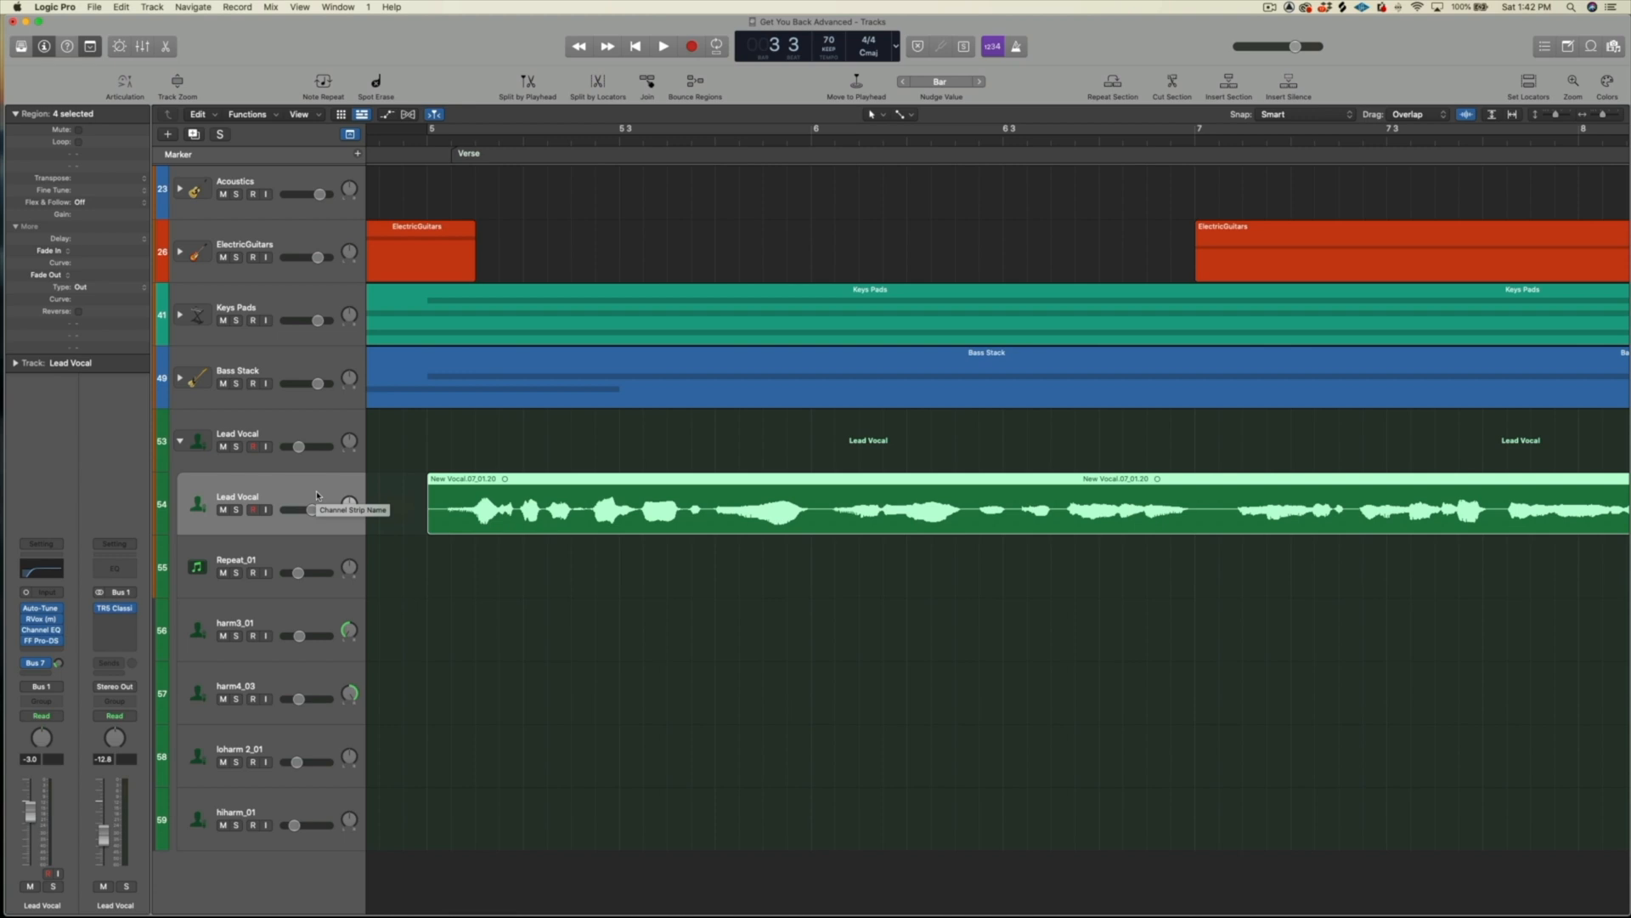
right_click(237, 502)
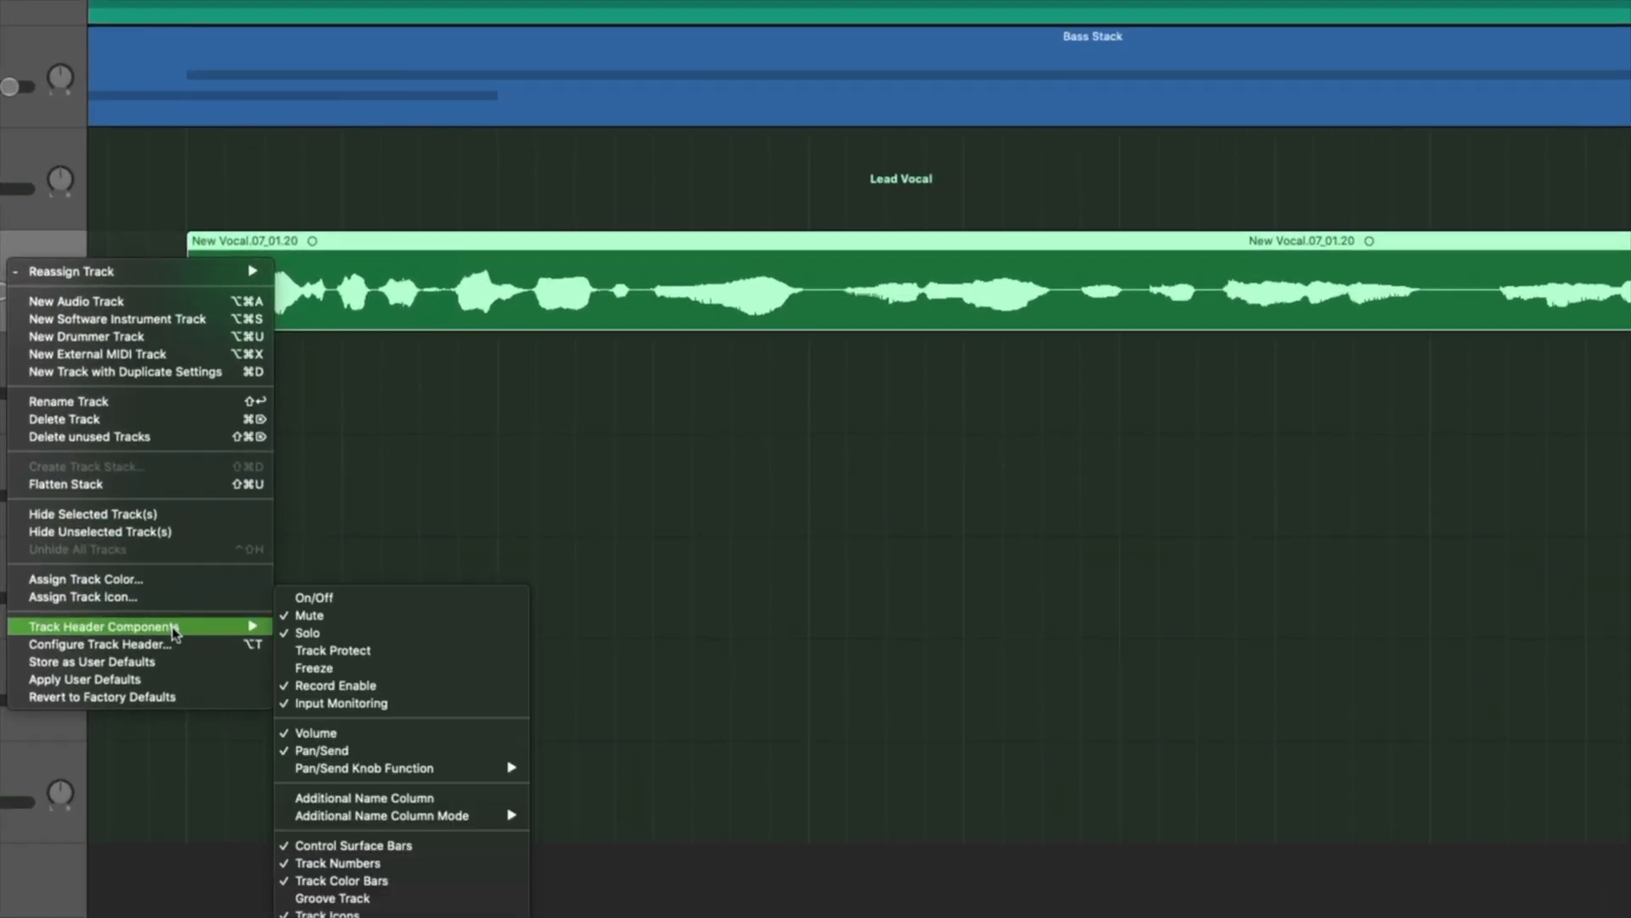
click(98, 644)
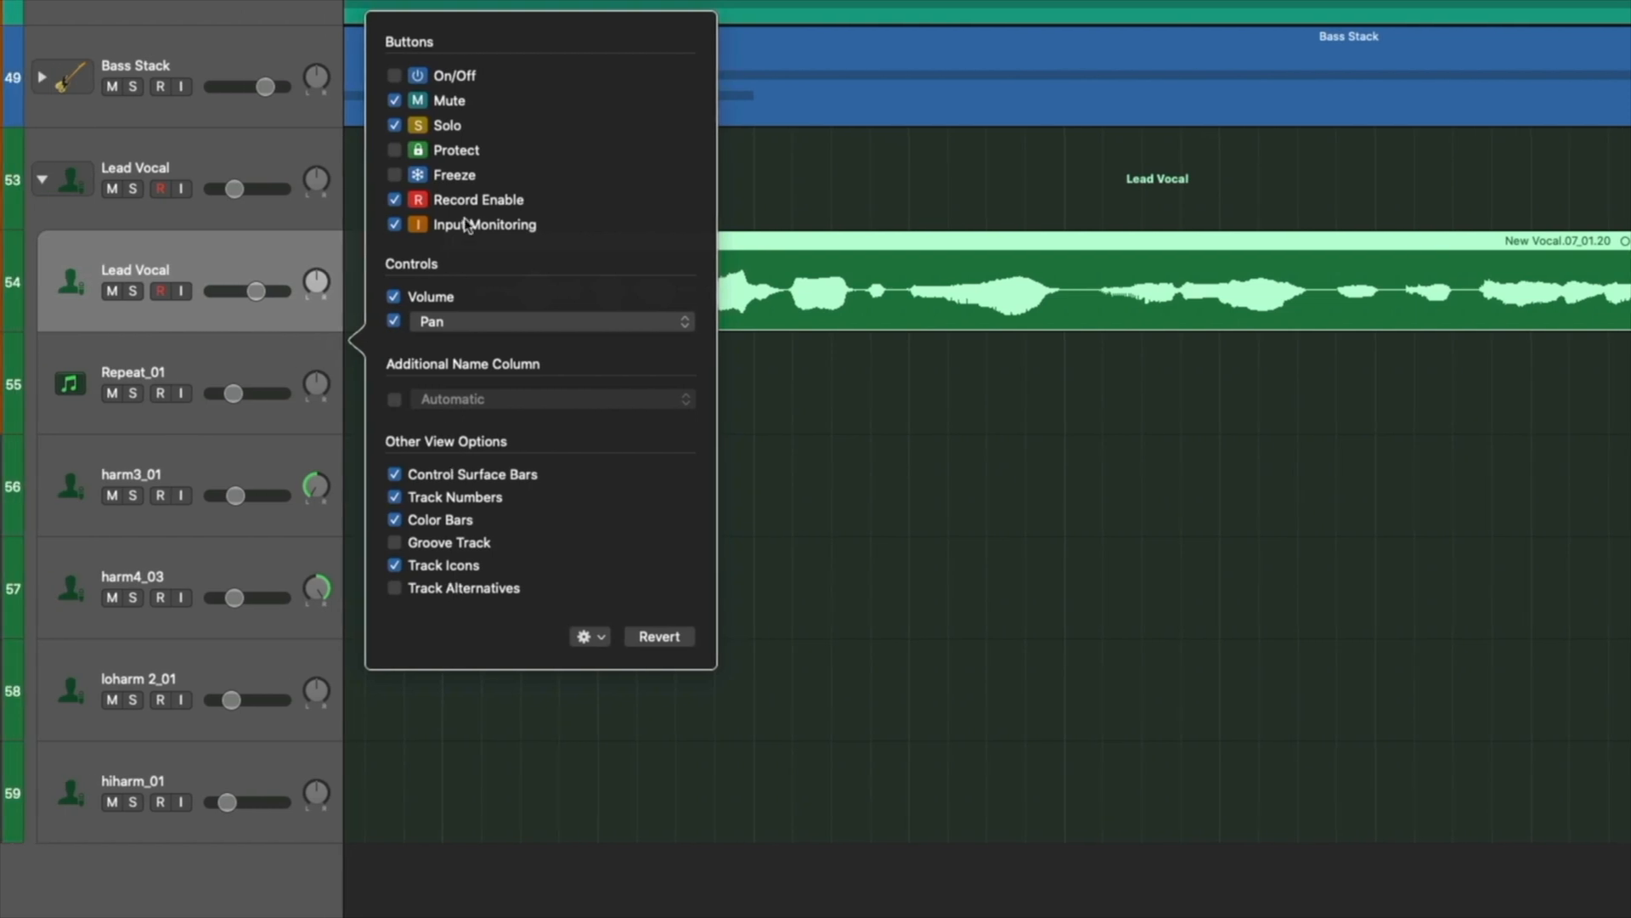
click(394, 587)
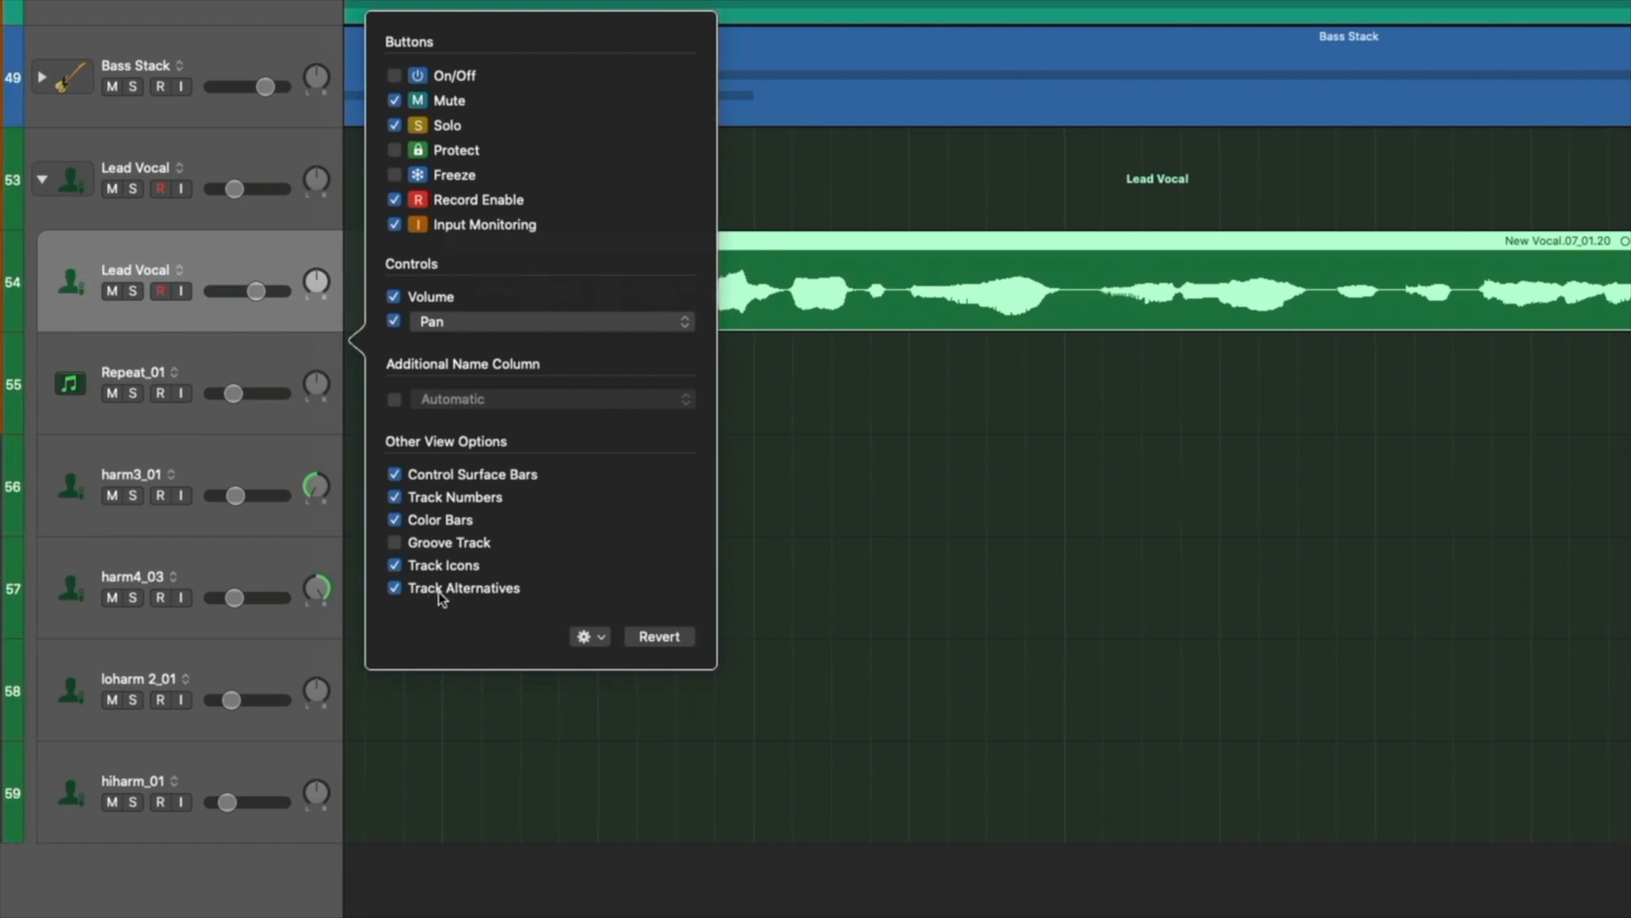
click(598, 363)
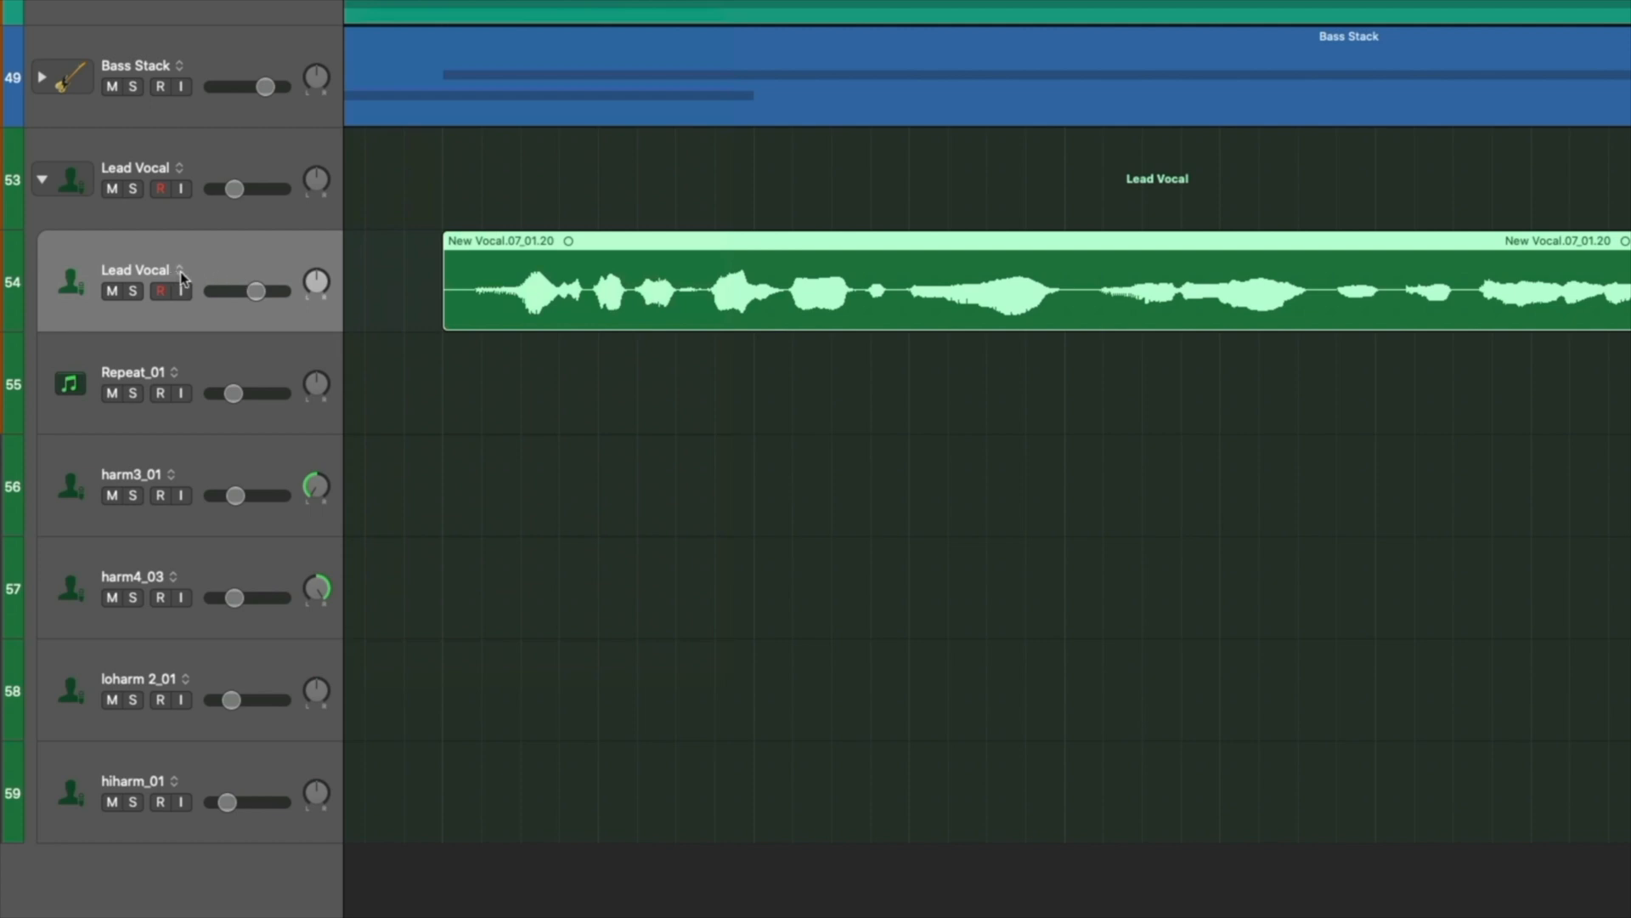
Create a new empty Lead Vocal alternative, then switch Lead Vocal to the other alternative
click(181, 270)
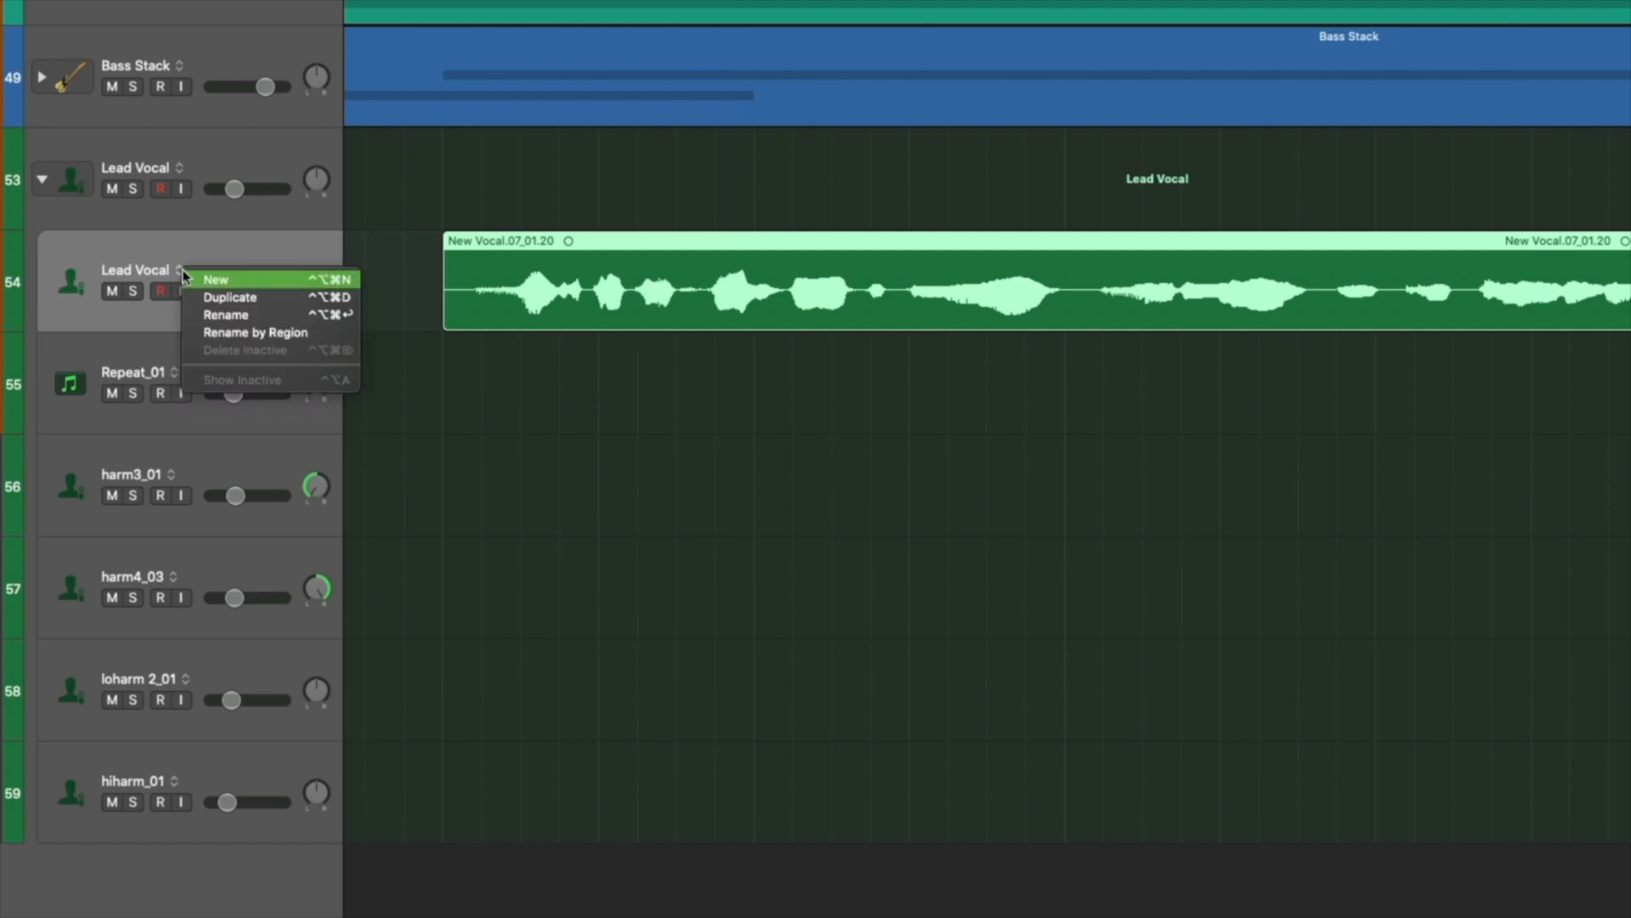
click(214, 279)
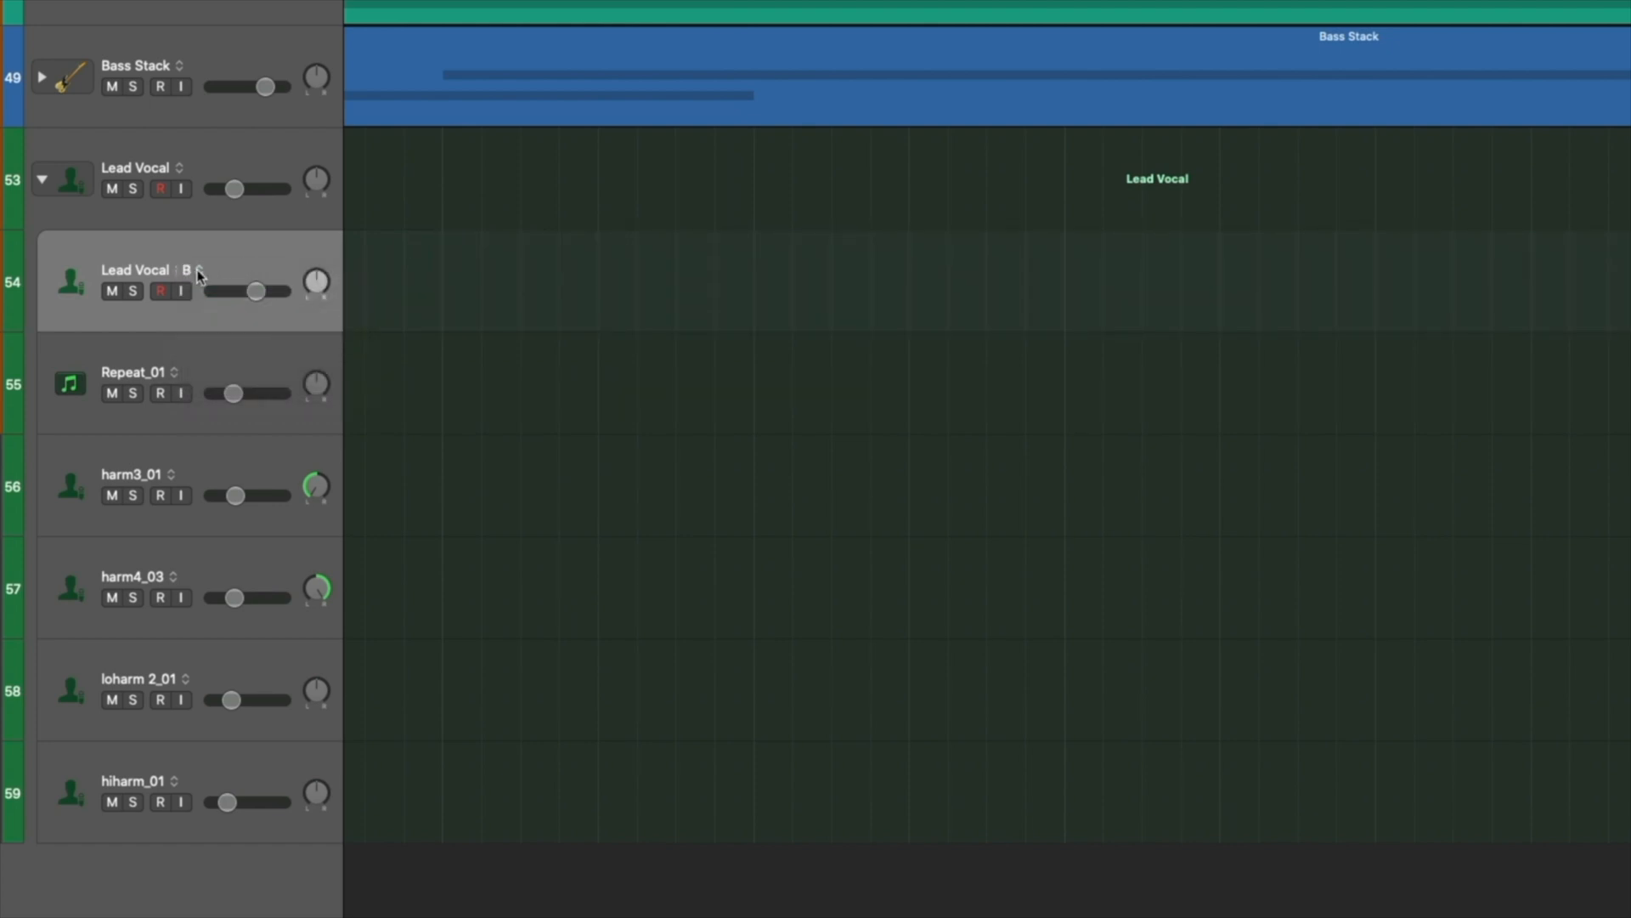
mouse_move(198, 272)
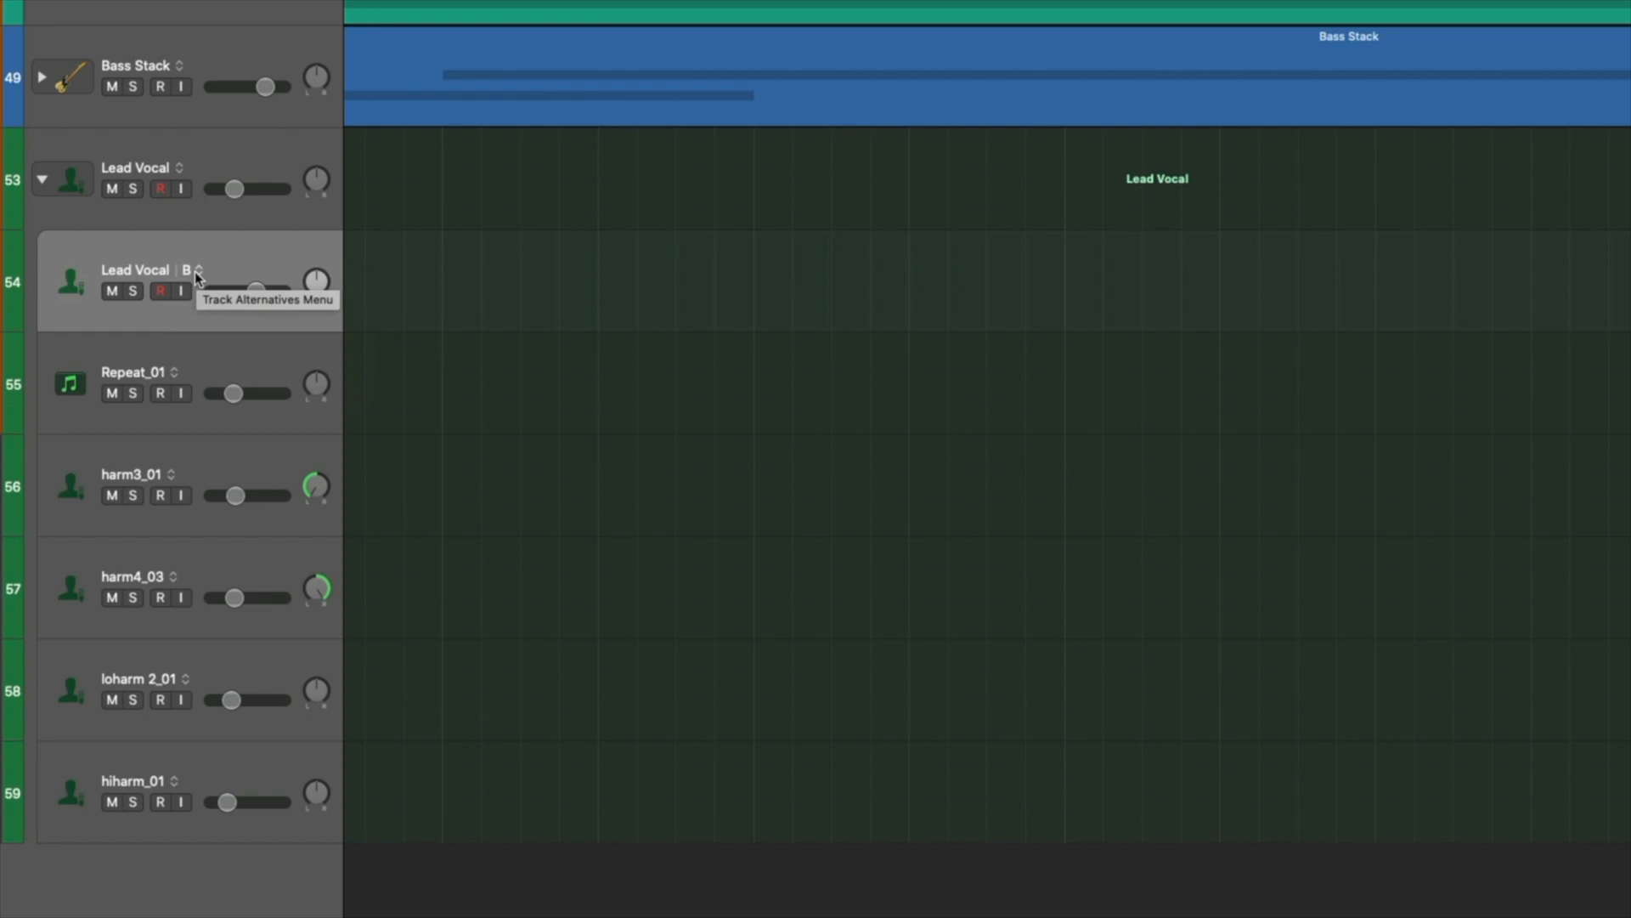
click(196, 273)
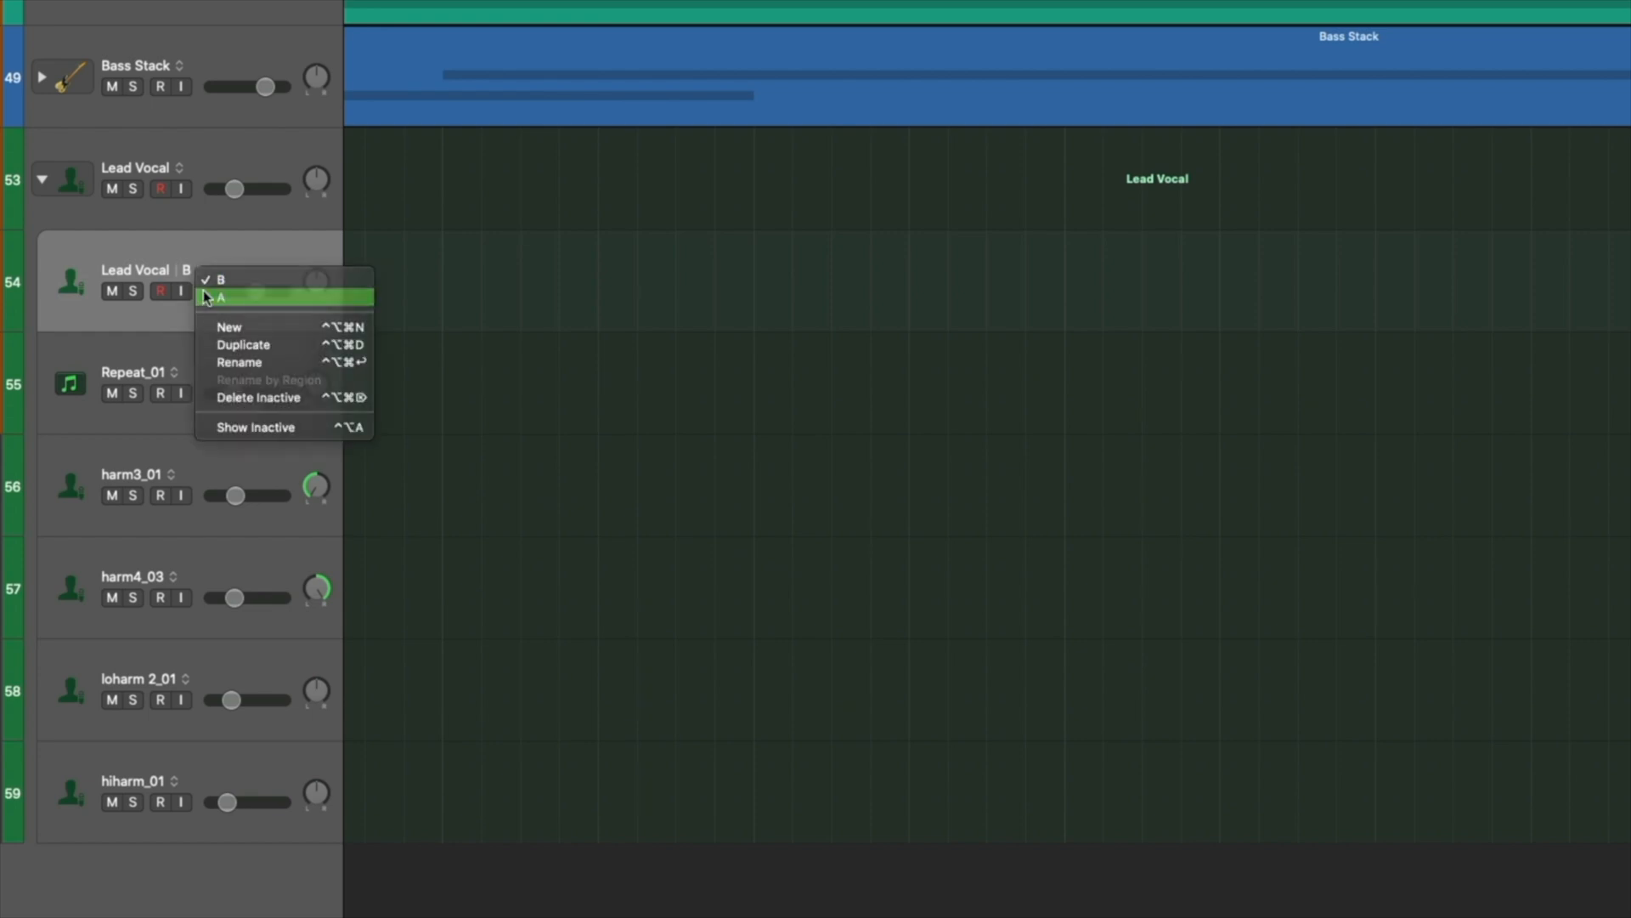
click(221, 297)
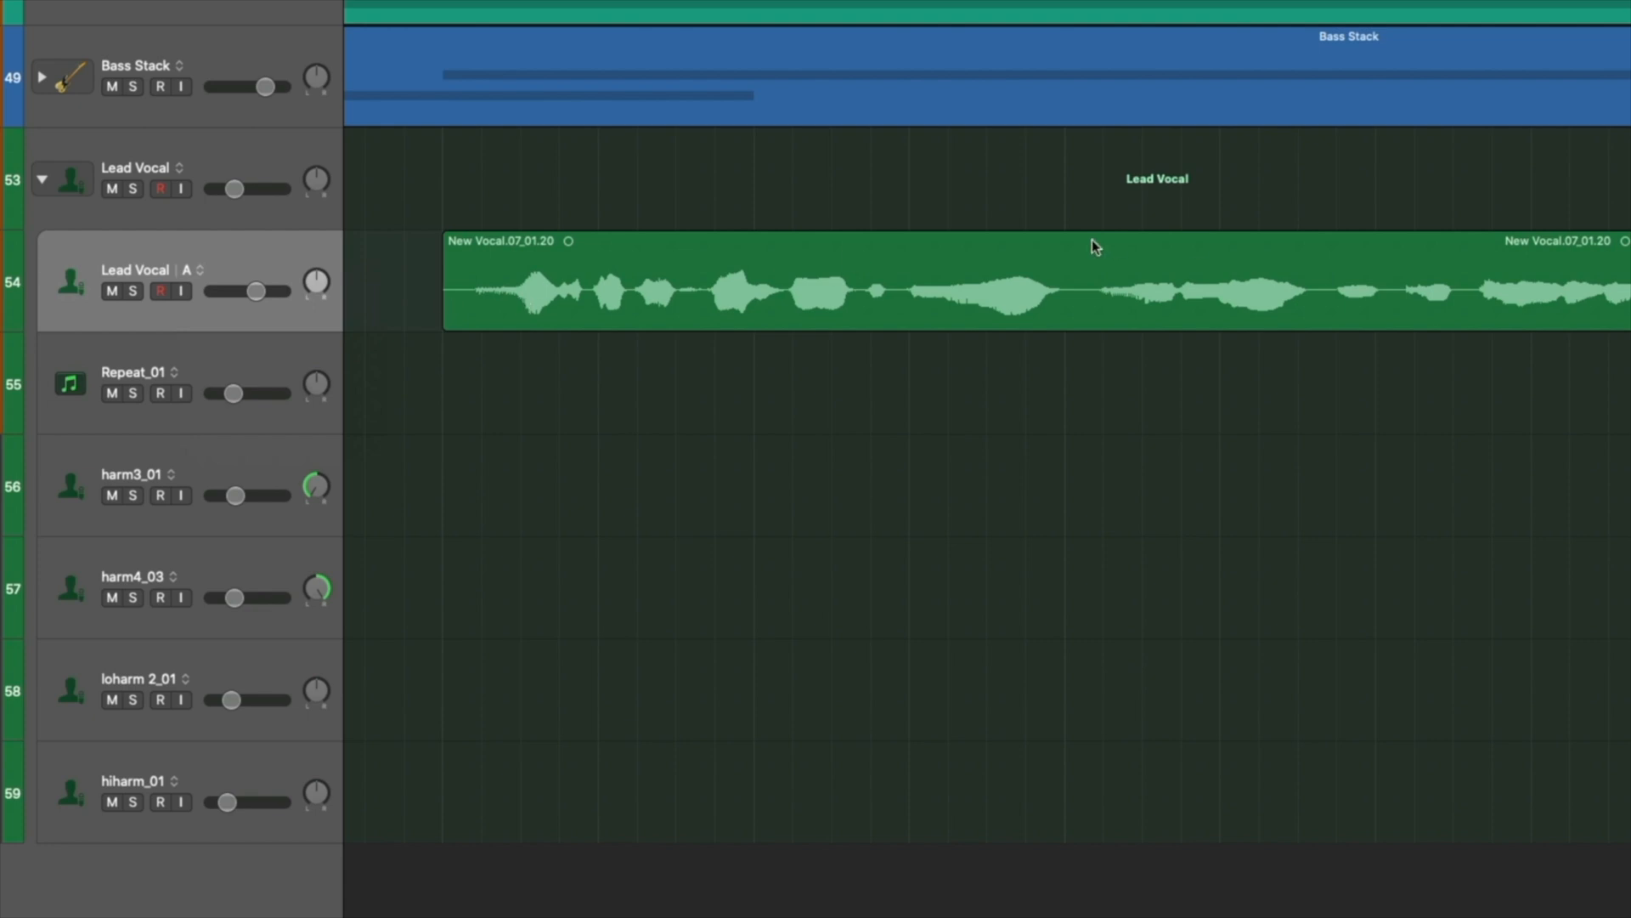
mouse_move(681, 281)
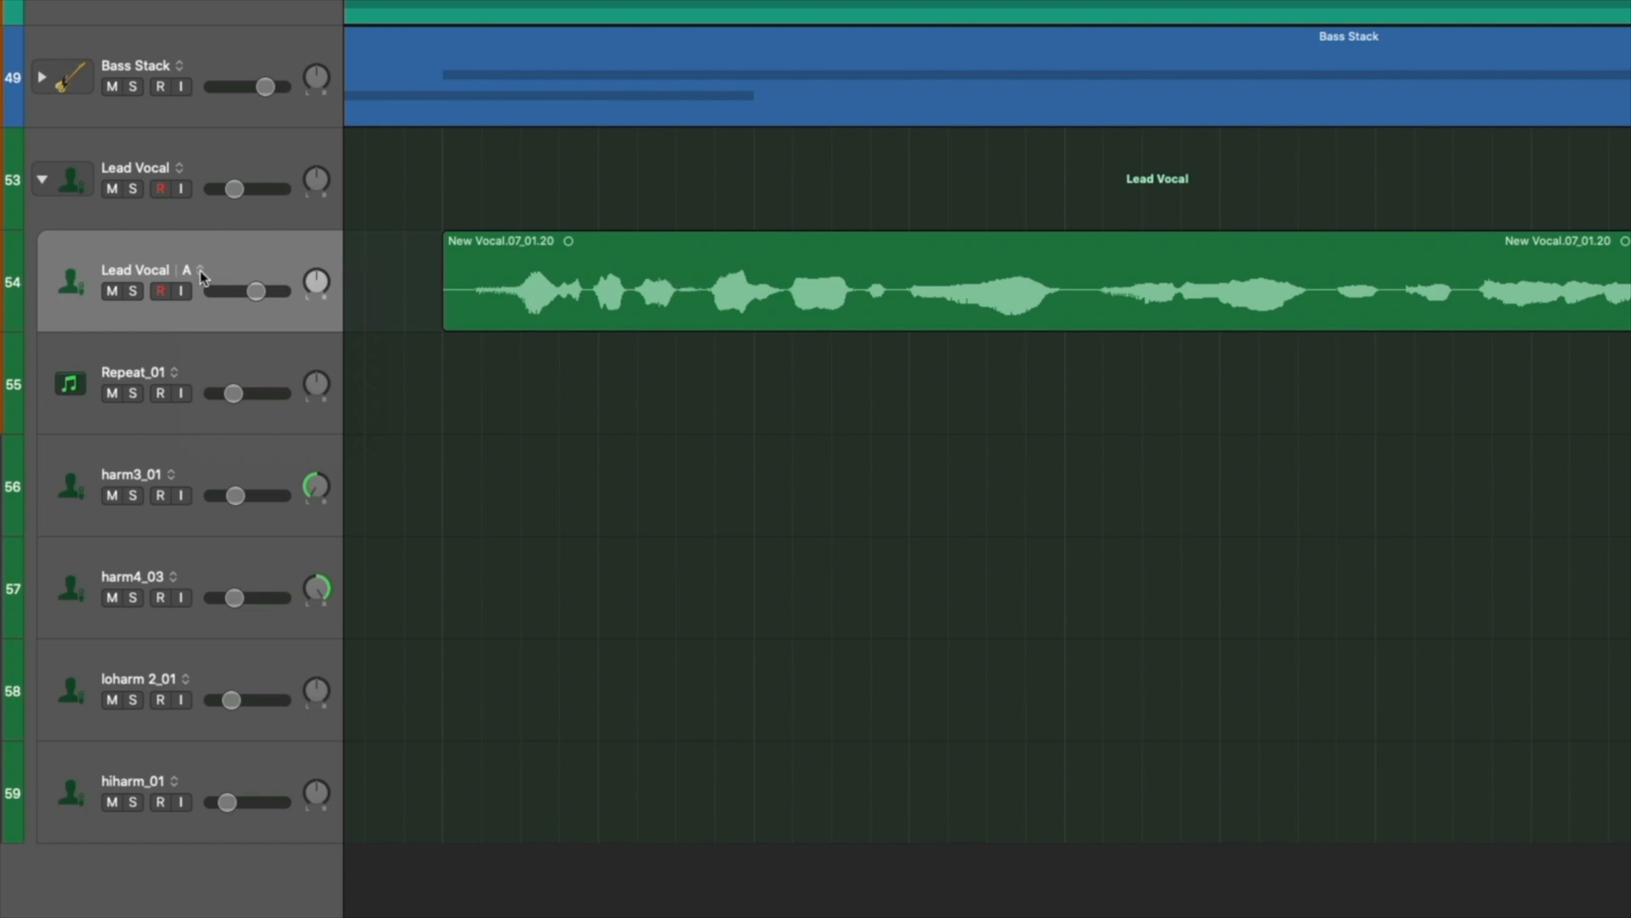
mouse_move(199, 274)
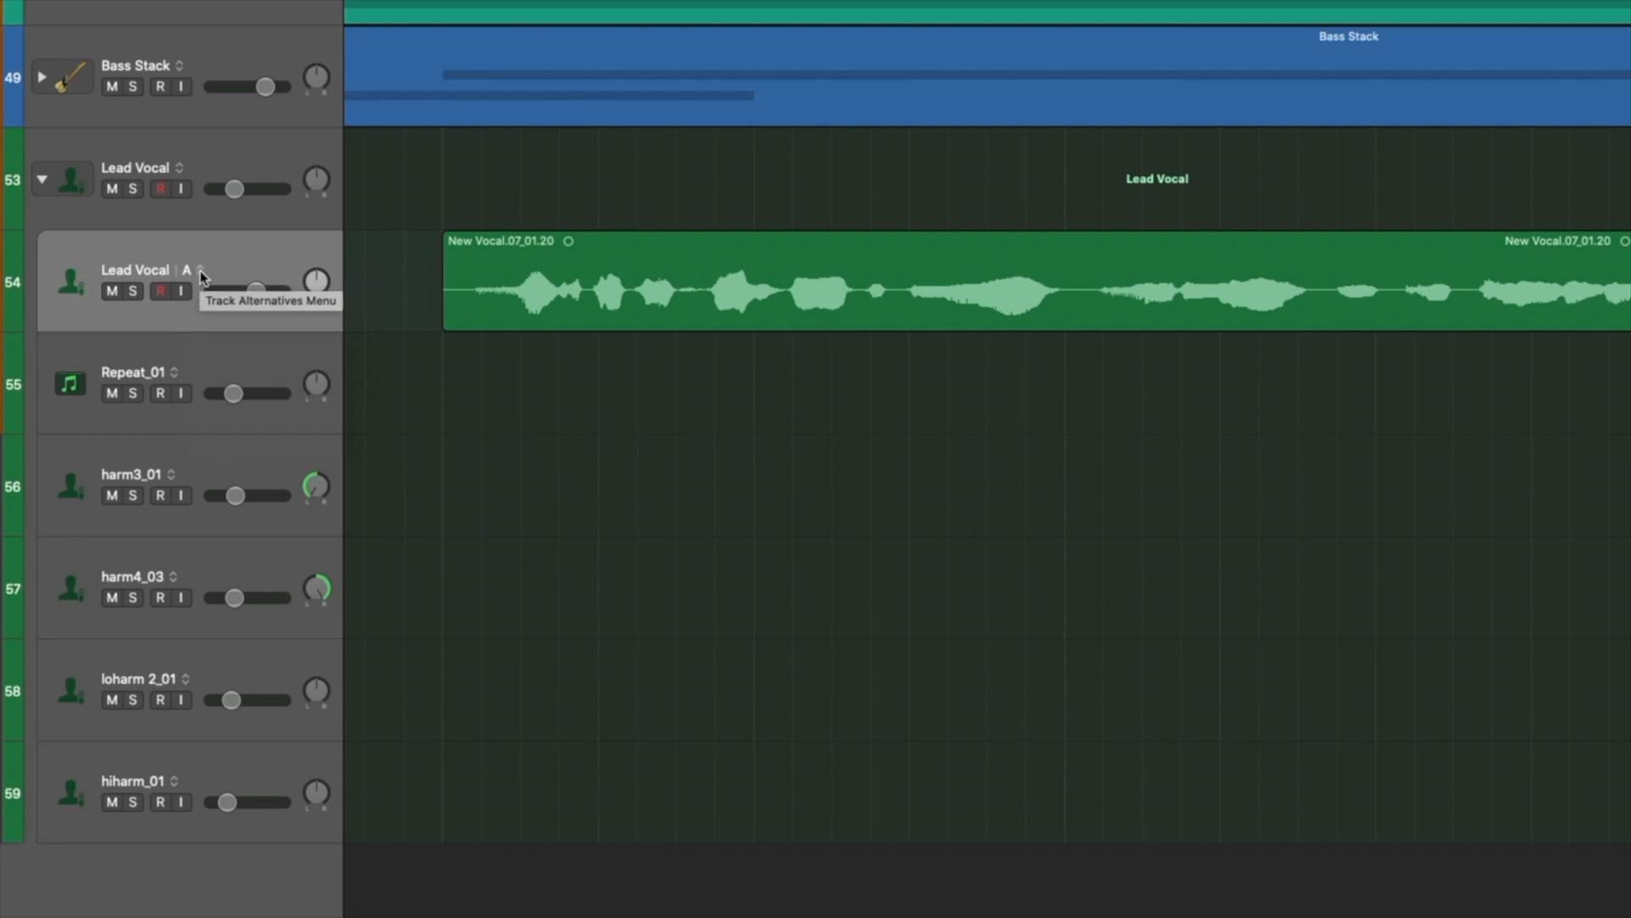
click(200, 274)
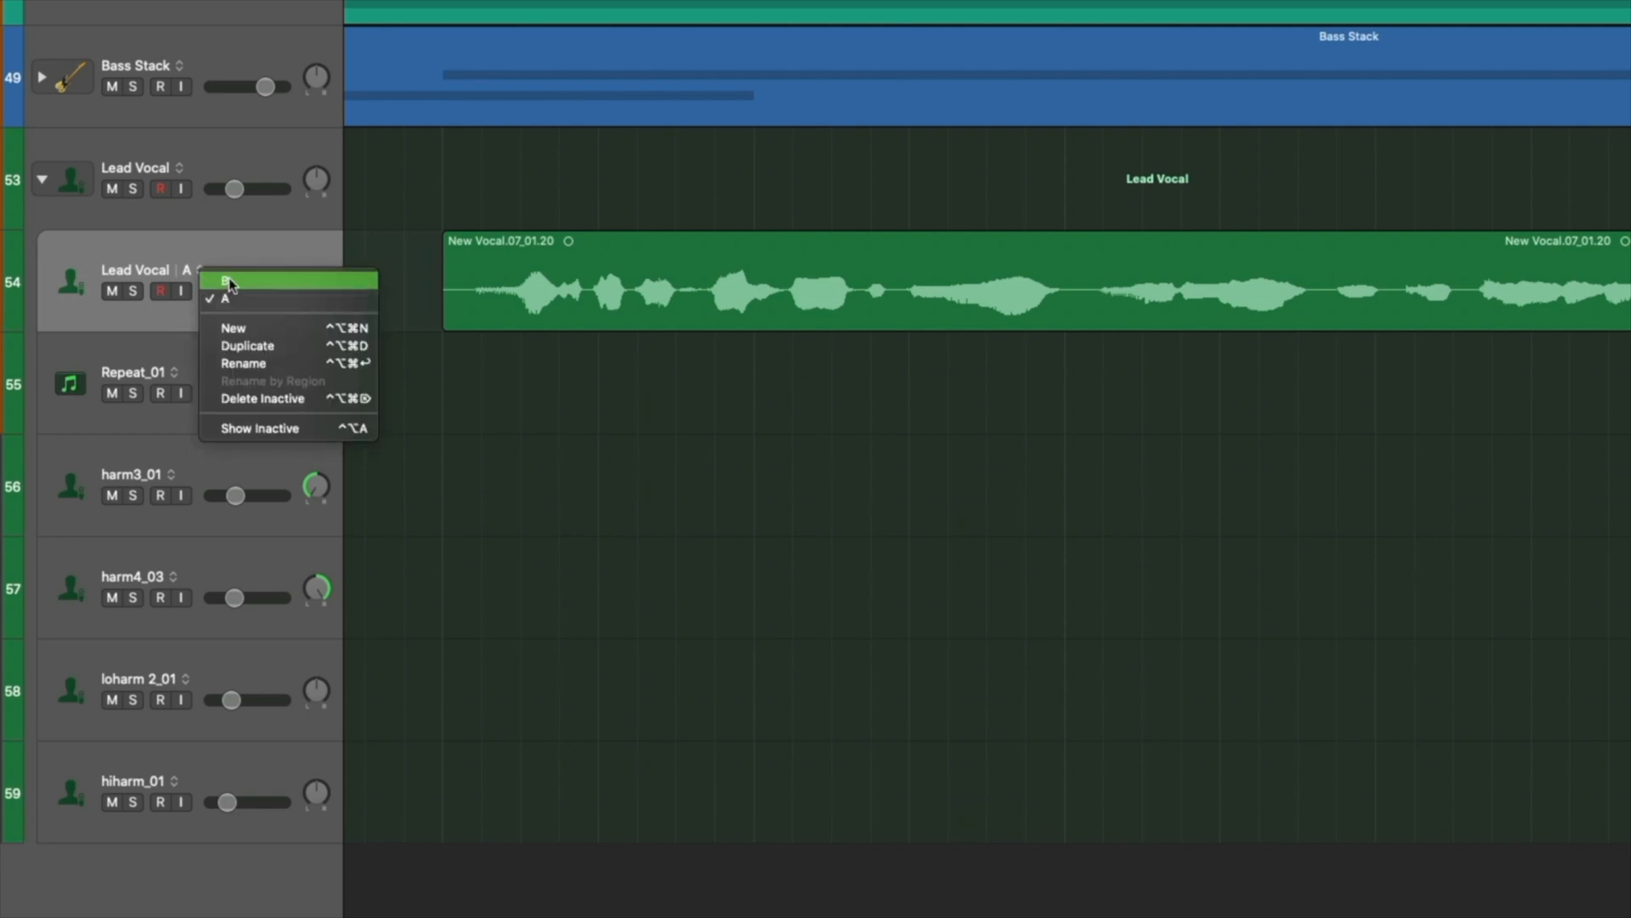
click(224, 281)
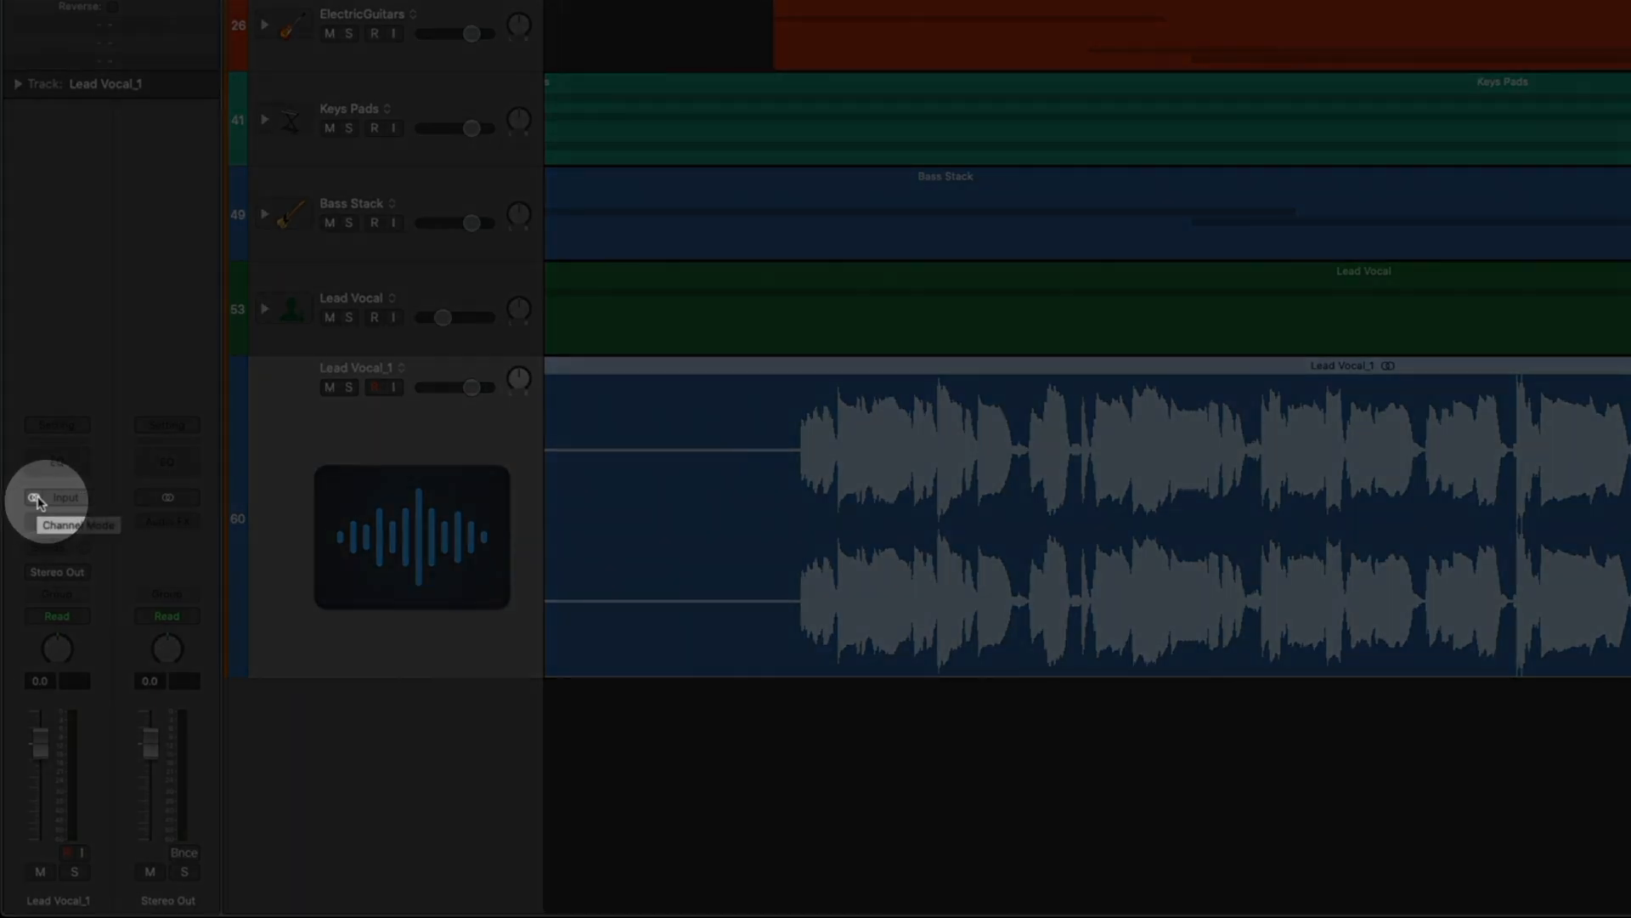
mouse_move(37, 508)
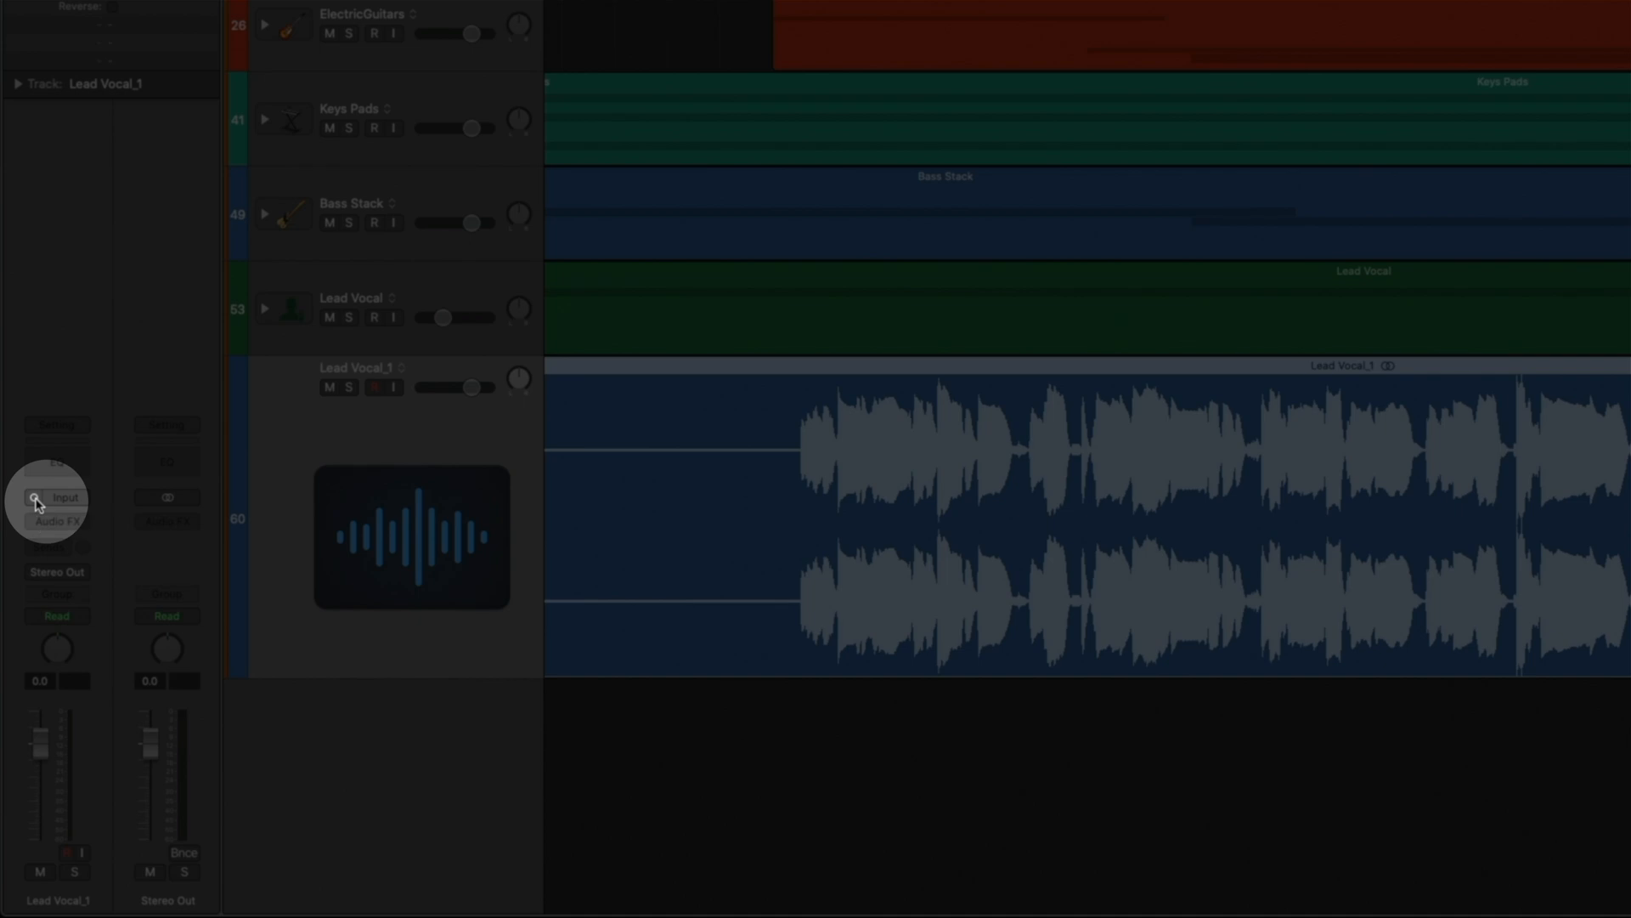
mouse_move(40, 505)
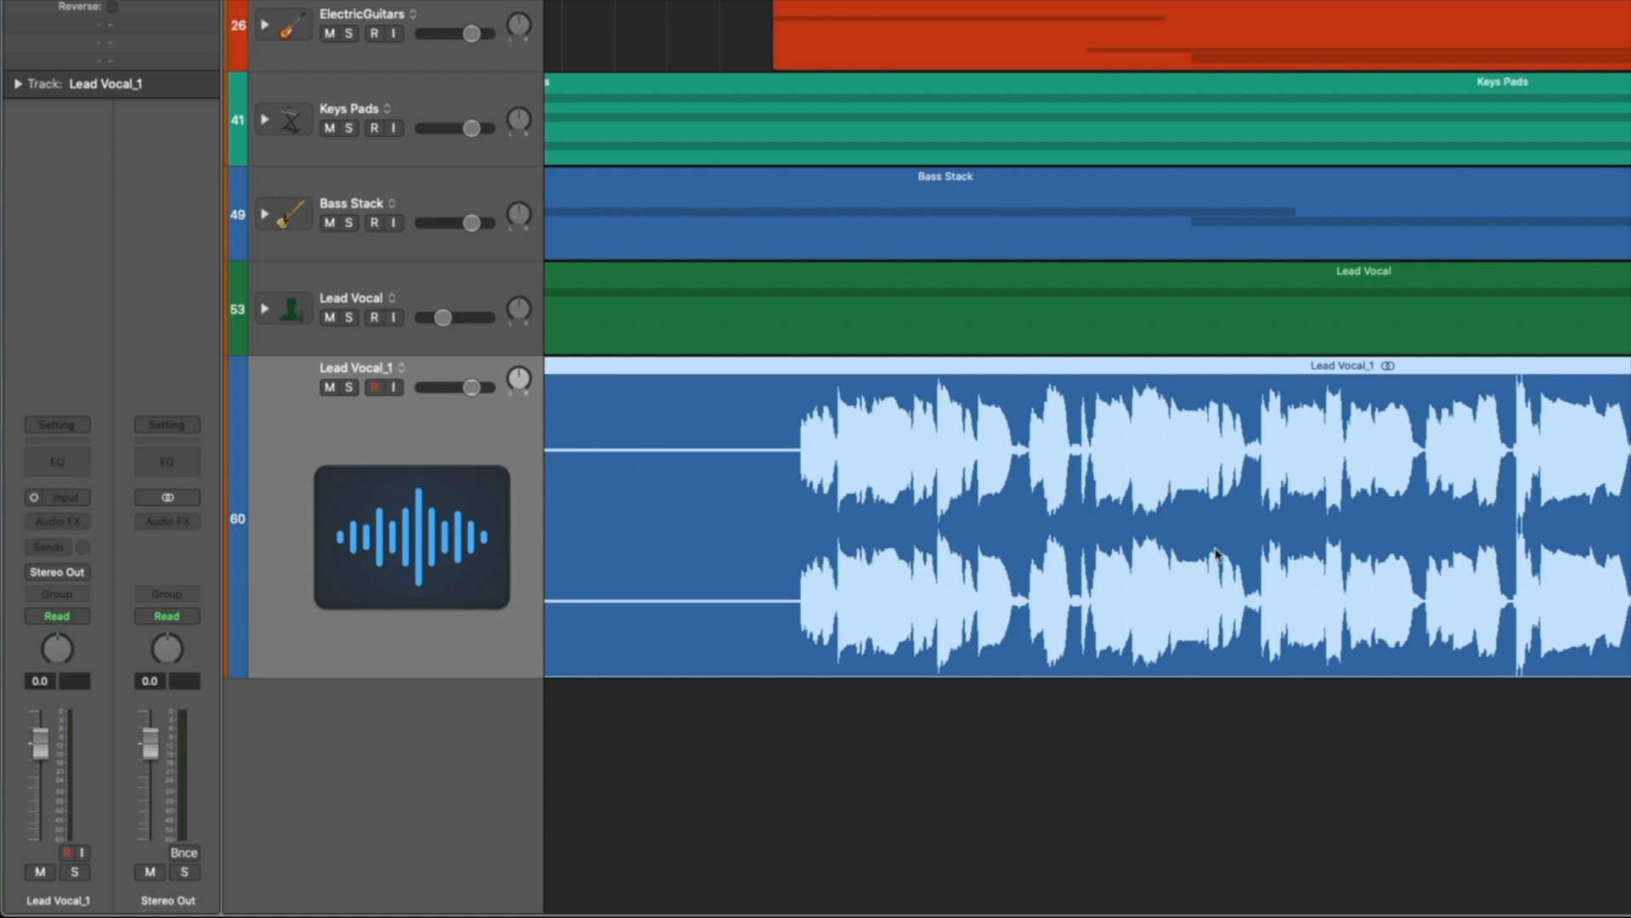
Bring up the Lead Vocal_1 region's context menu to bounce it in place
right_click(1218, 555)
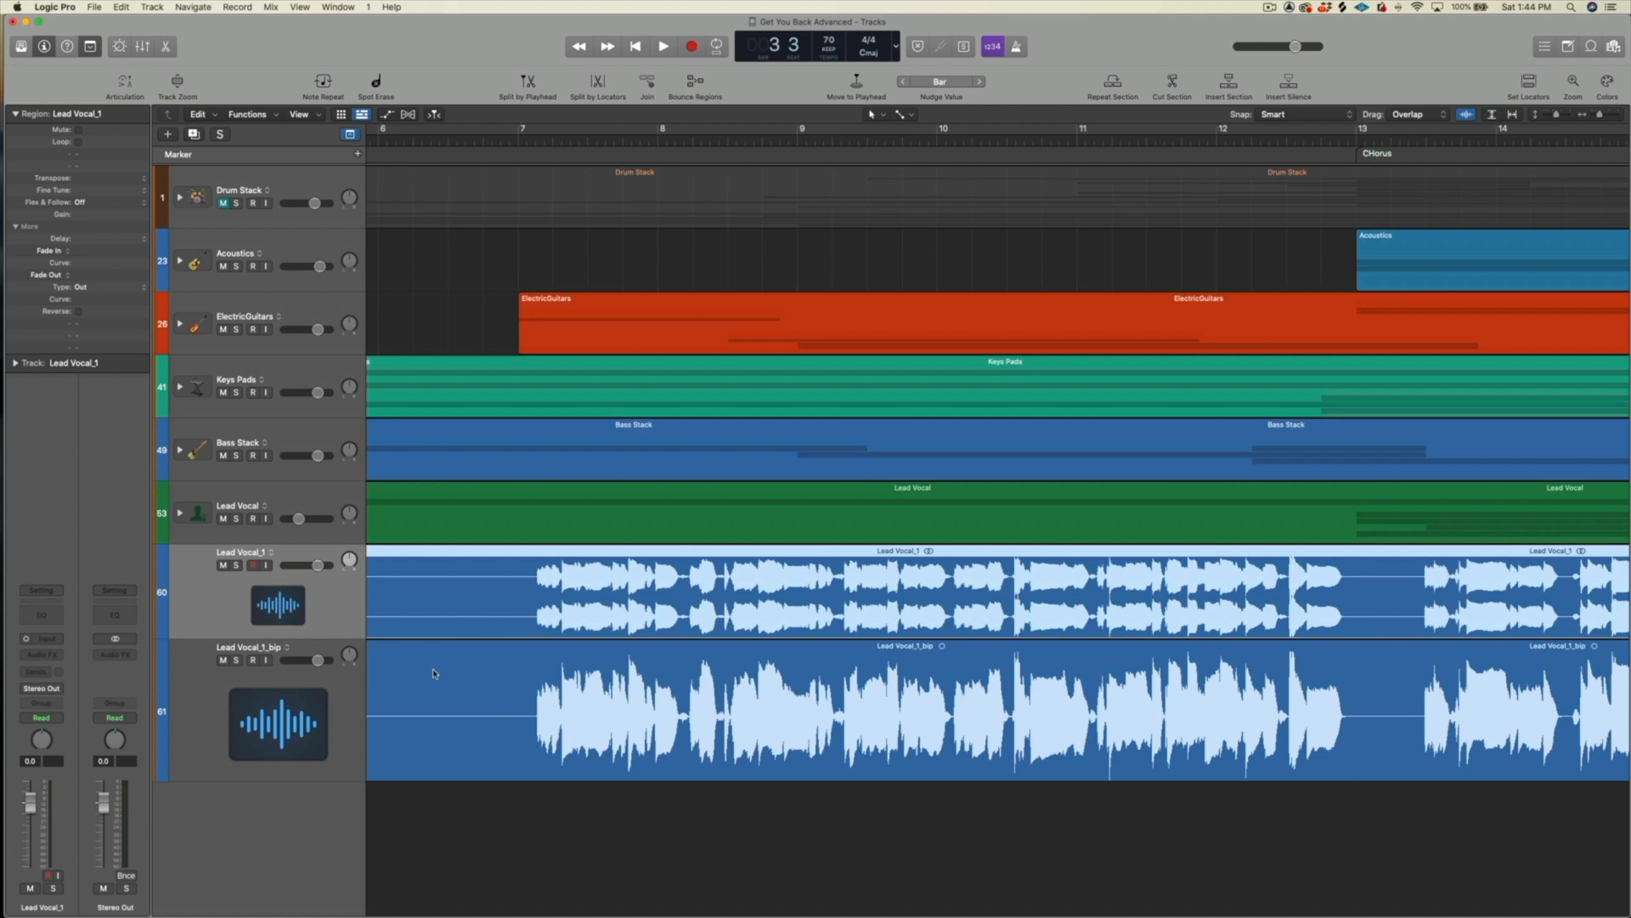
mouse_move(300, 608)
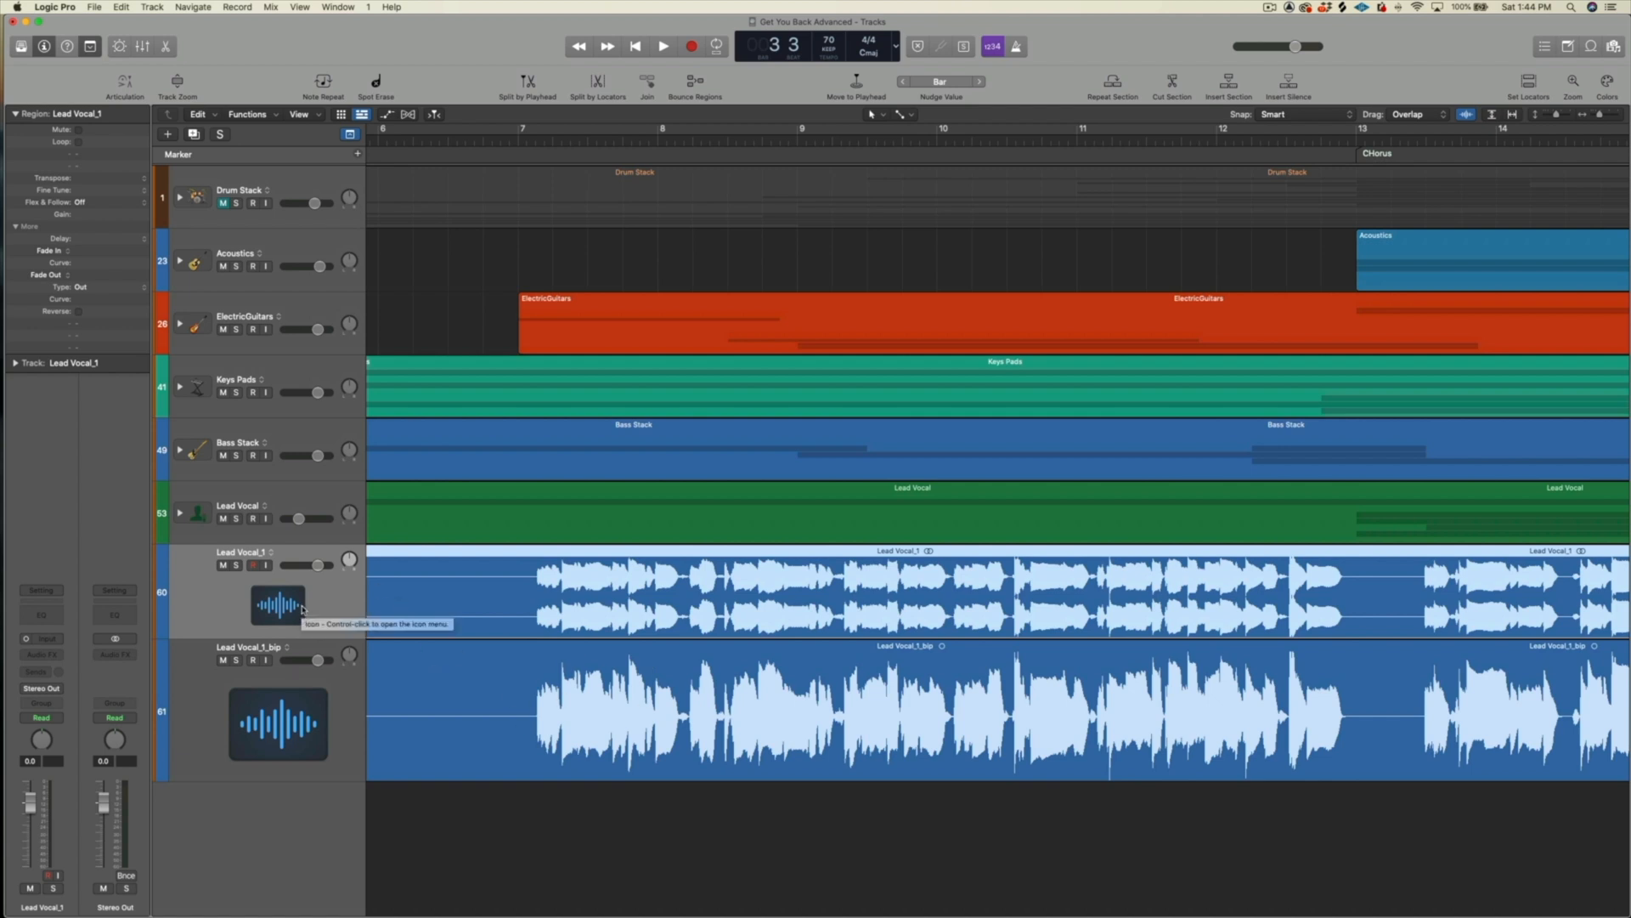
mouse_move(315, 606)
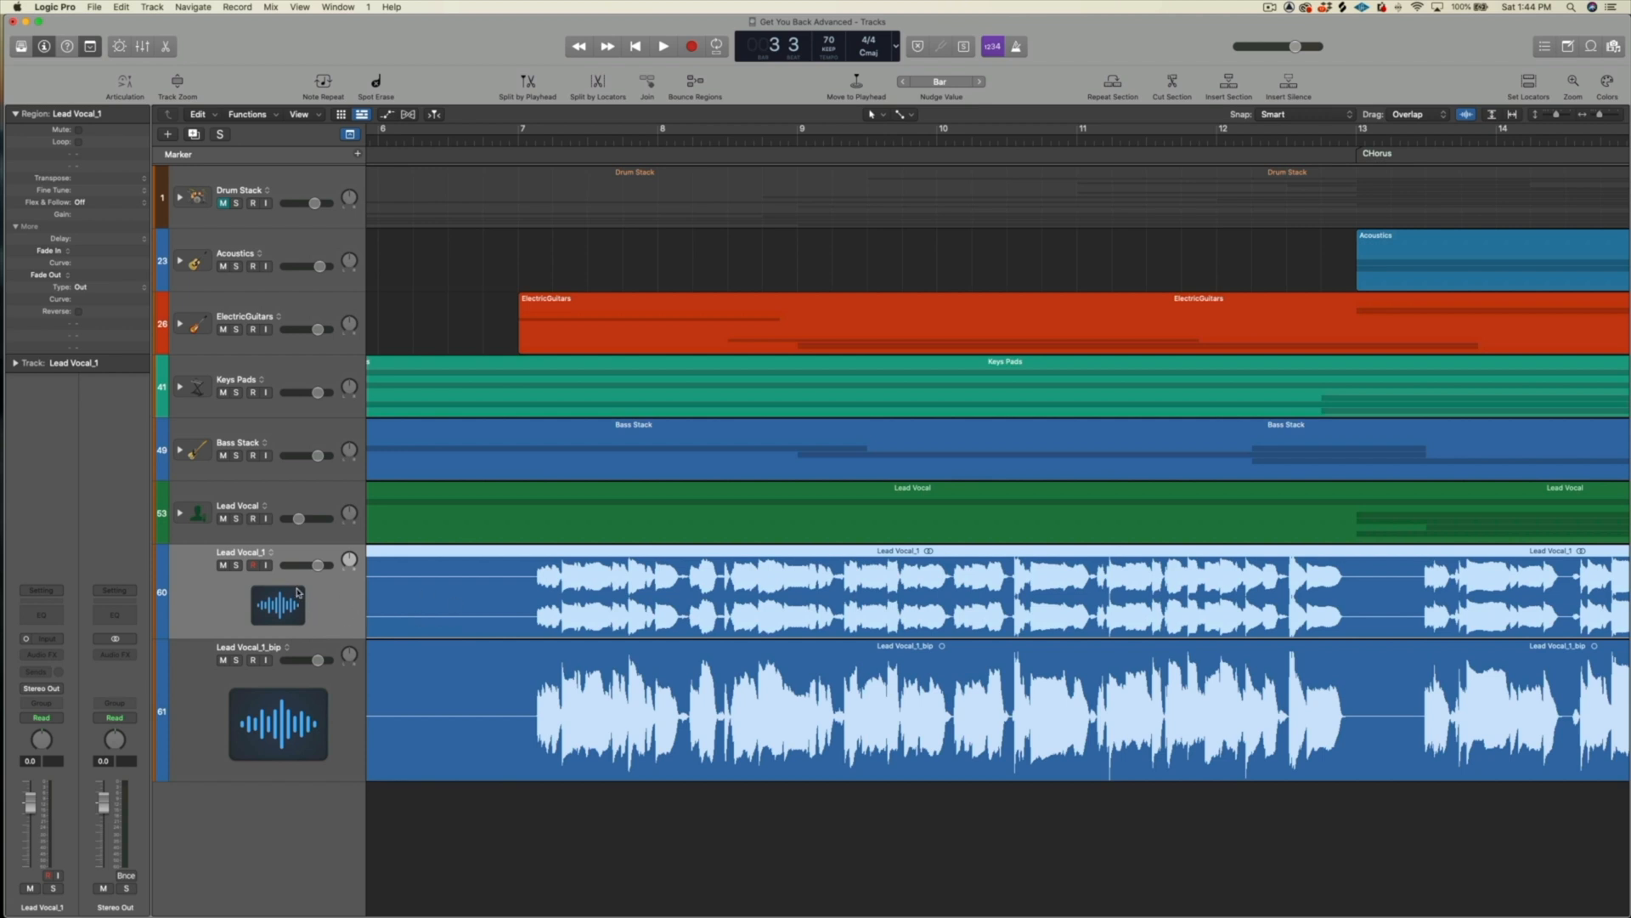
mouse_move(319, 588)
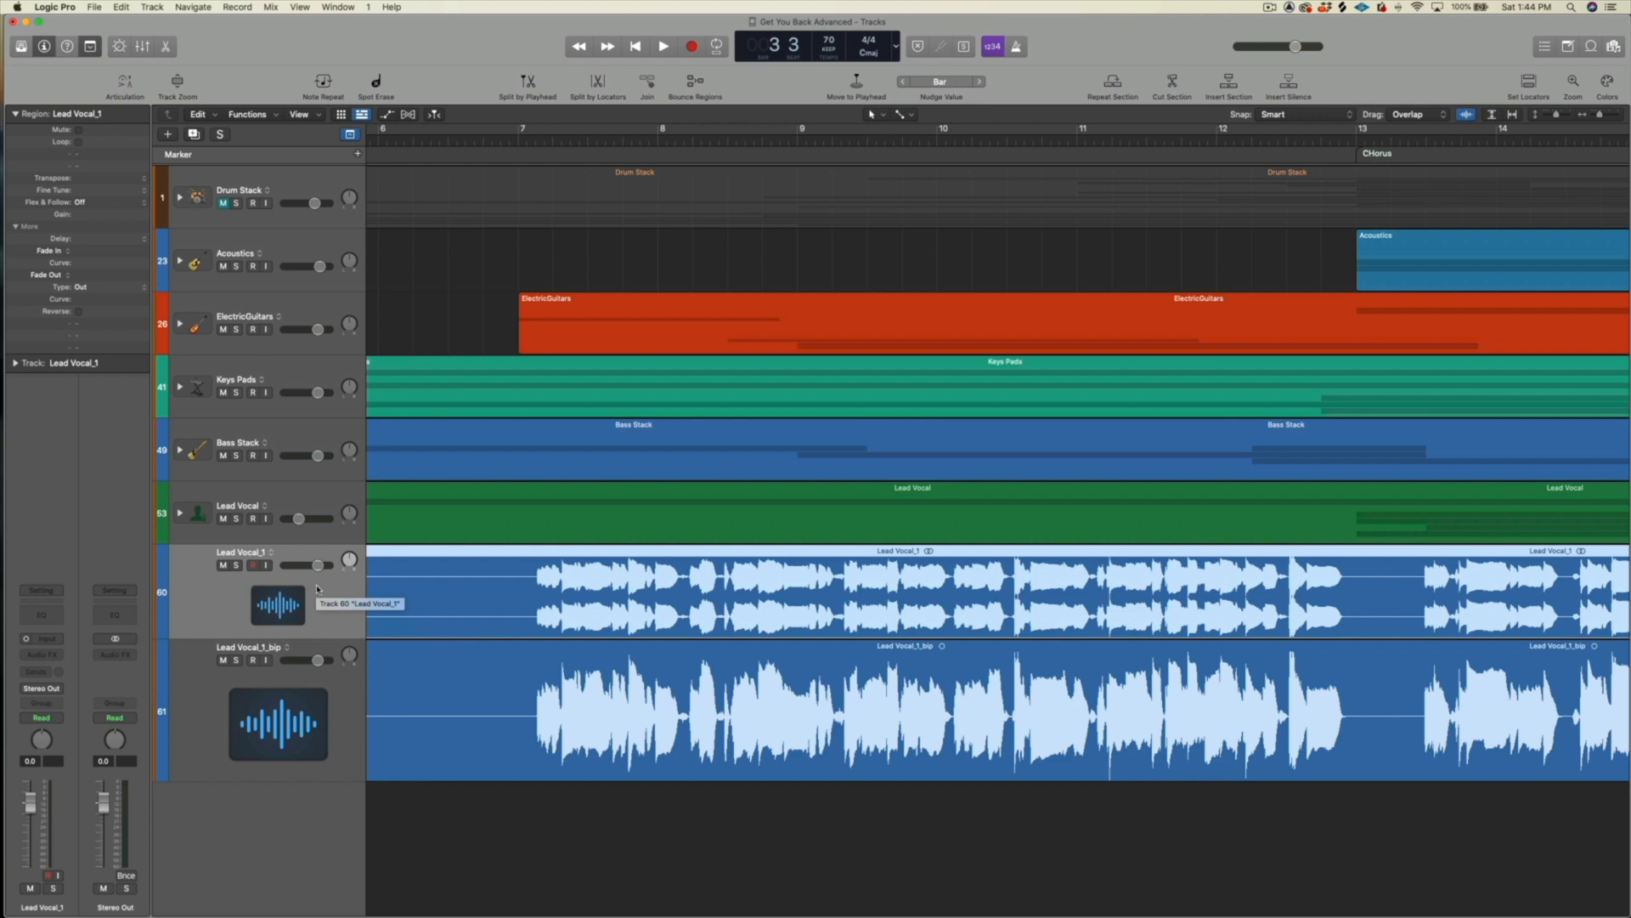
mouse_move(848, 603)
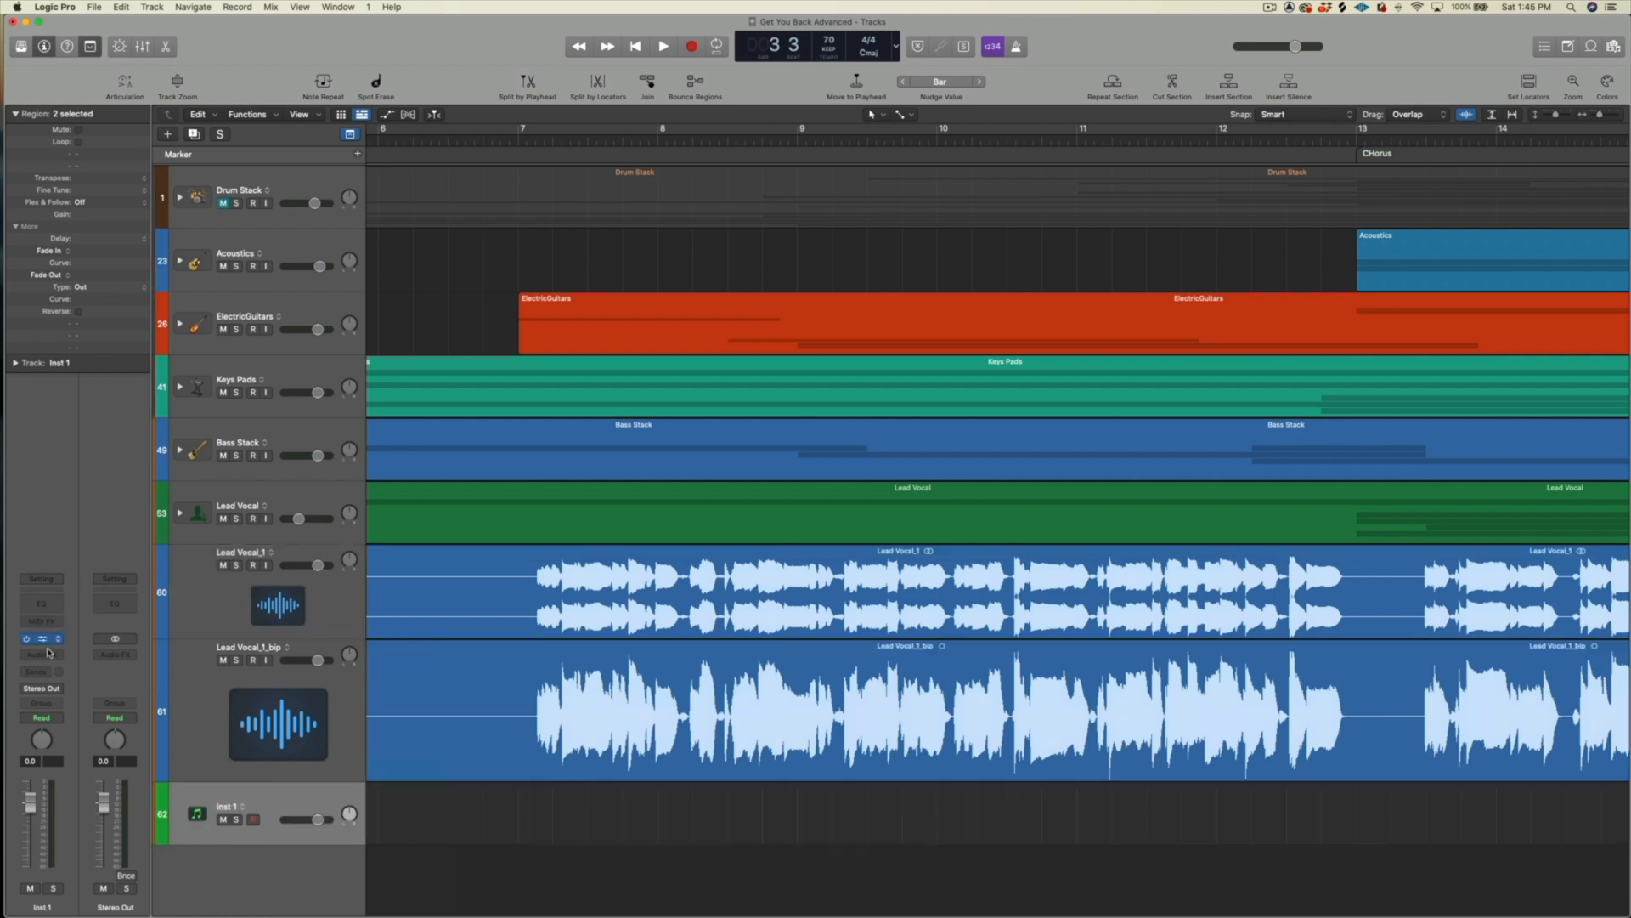
Load Quick Sampler on Inst 1 and drop audio in with Original settings
click(42, 638)
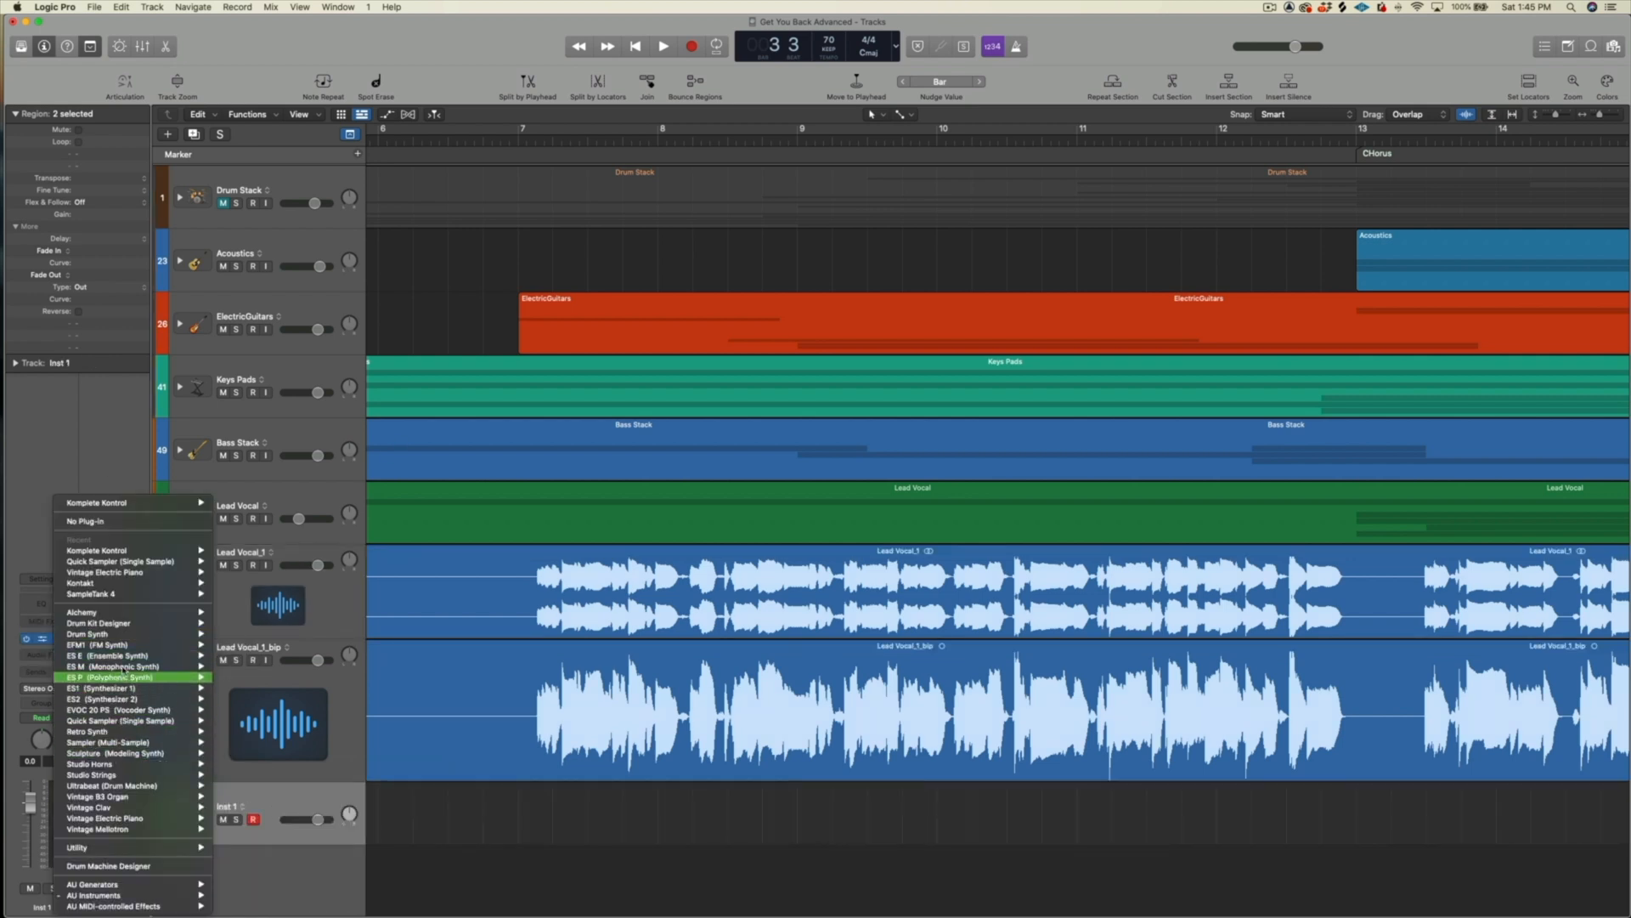
mouse_move(120, 720)
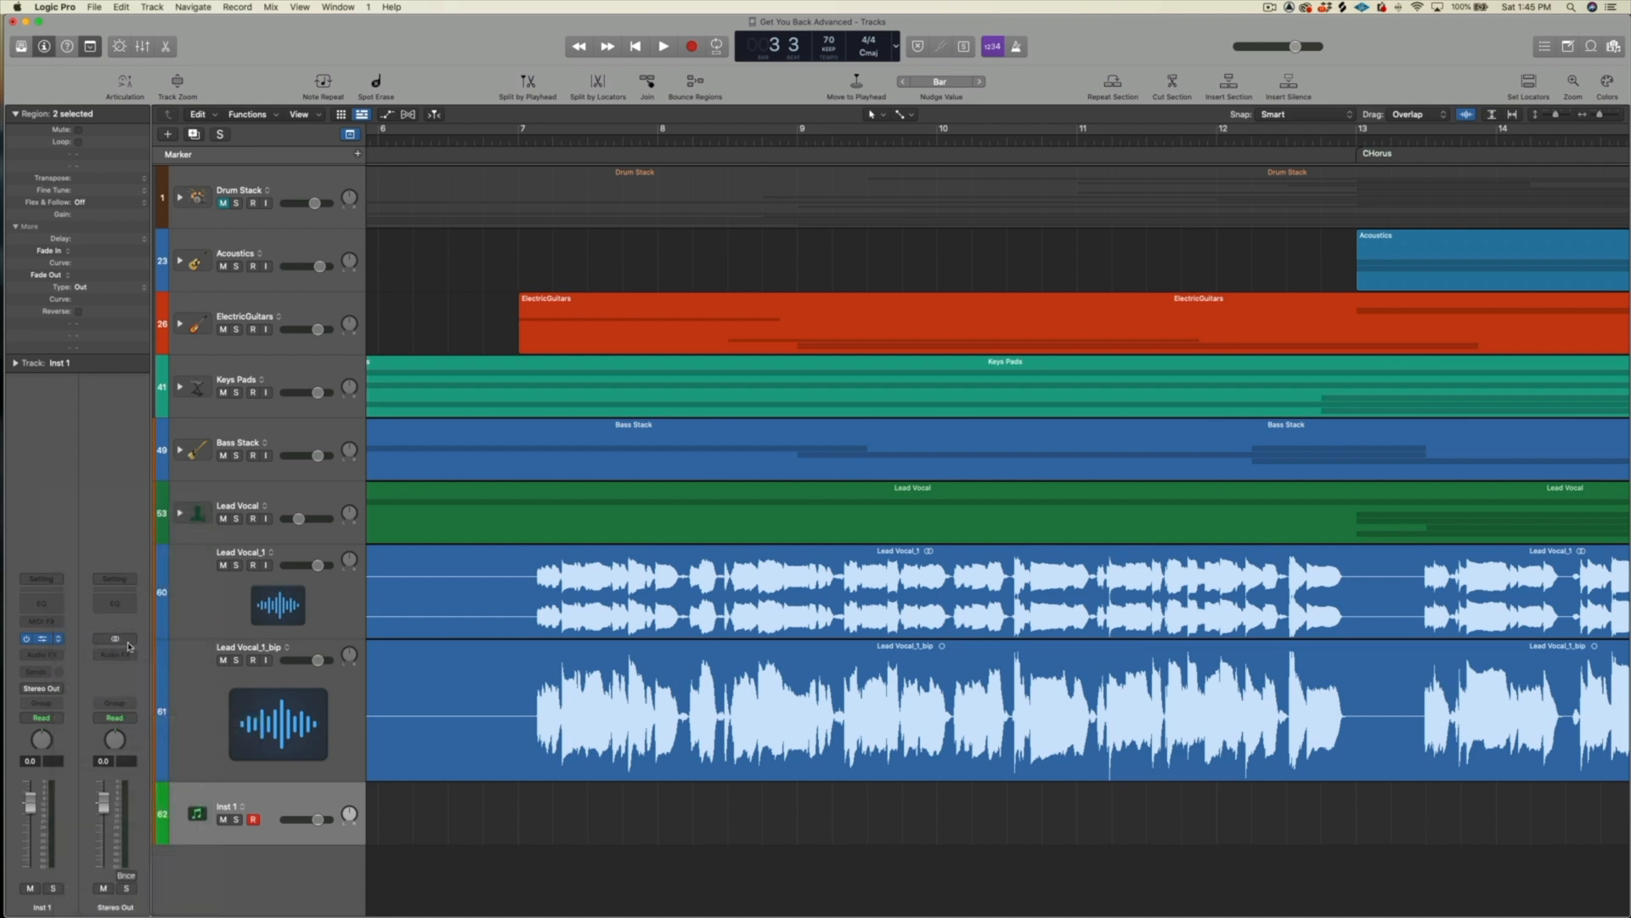
double_click(197, 811)
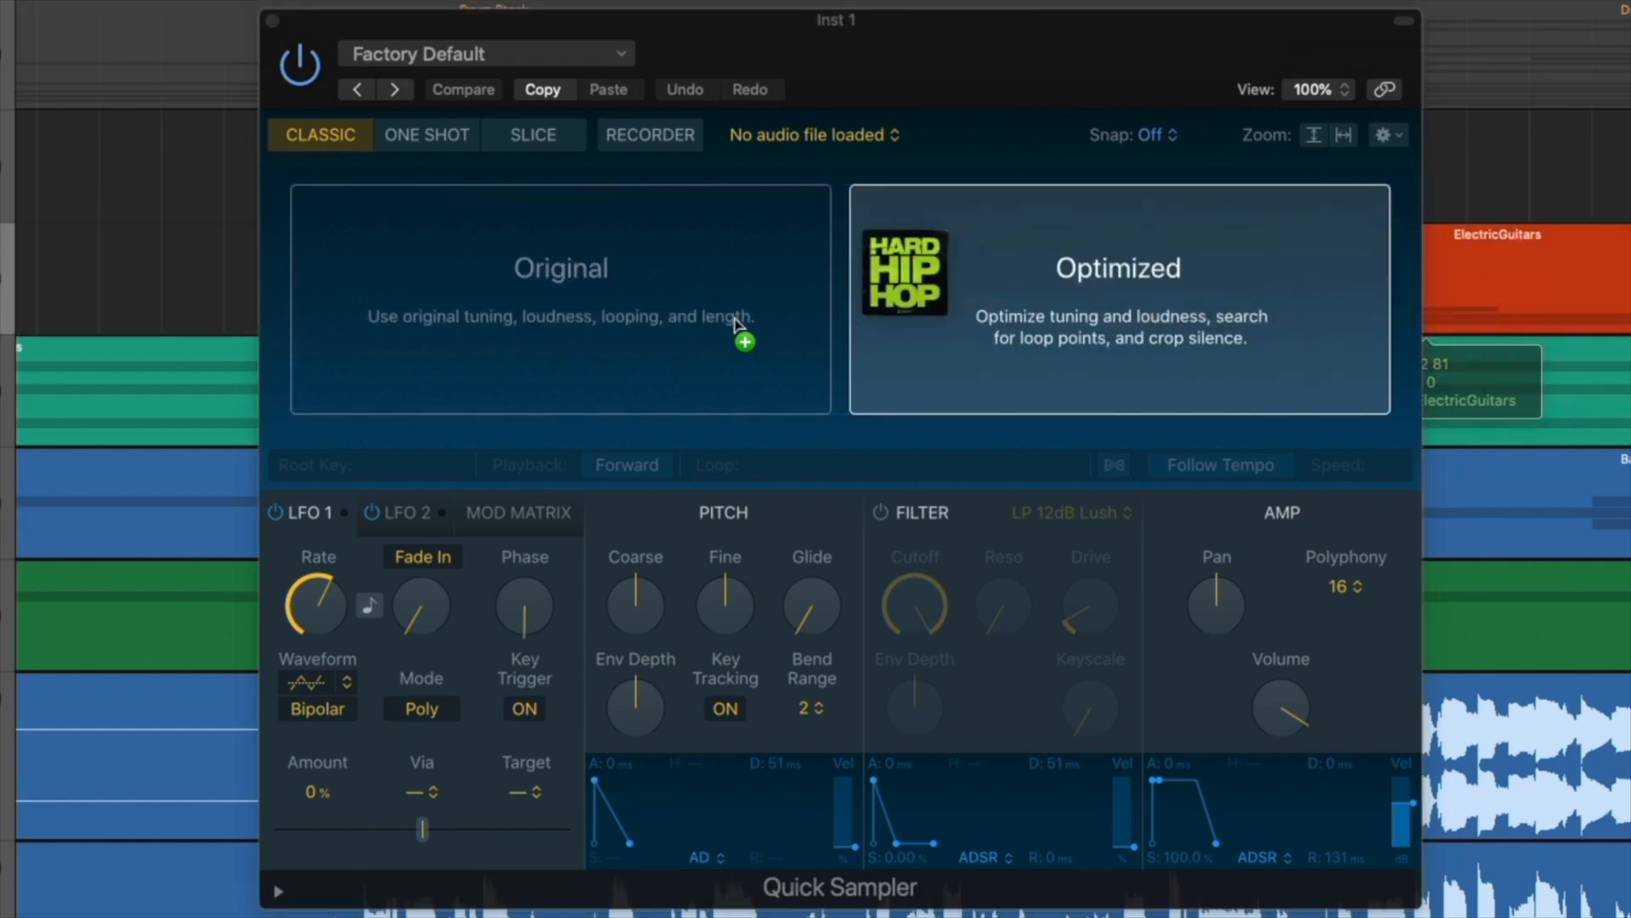
click(560, 299)
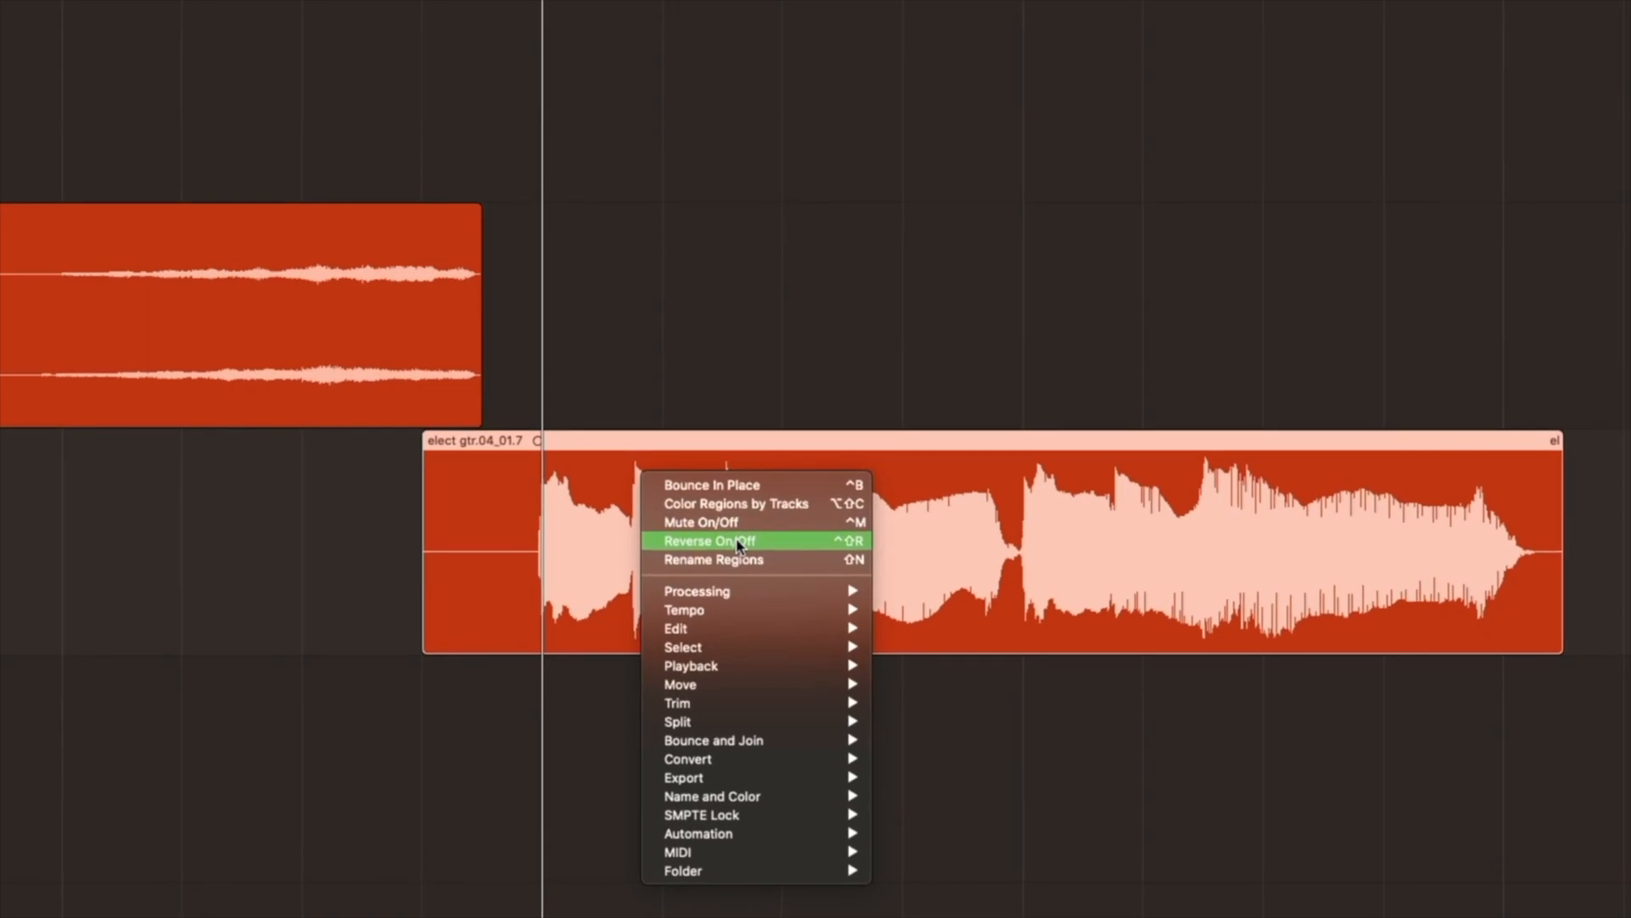
Reverse the elect gtr.04_01.7 region, then toggle Reverse On/Off back off
click(709, 540)
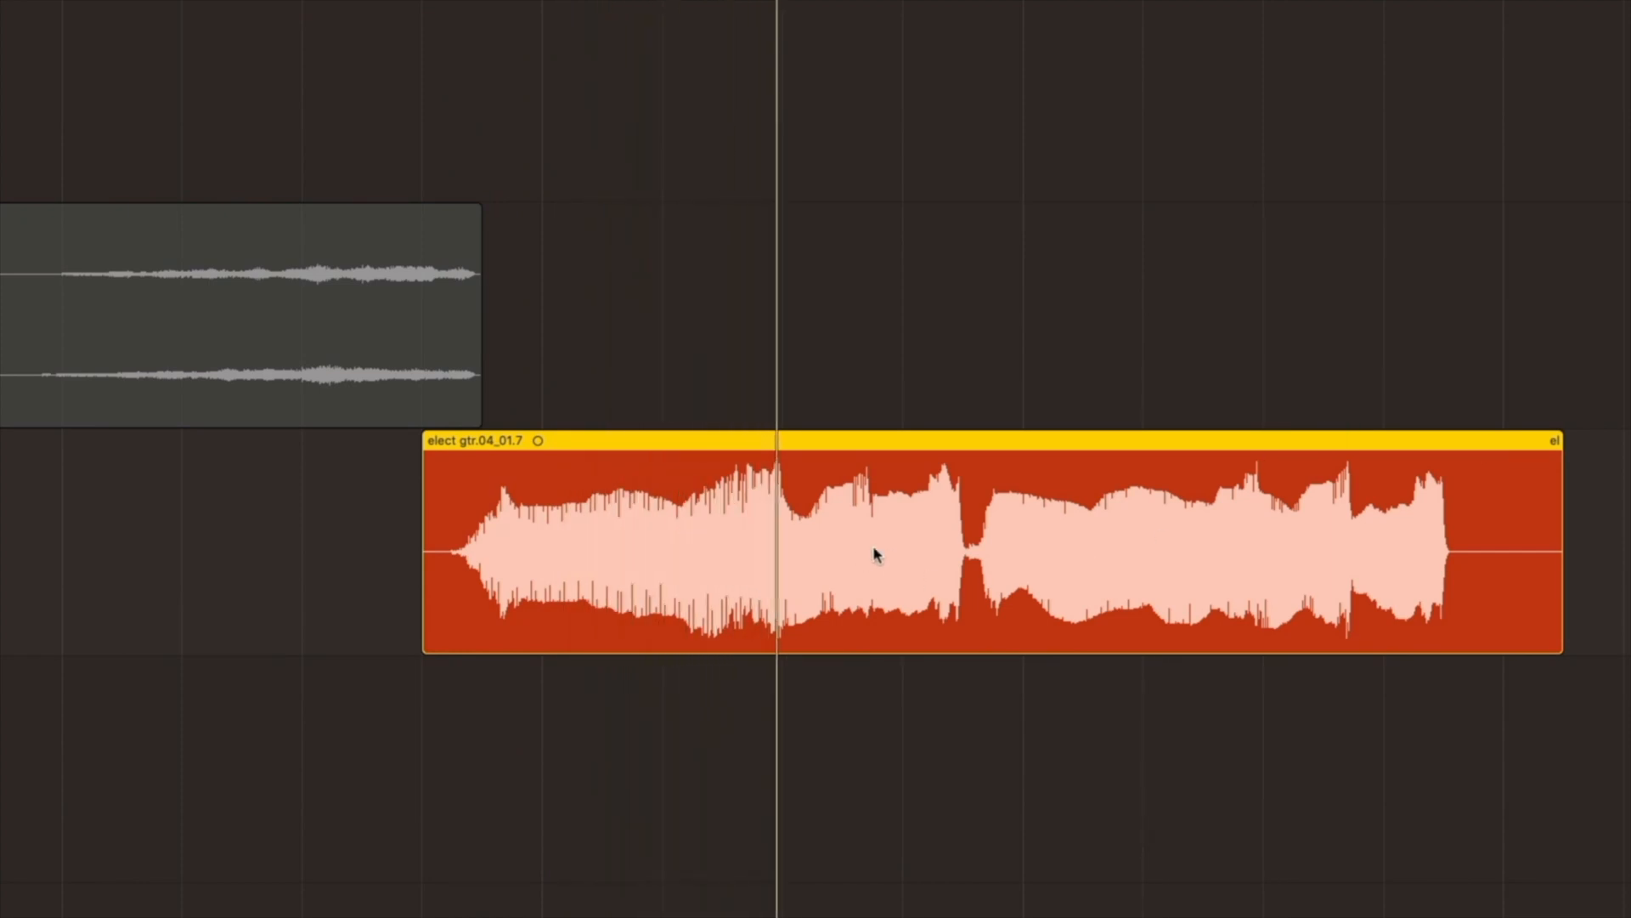
right_click(877, 555)
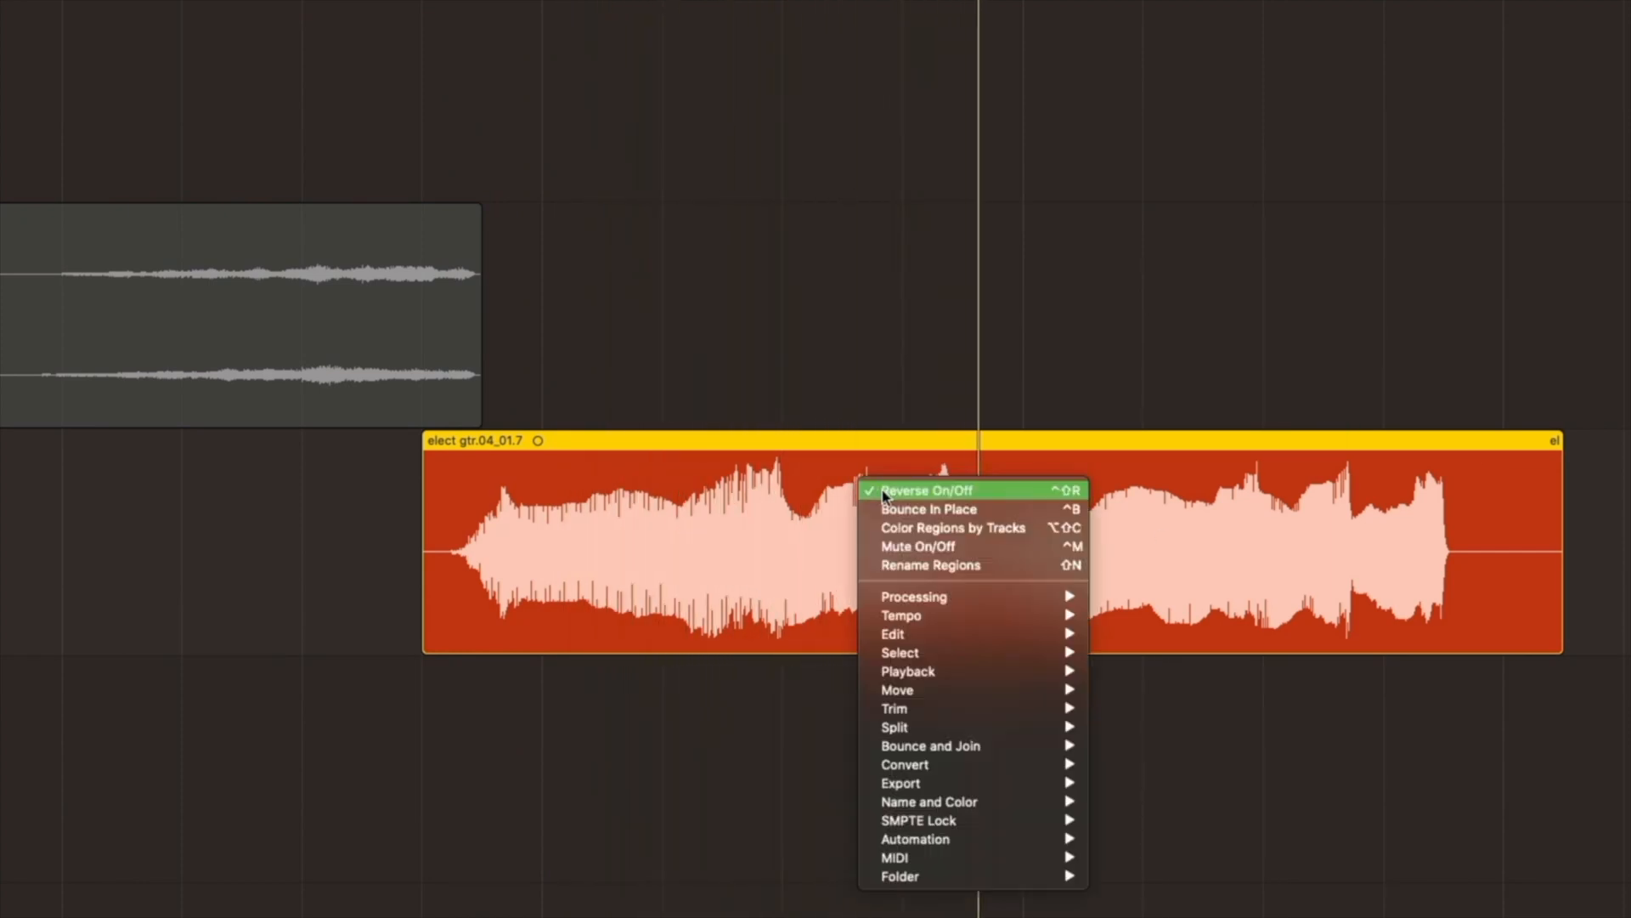
mouse_move(968, 499)
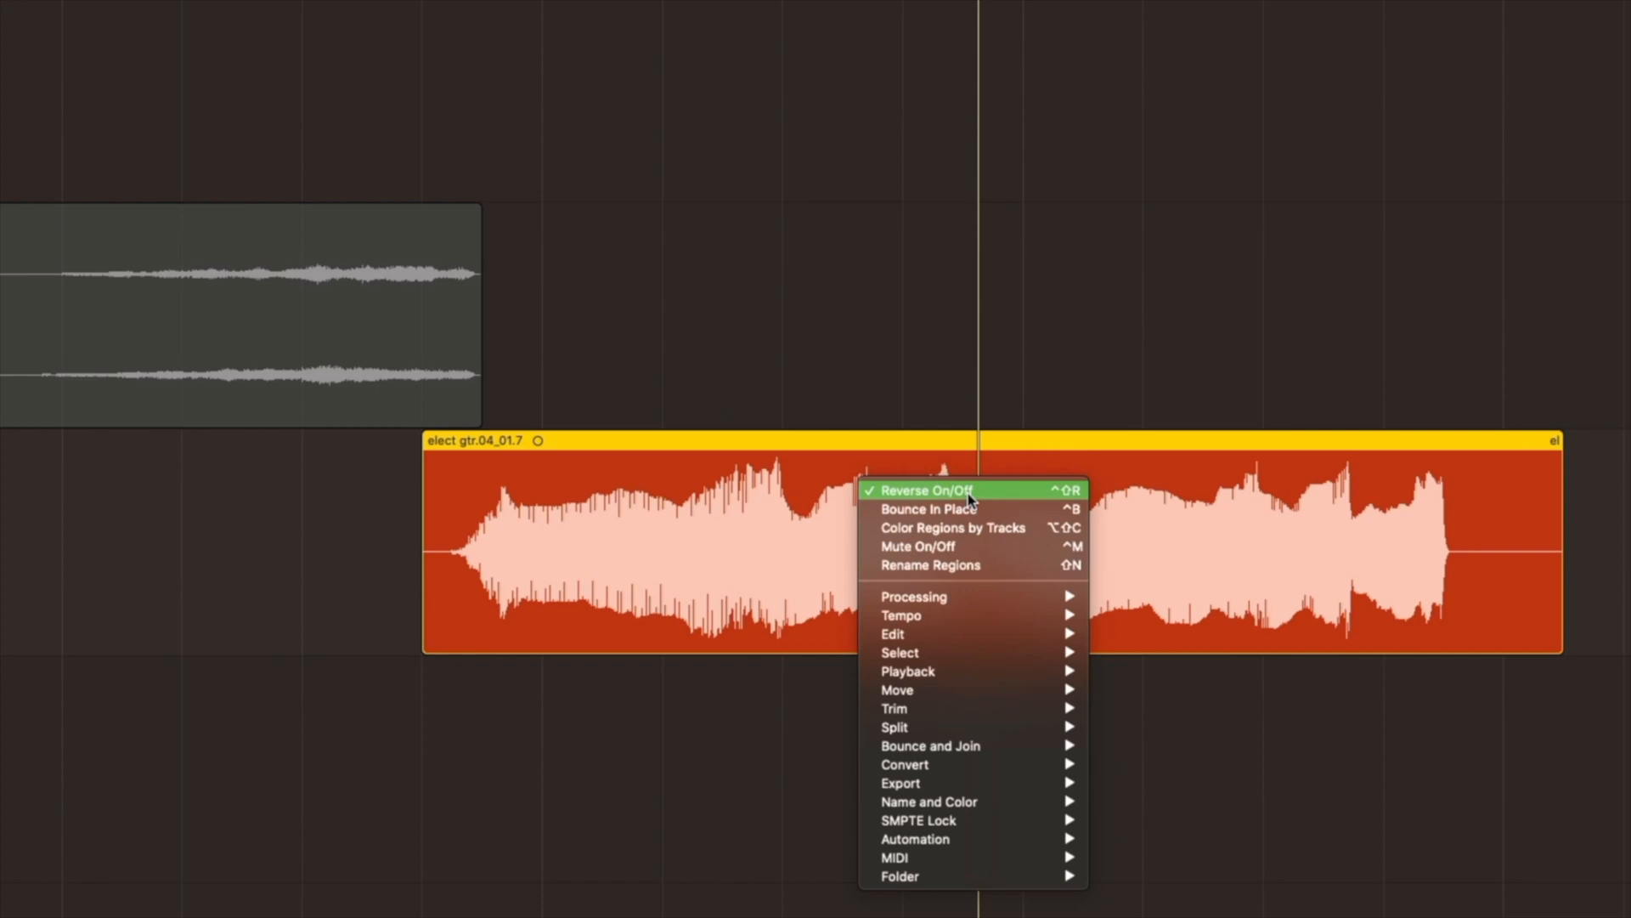
click(923, 490)
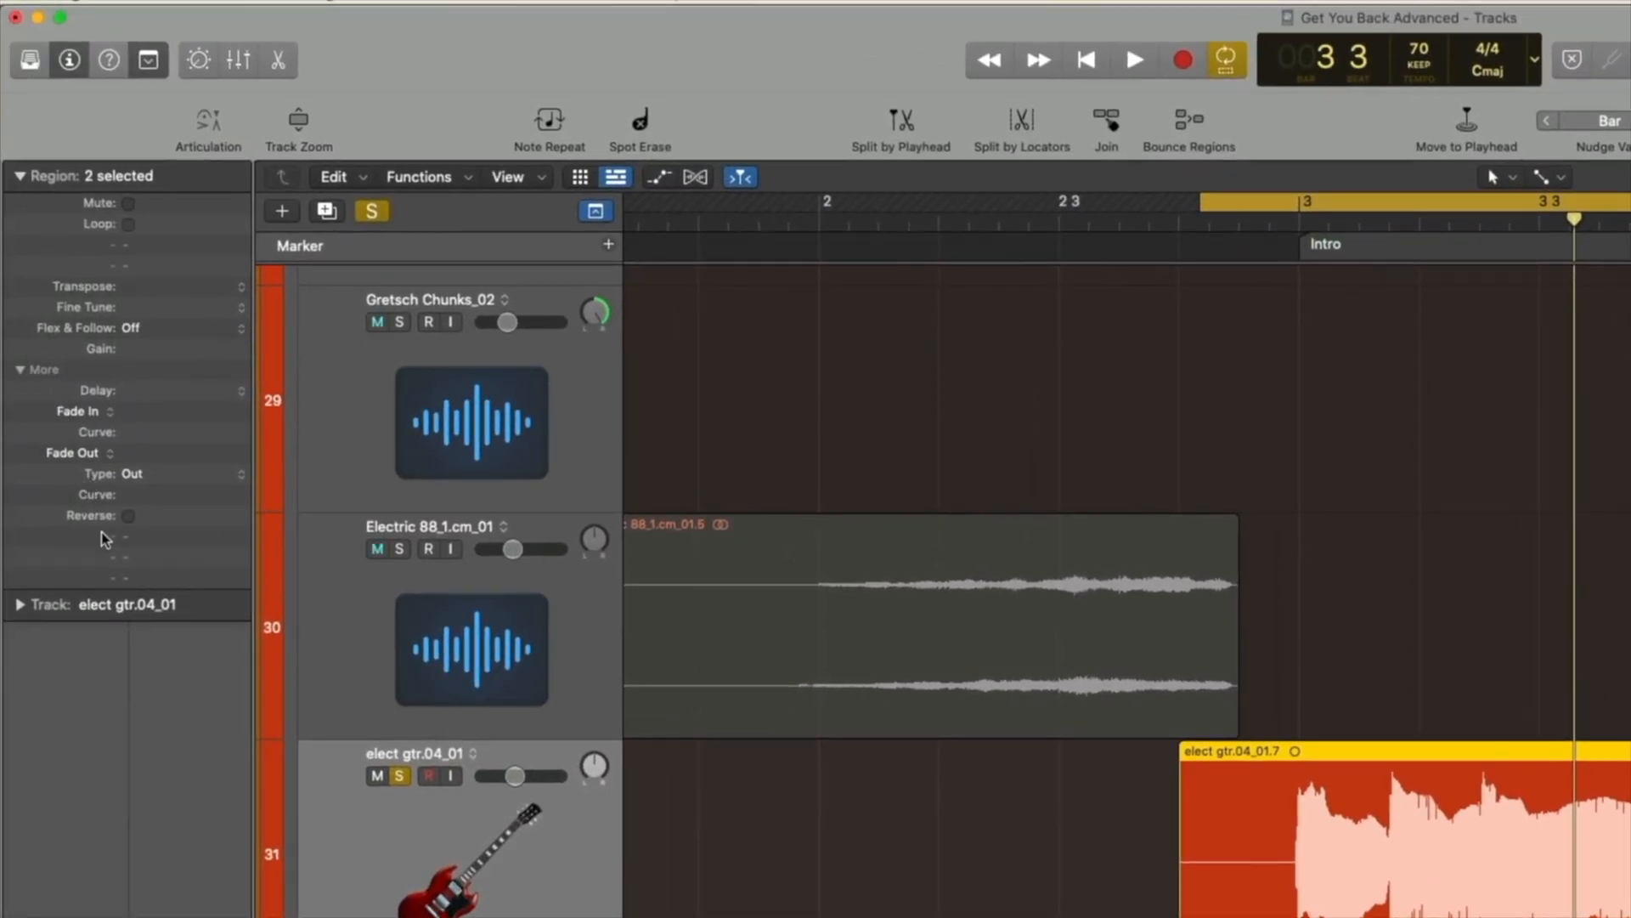
Turn on Reverse for the elect gtr.04_01.7 region via the Region inspector and context menu
click(129, 515)
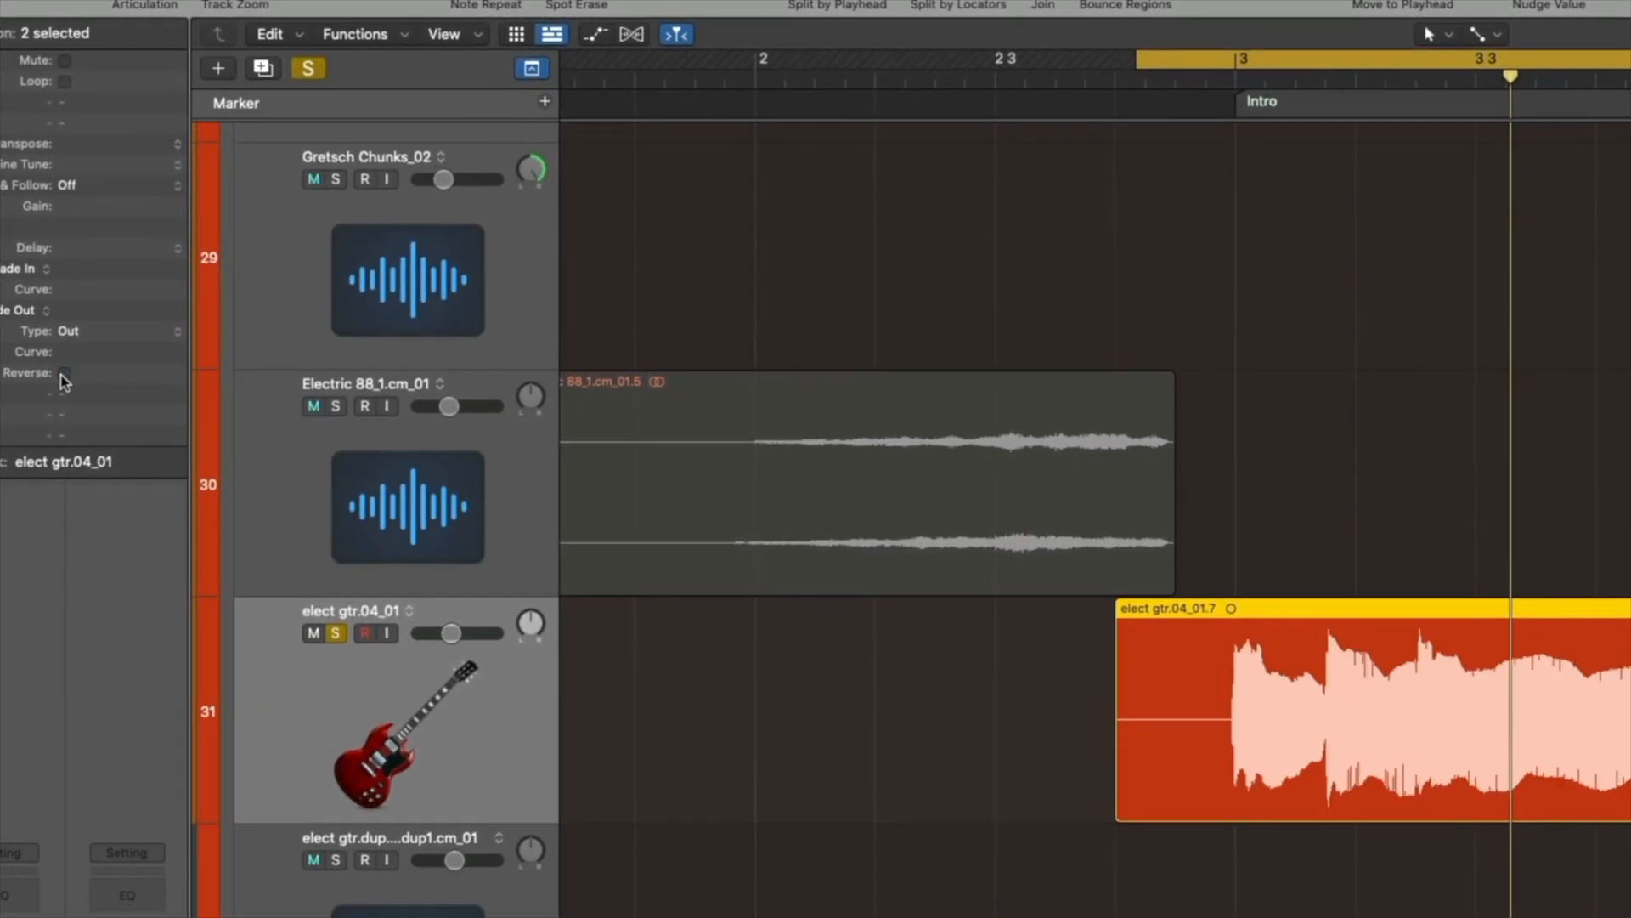
click(62, 372)
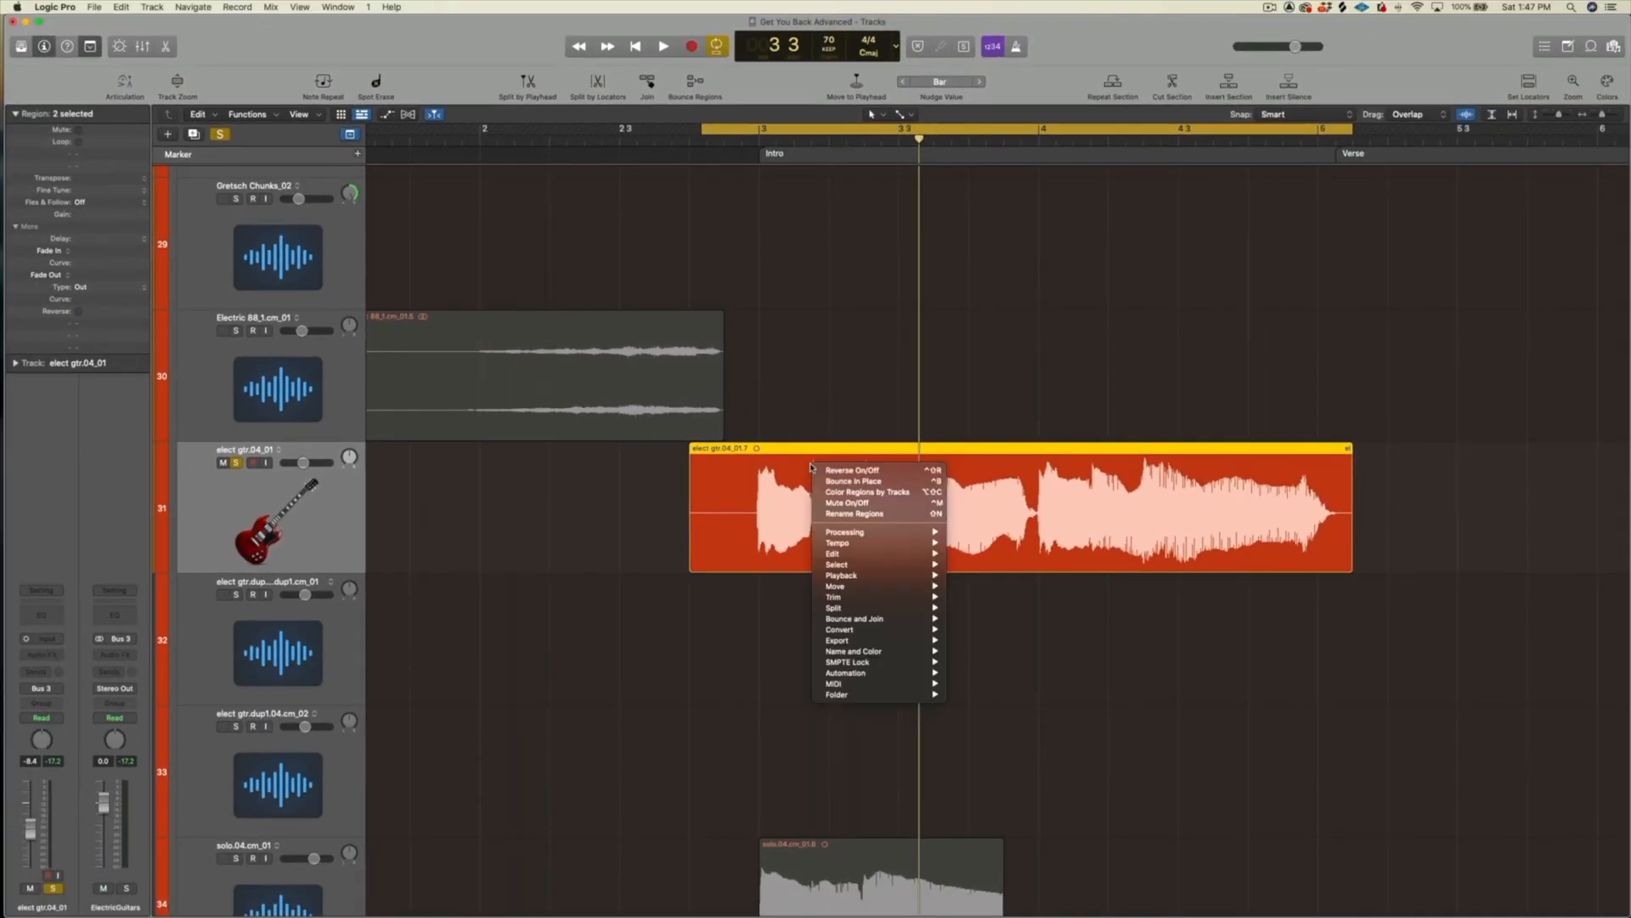
click(851, 469)
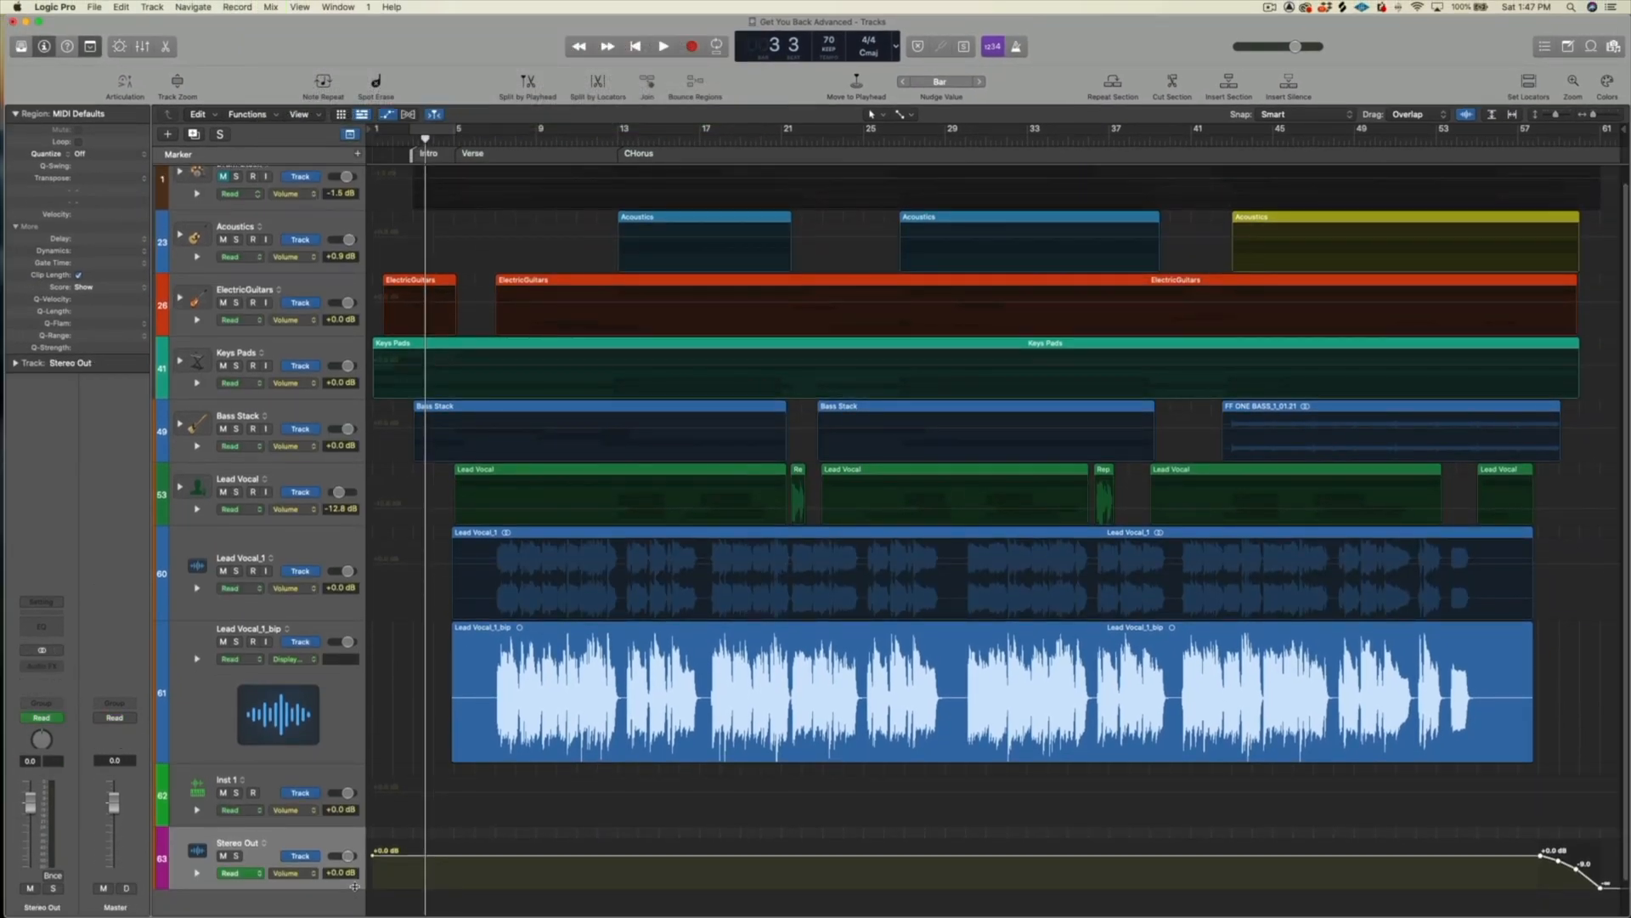
Scroll down to view the Stereo Out volume fade automation
scroll(down, 3)
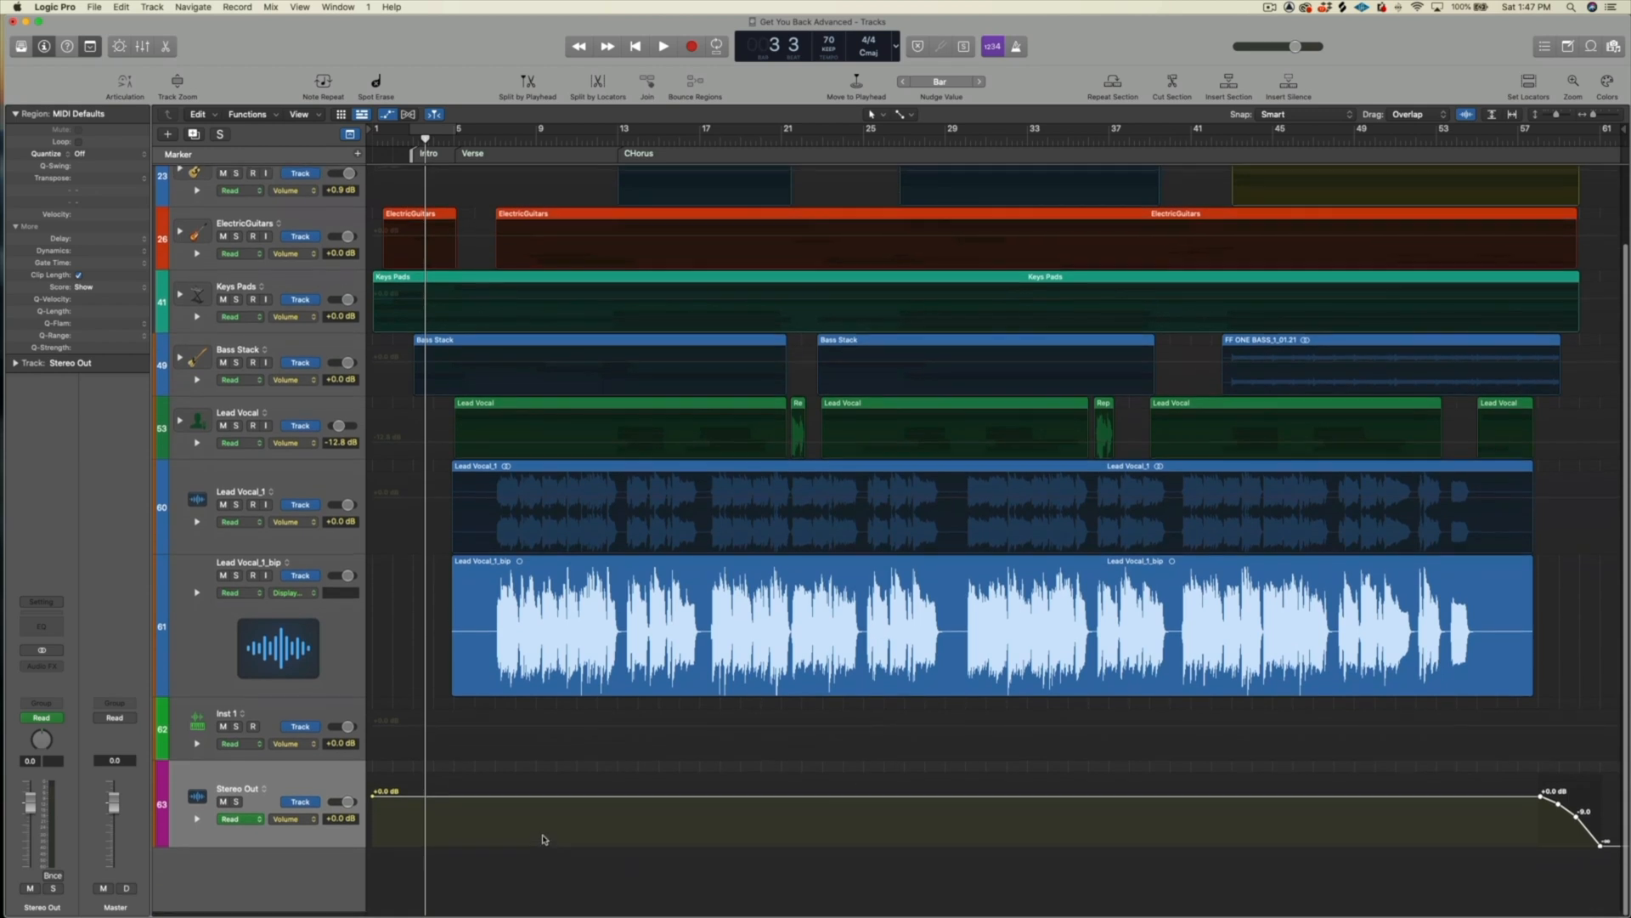